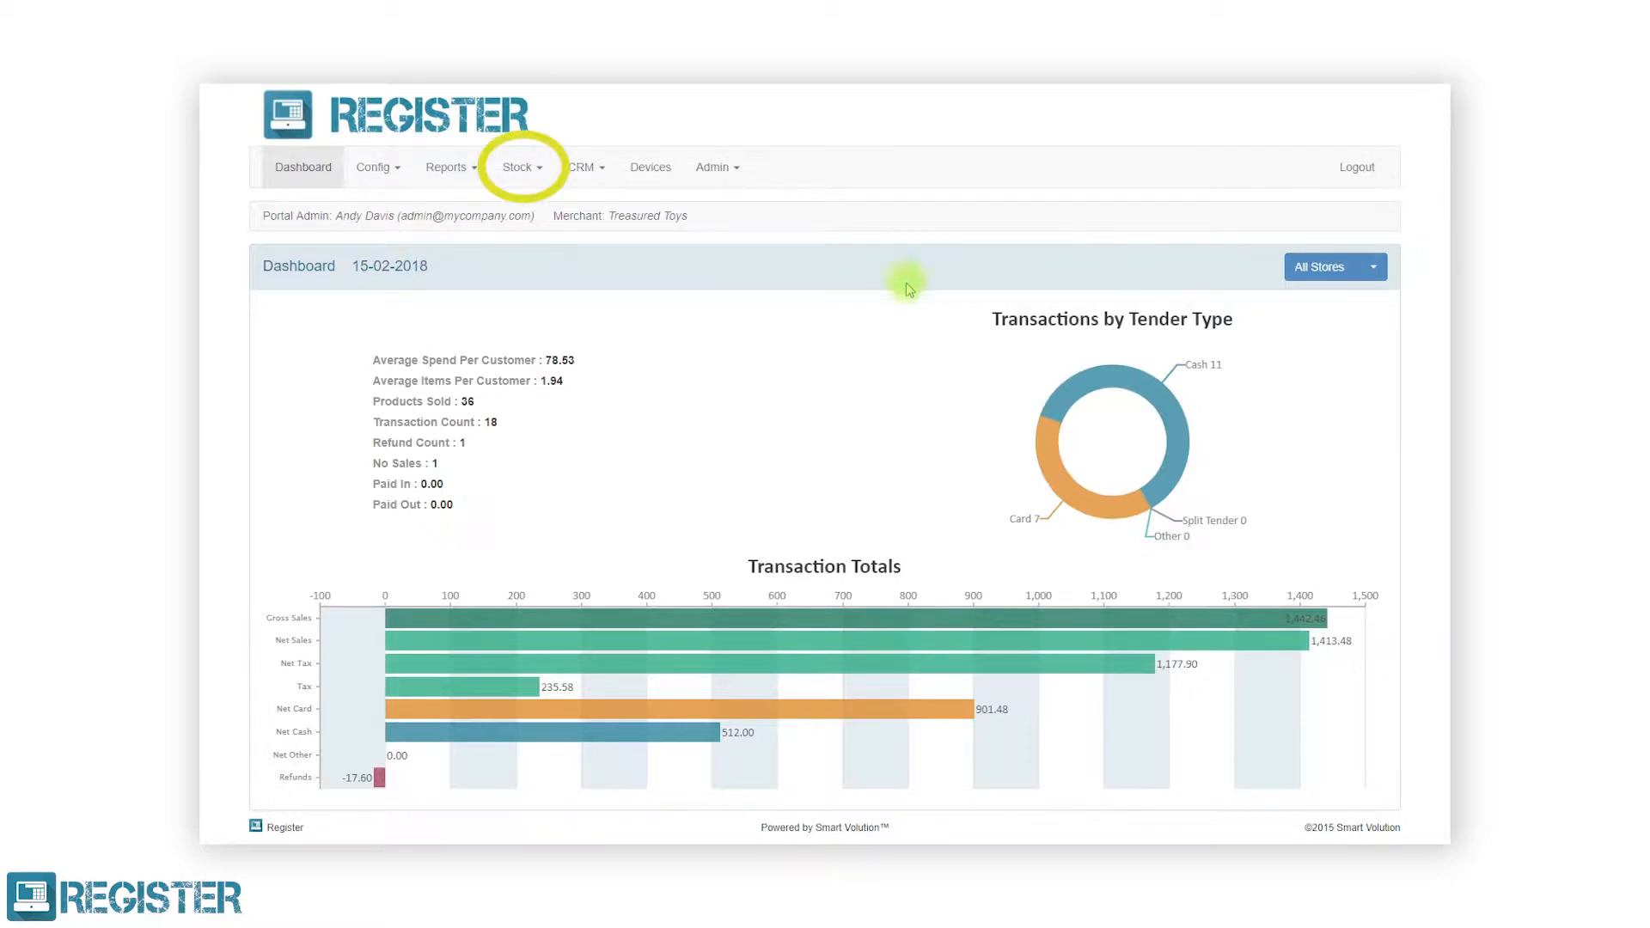
Go to the Departments list from the Stock menu
{"action": "left_click", "coordinate": [517, 167]}
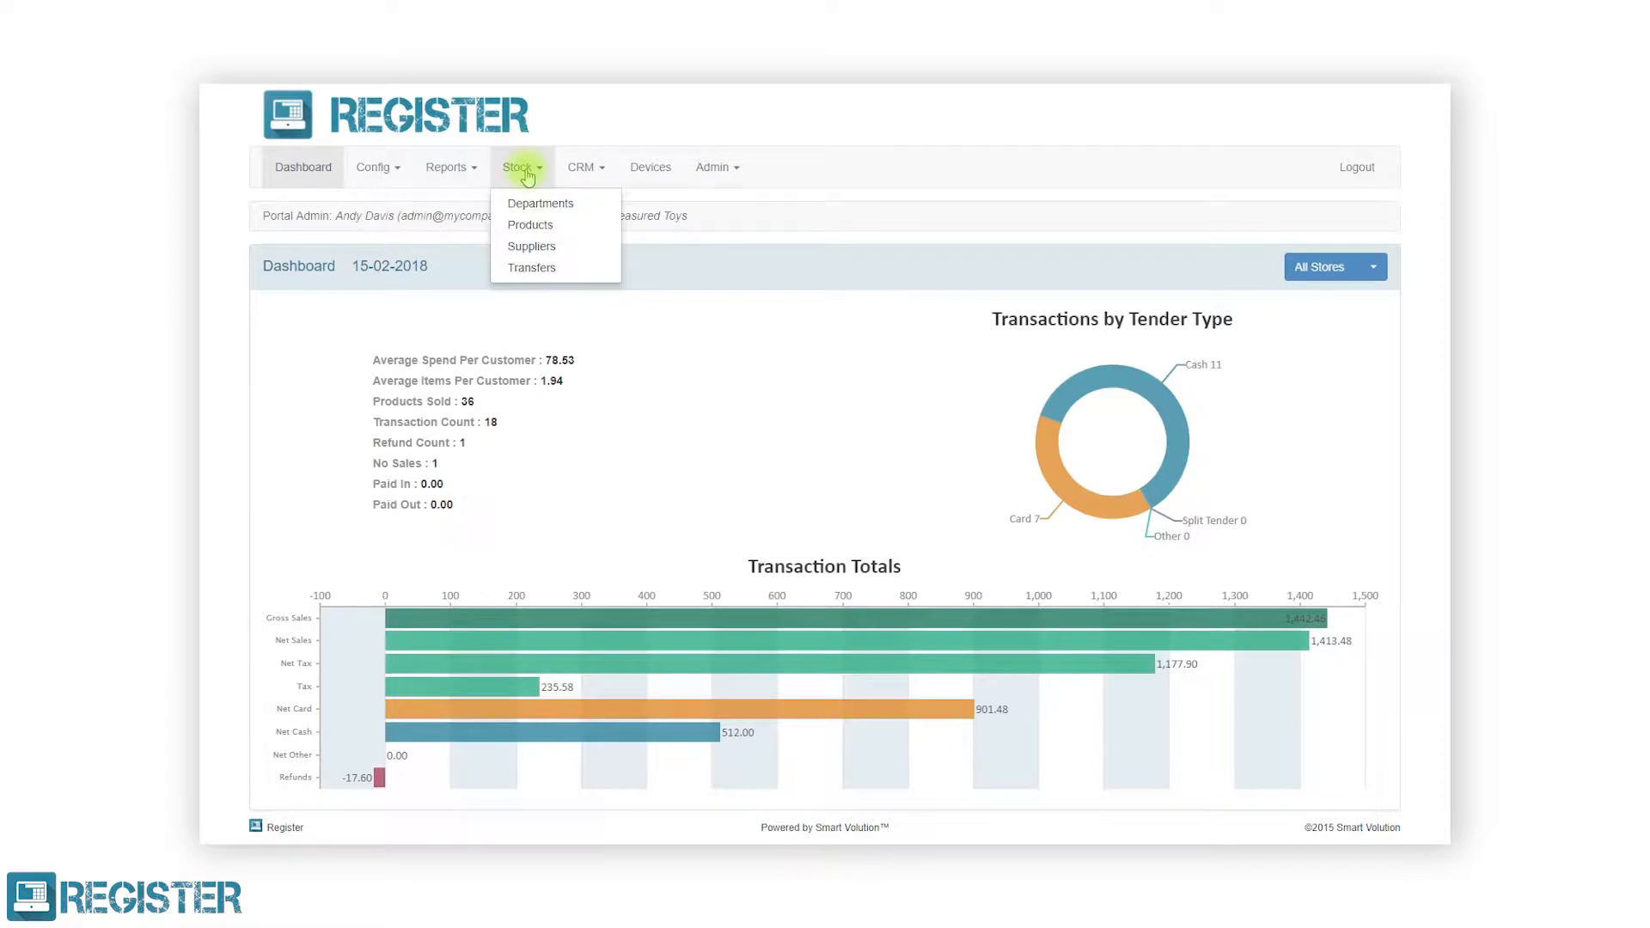
{"action": "left_click", "coordinate": [539, 202]}
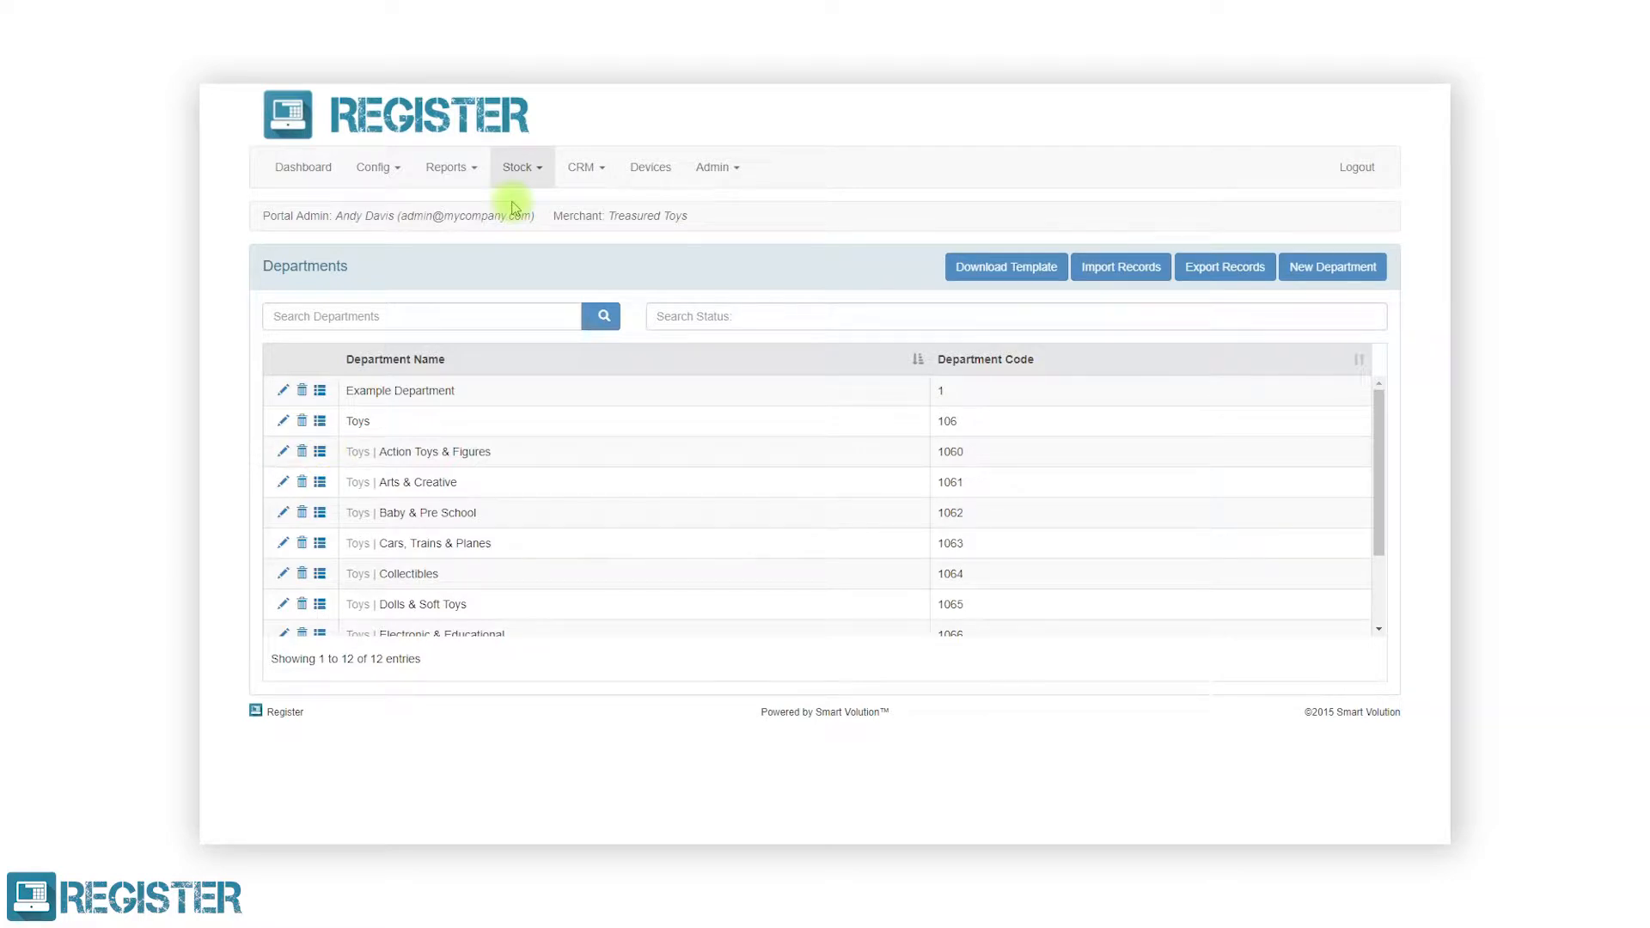
{"action": "mouse_move", "coordinate": [566, 203]}
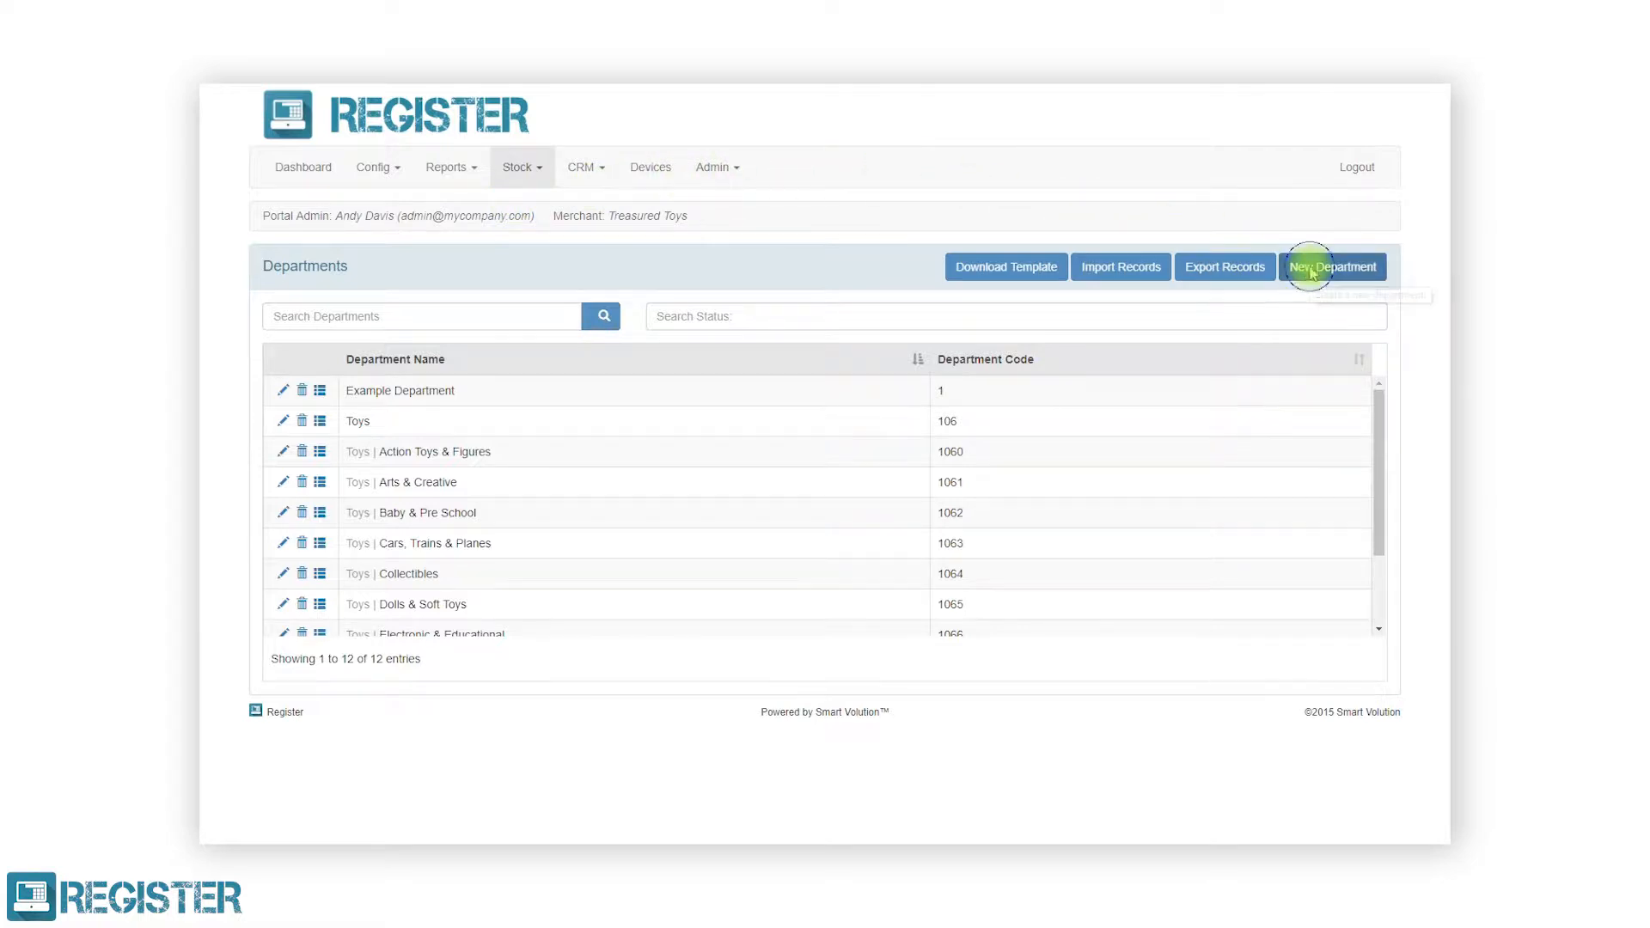
Start a new department named Sweets with code 107, no parent and Standard Rate 20% tax
{"action": "left_click", "coordinate": [1332, 267]}
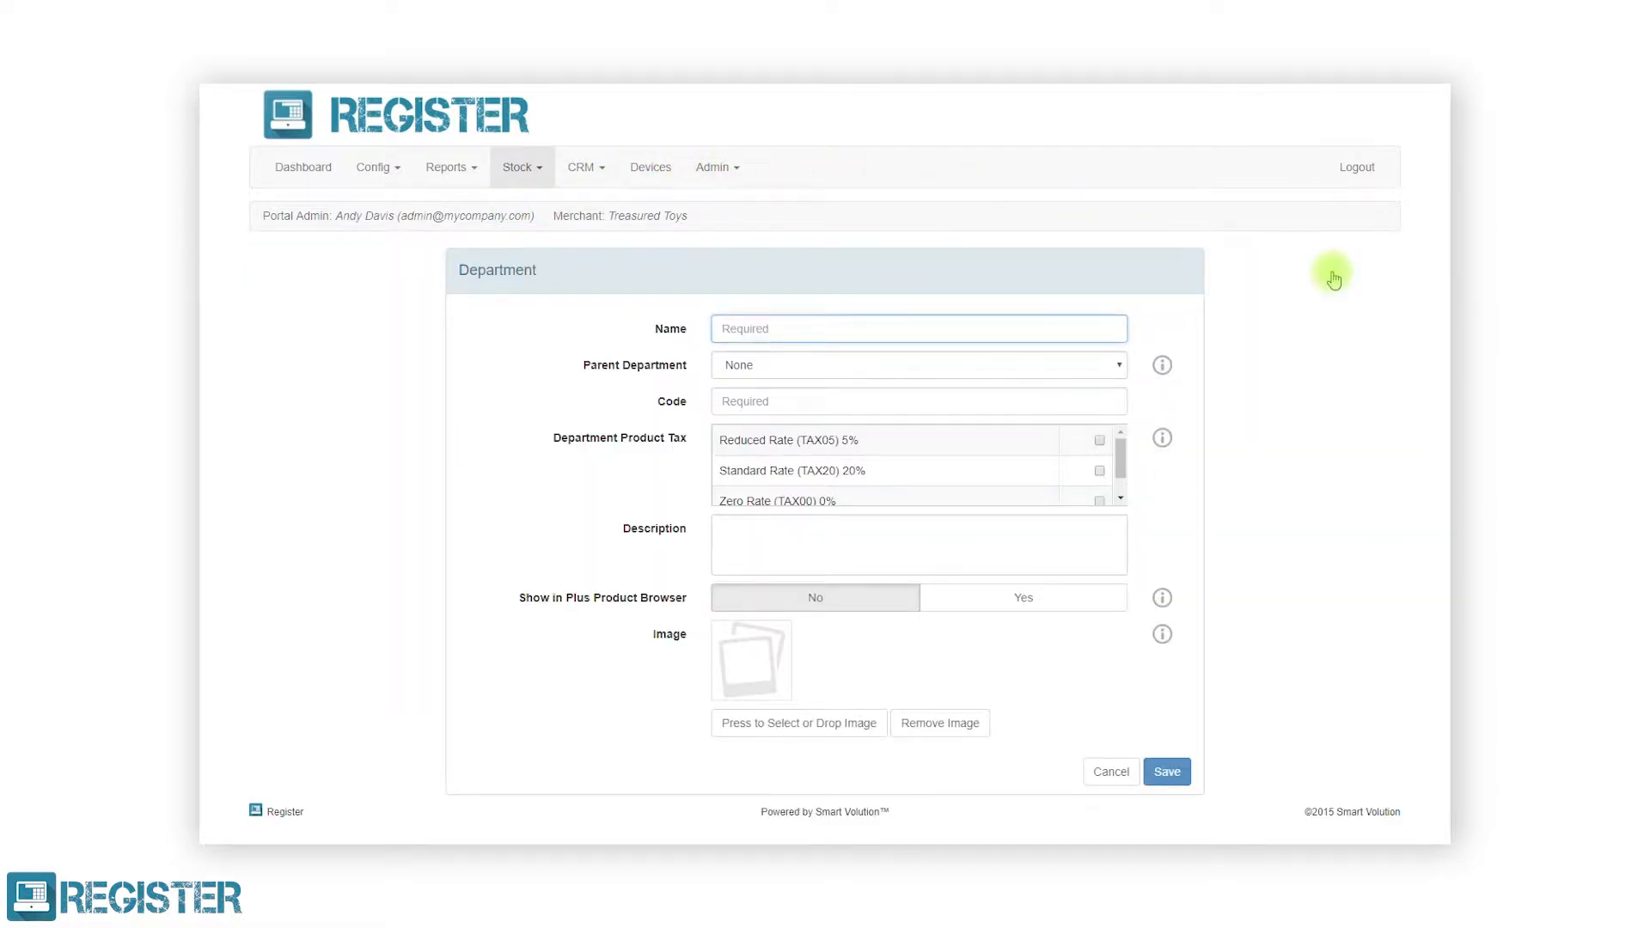
{"action": "left_click", "coordinate": [917, 328]}
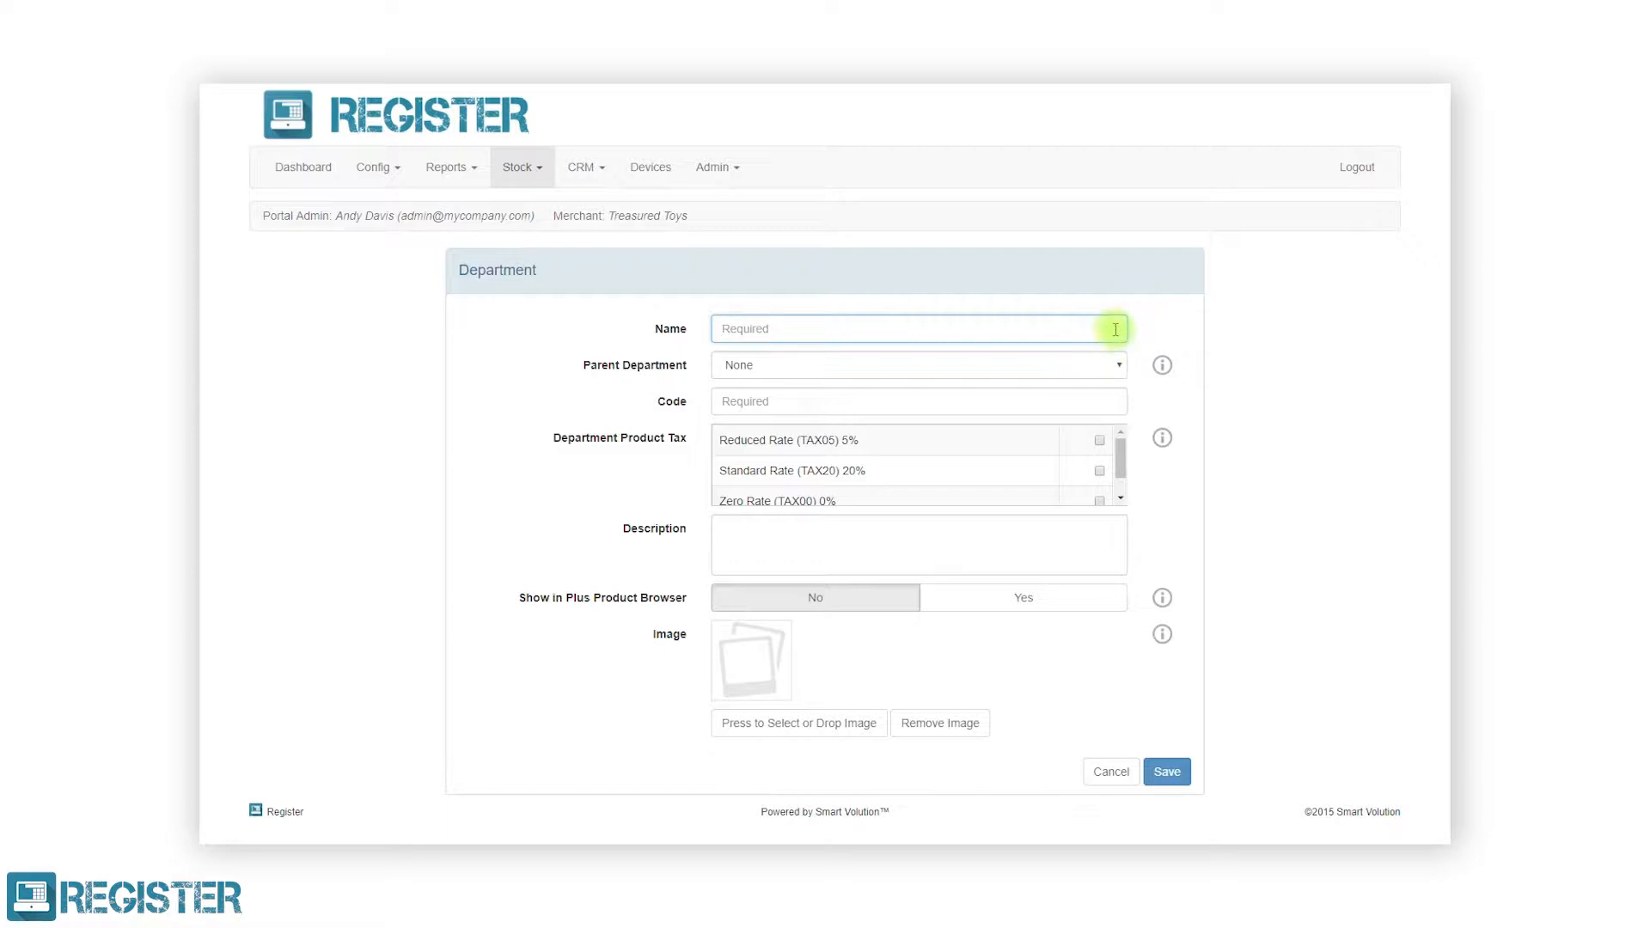
{"action": "type", "text": "Sweets"}
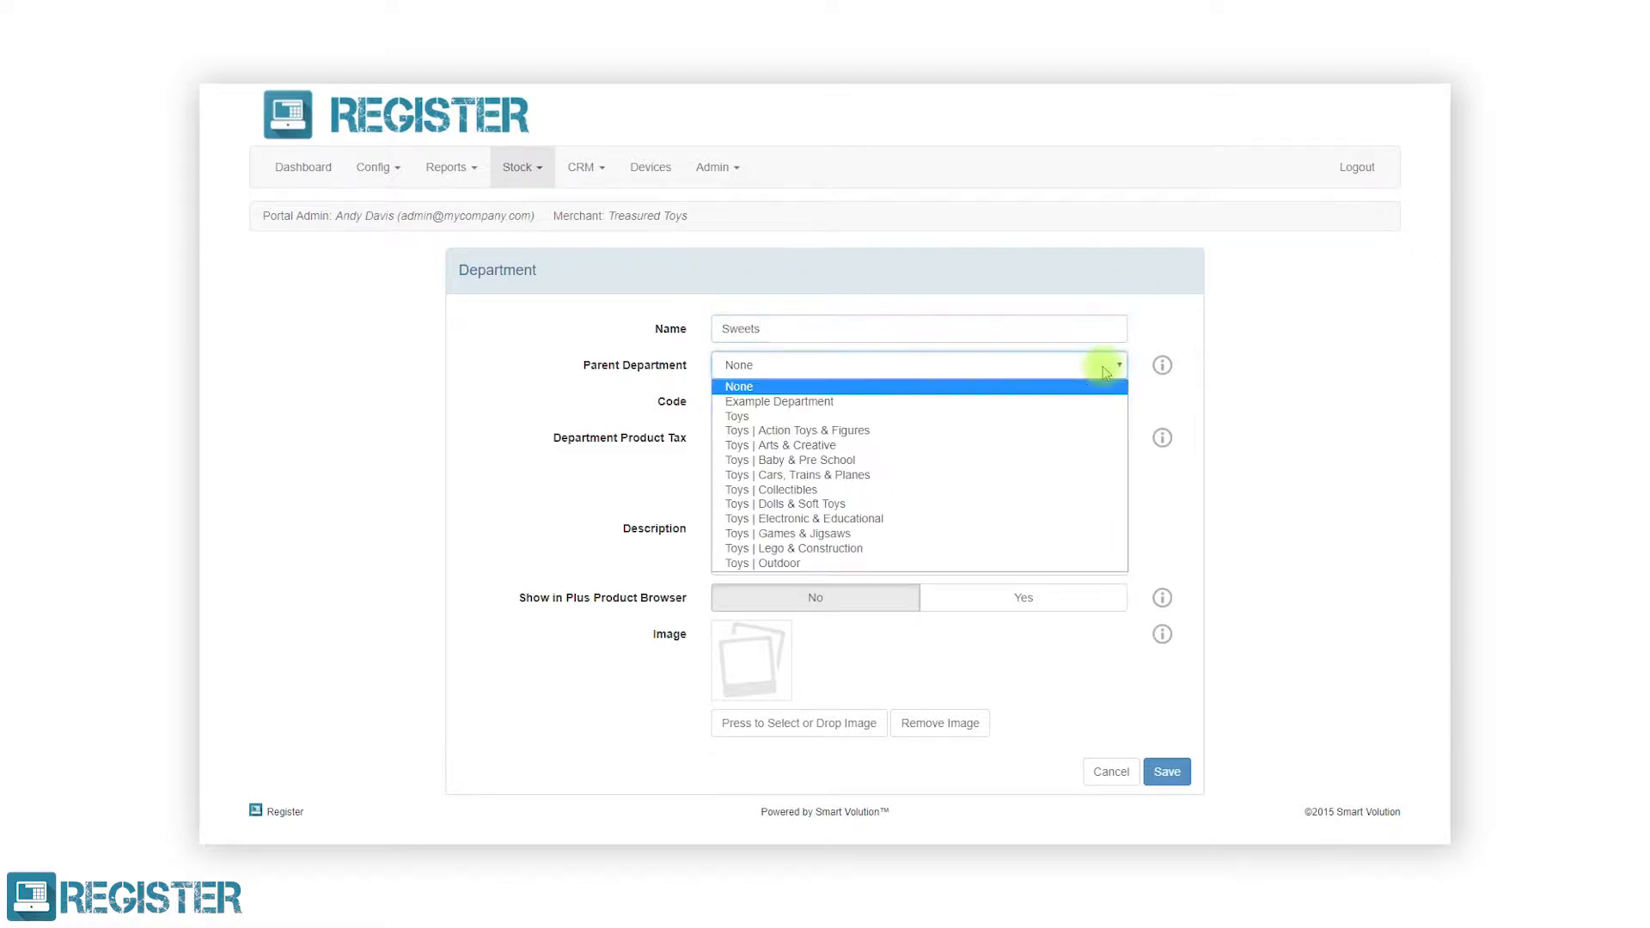
{"action": "left_click", "coordinate": [739, 387]}
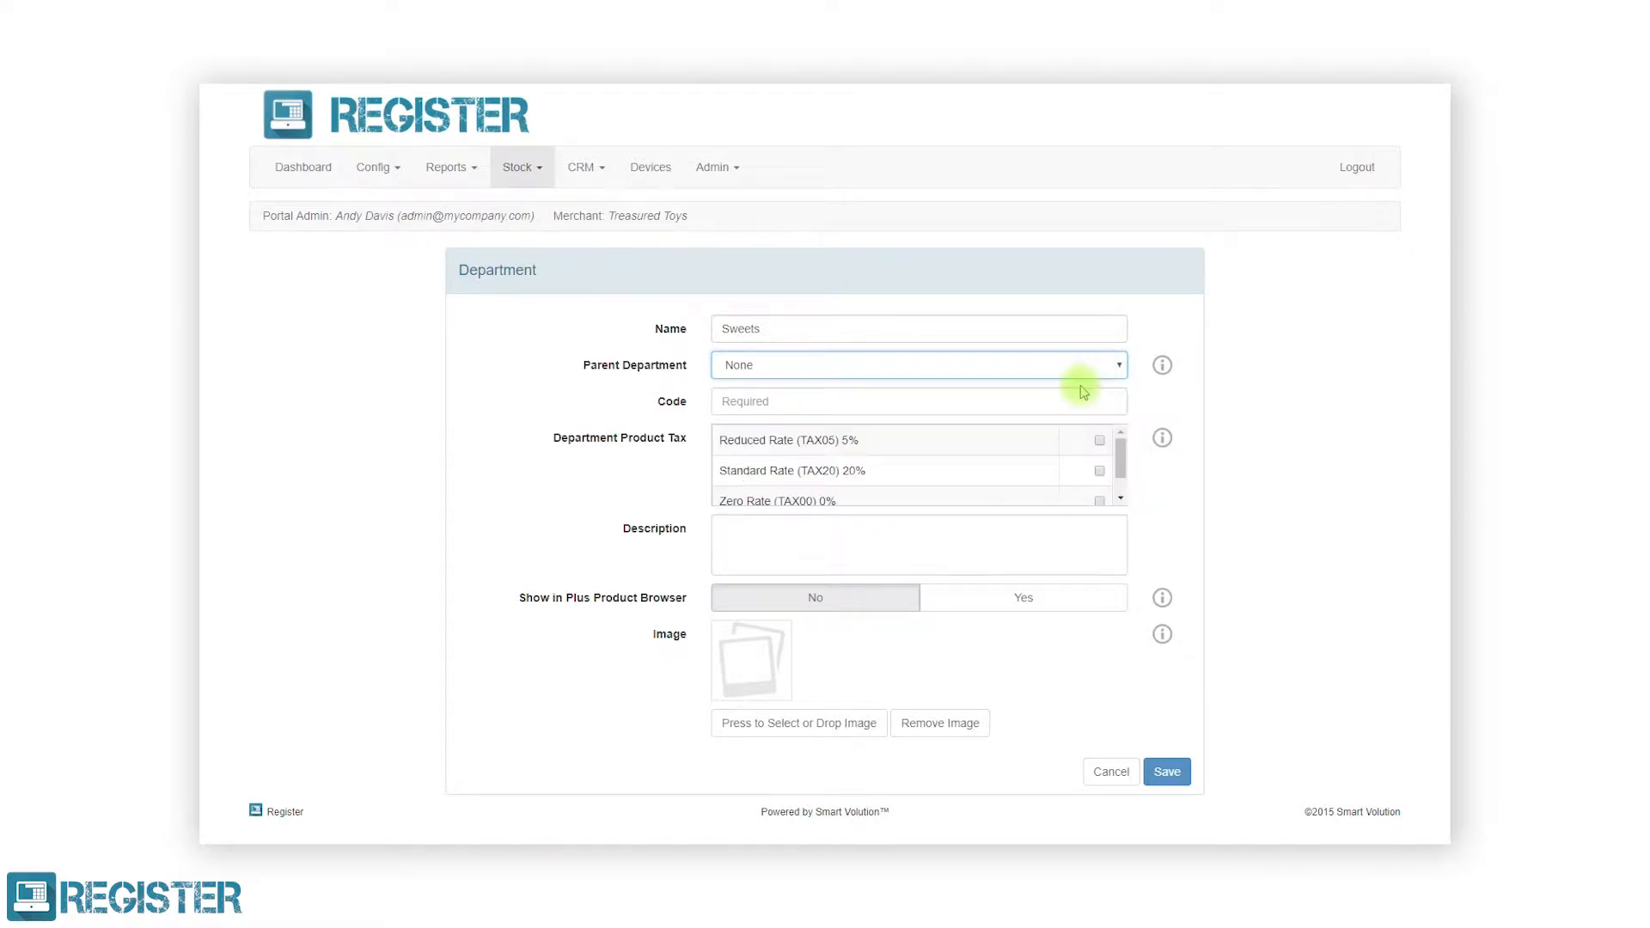
{"action": "type", "text": "1"}
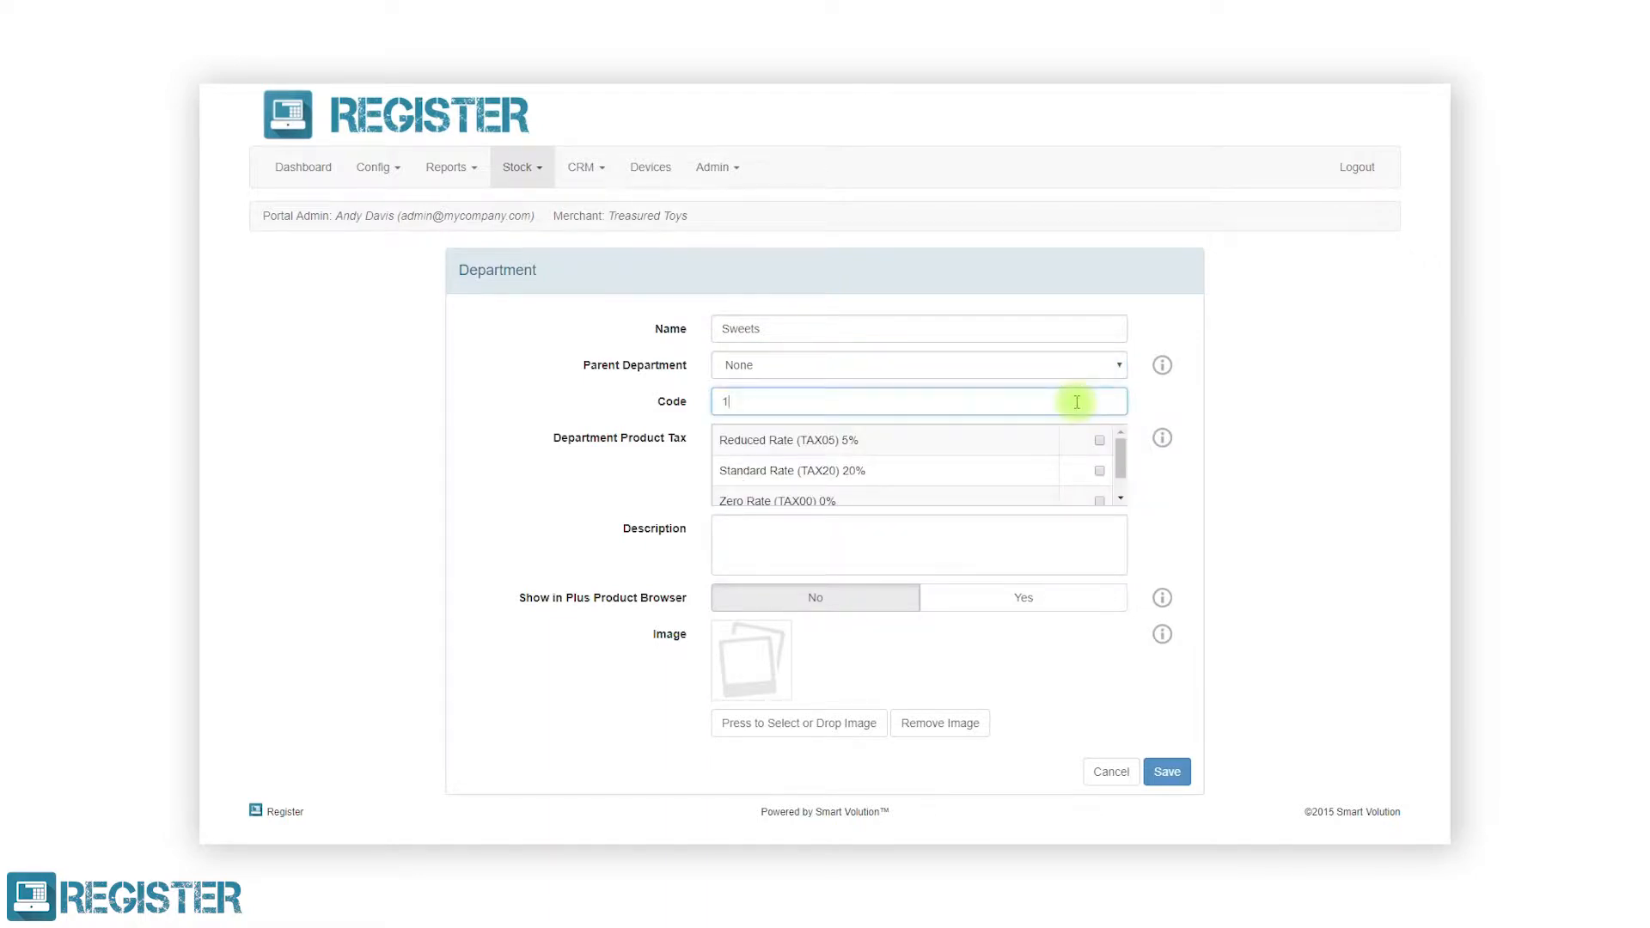
{"action": "type", "text": "07"}
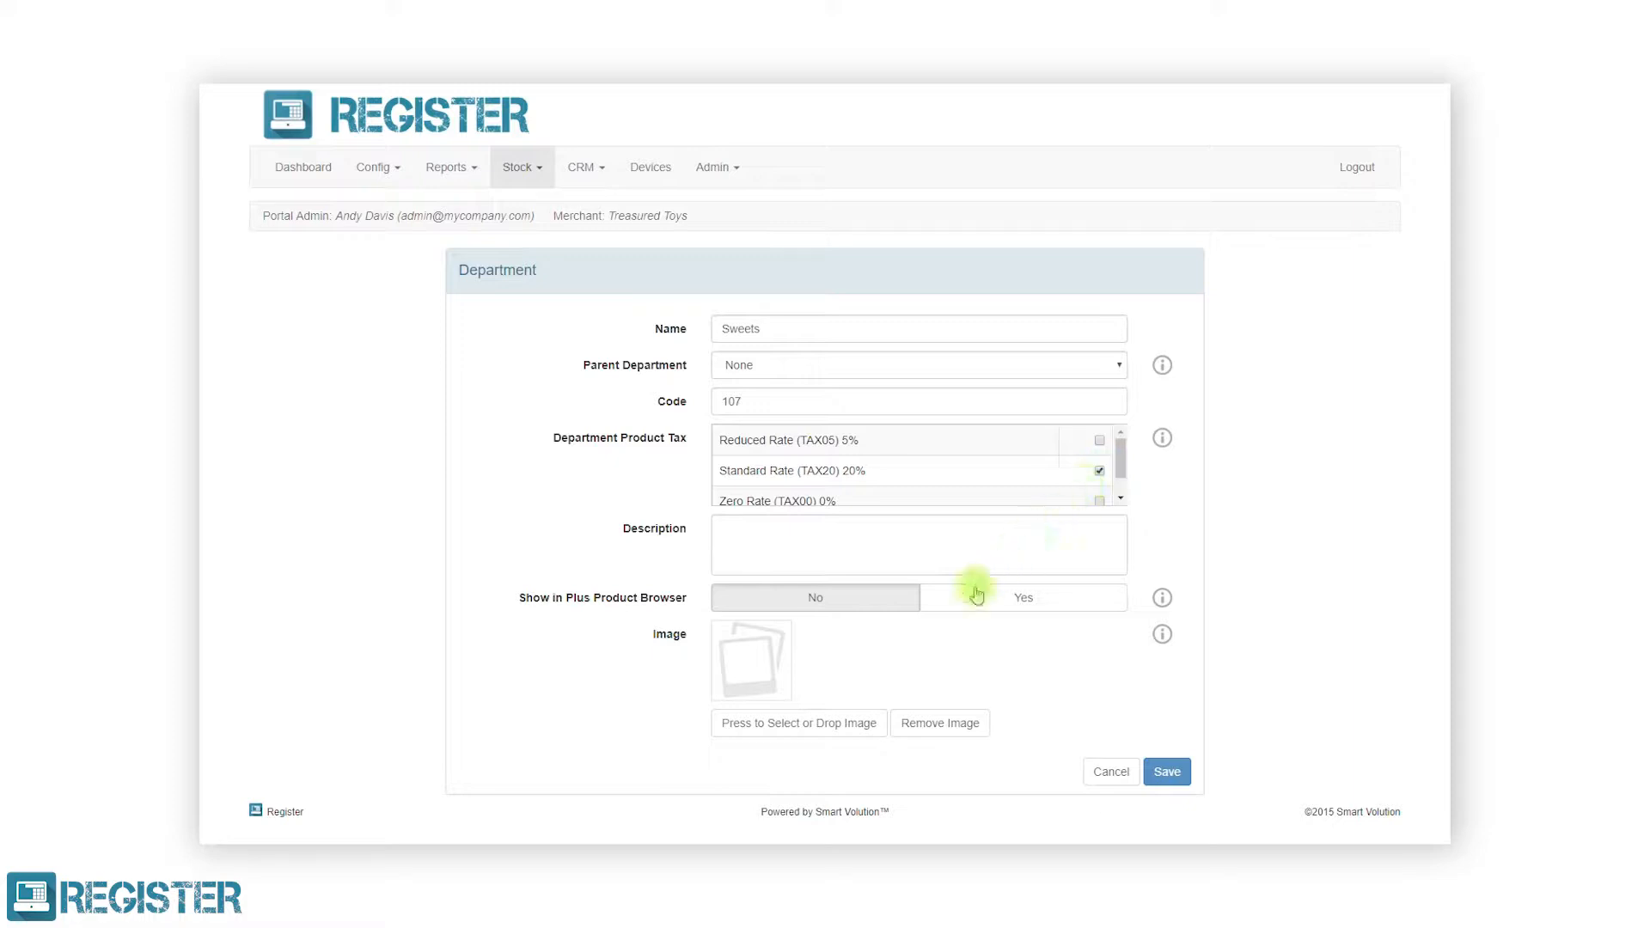
Attach the Sweets JPG from the Desktop as the department's picture
{"action": "left_click", "coordinate": [798, 724]}
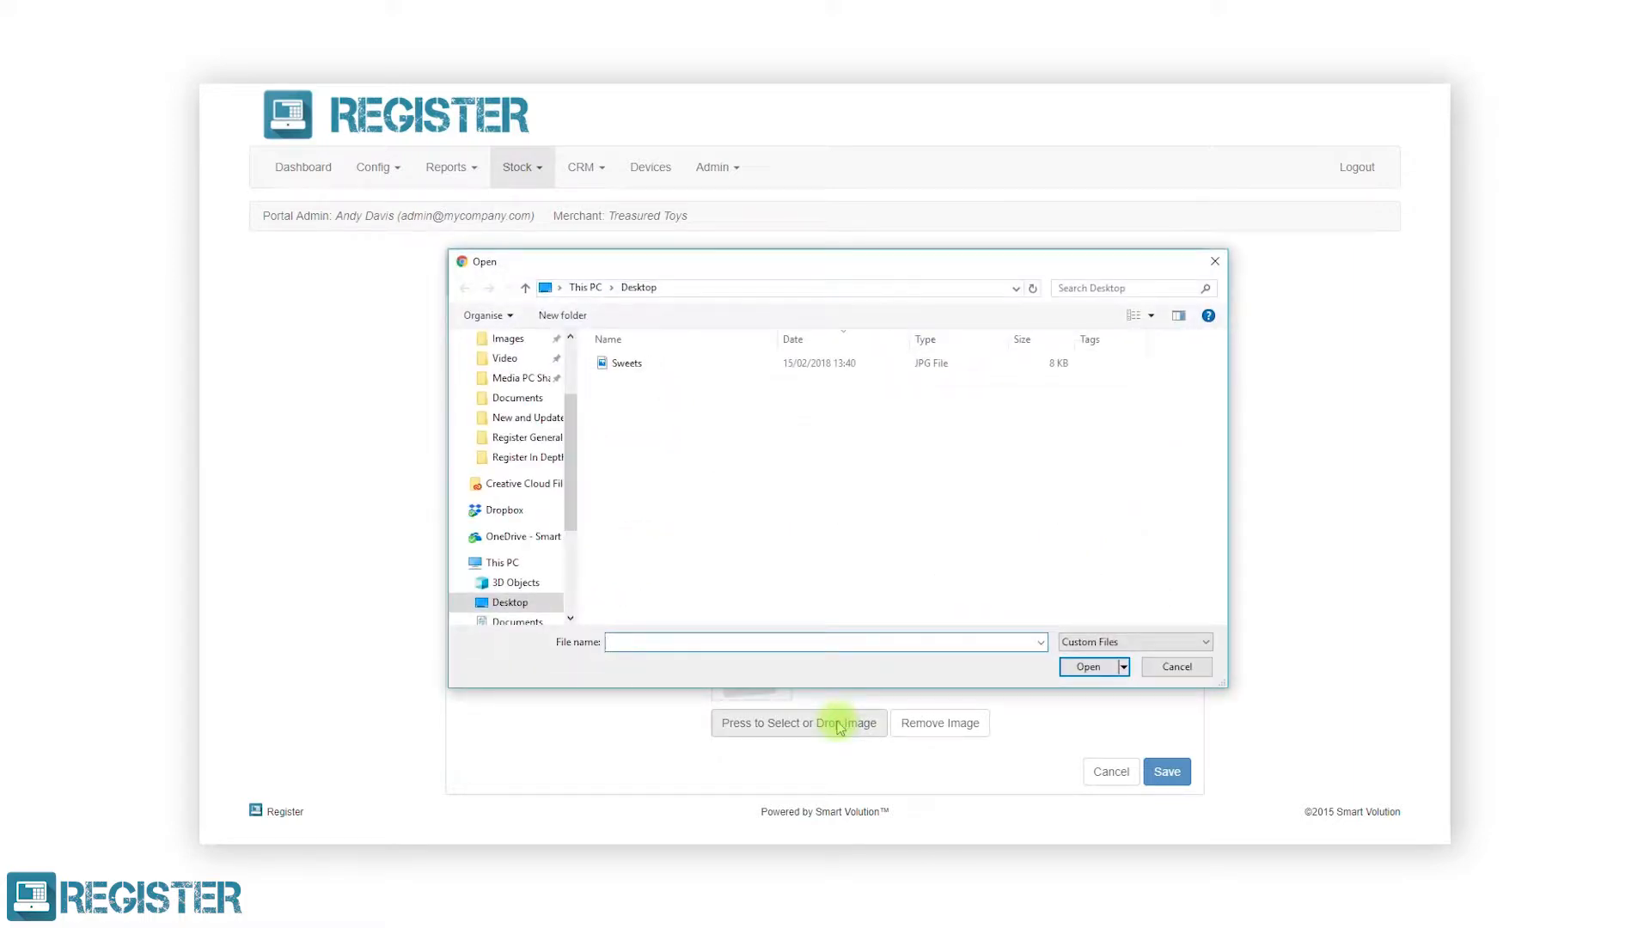
{"action": "left_click", "coordinate": [628, 362]}
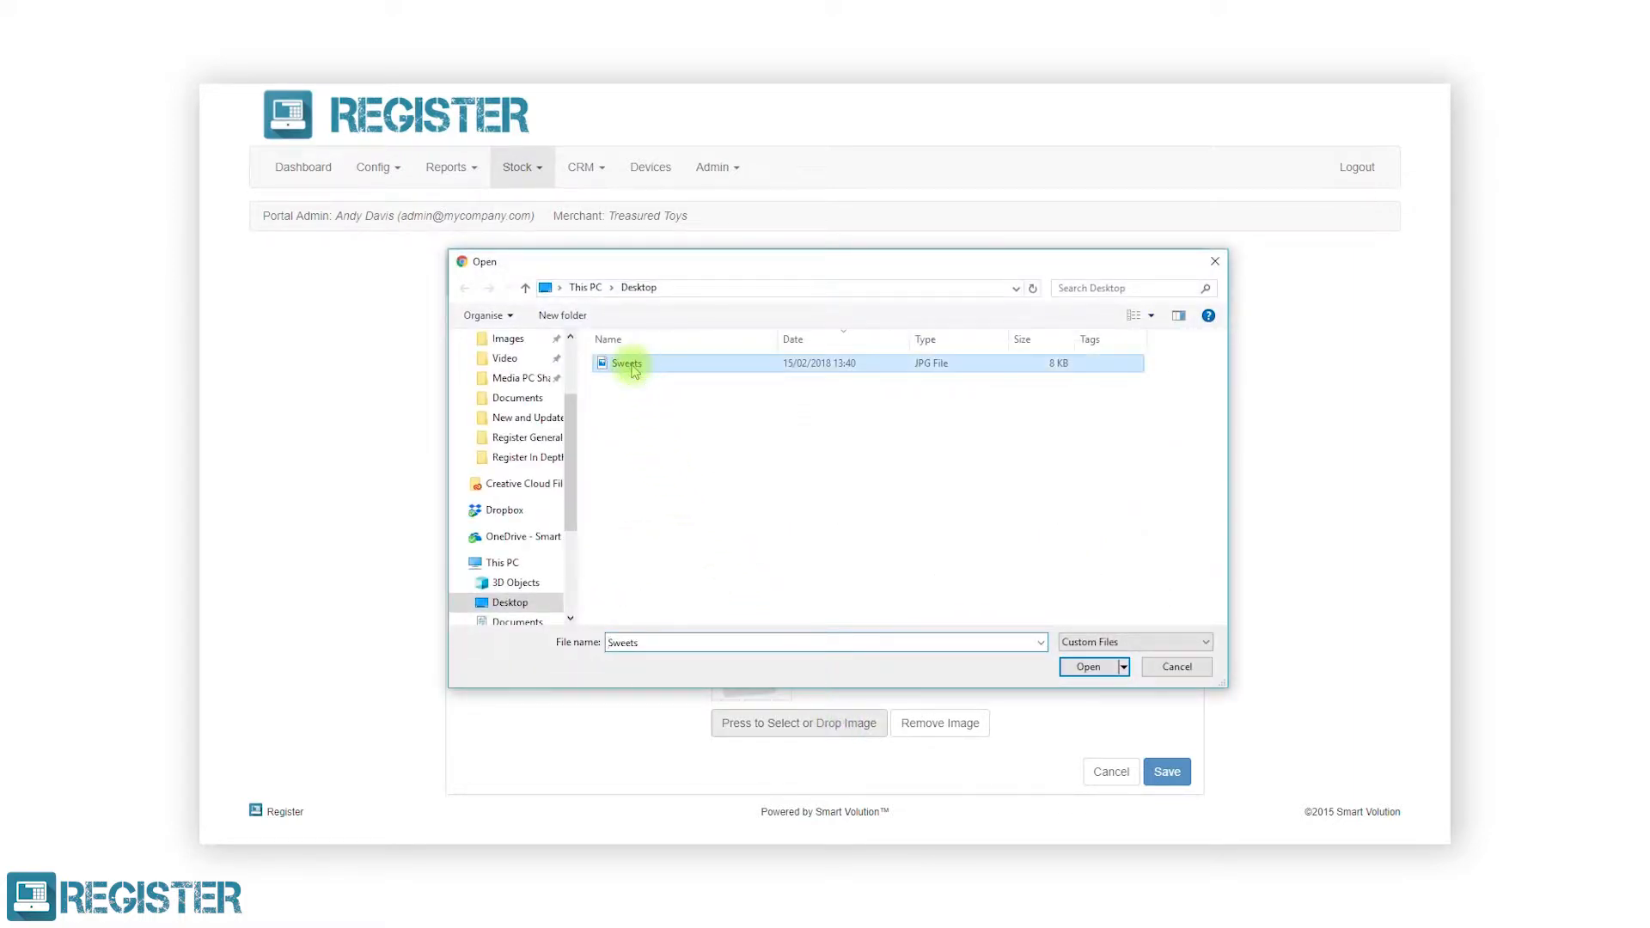
{"action": "left_click", "coordinate": [1088, 667]}
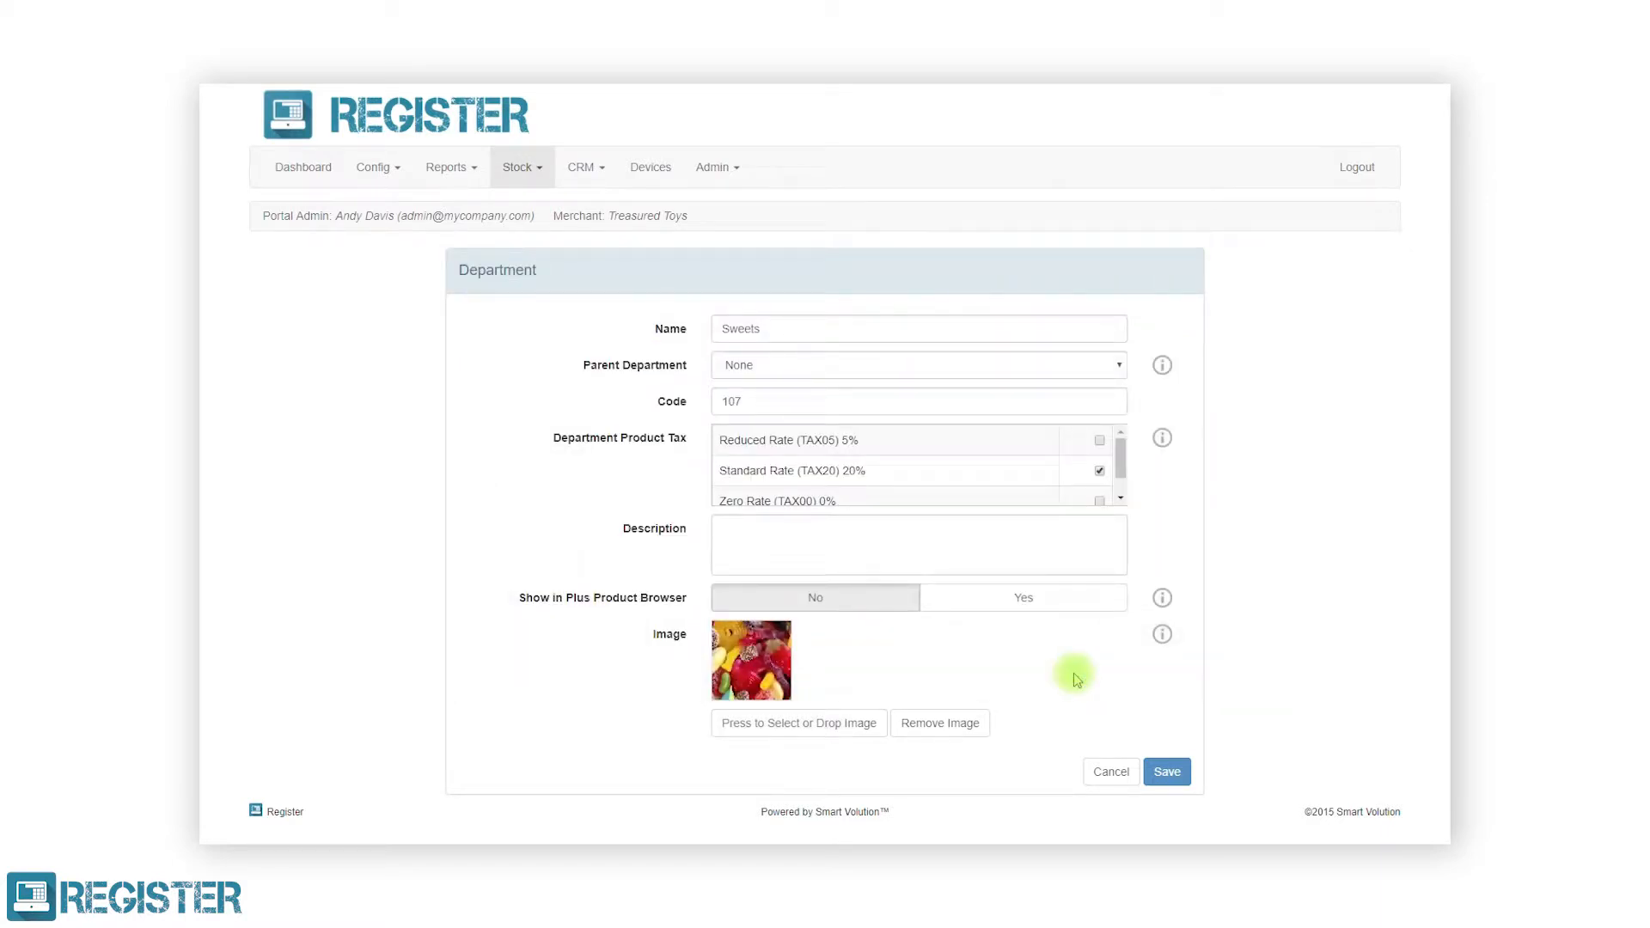
{"action": "left_click", "coordinate": [1165, 772]}
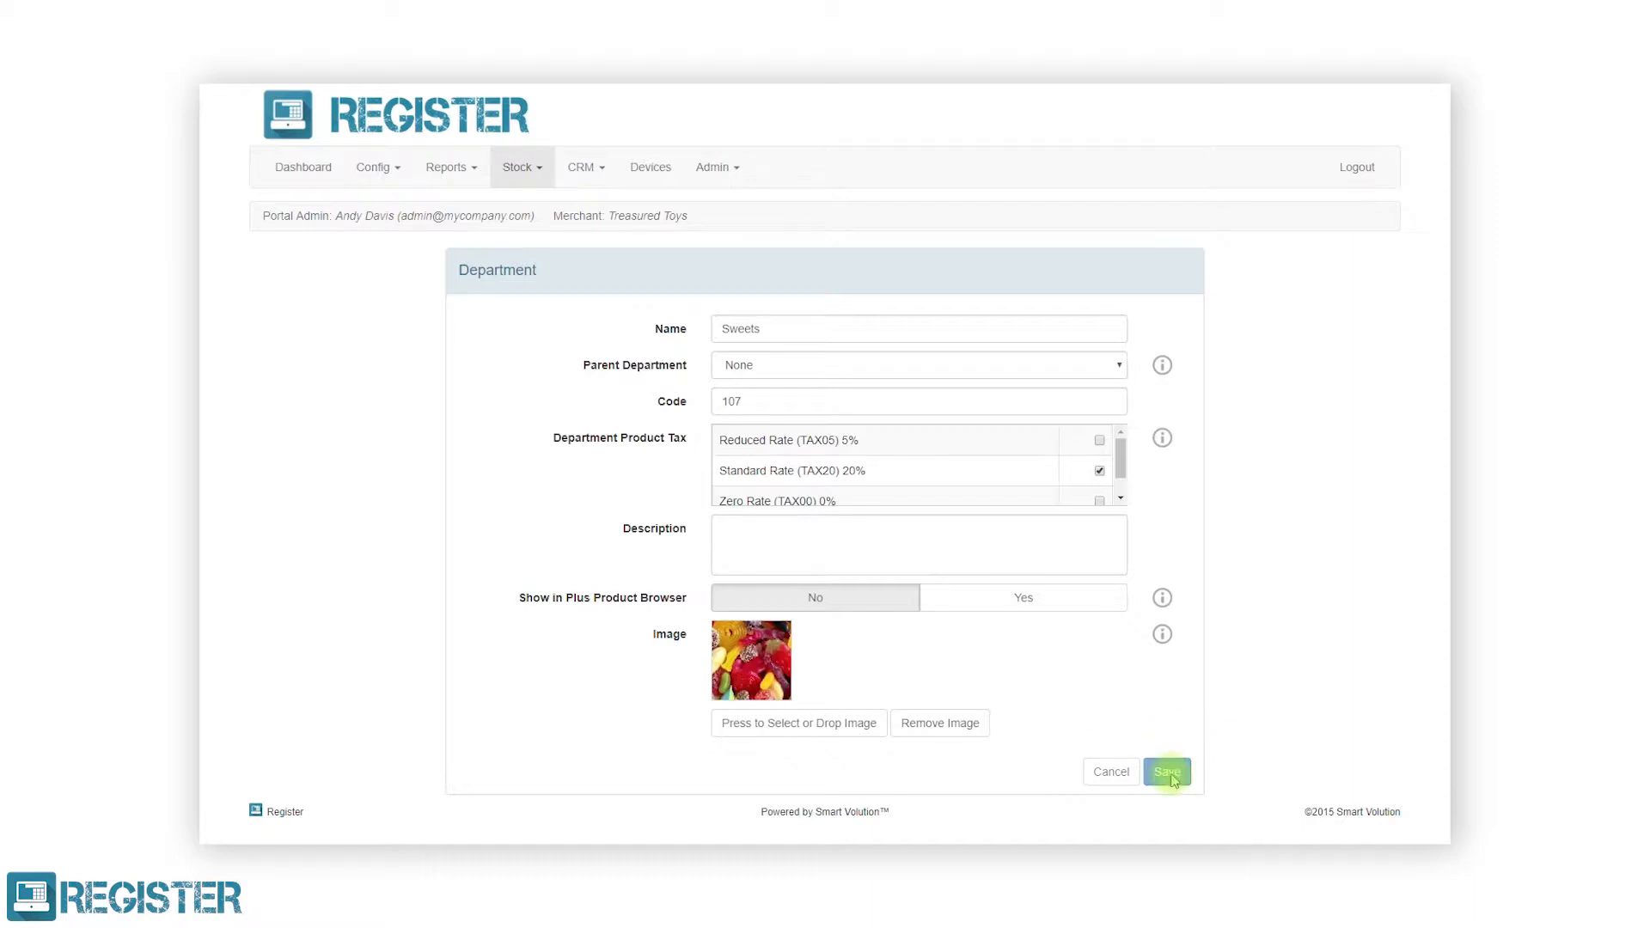
Save the Sweets department, then download the department import template as XLS
{"action": "left_click", "coordinate": [1165, 772]}
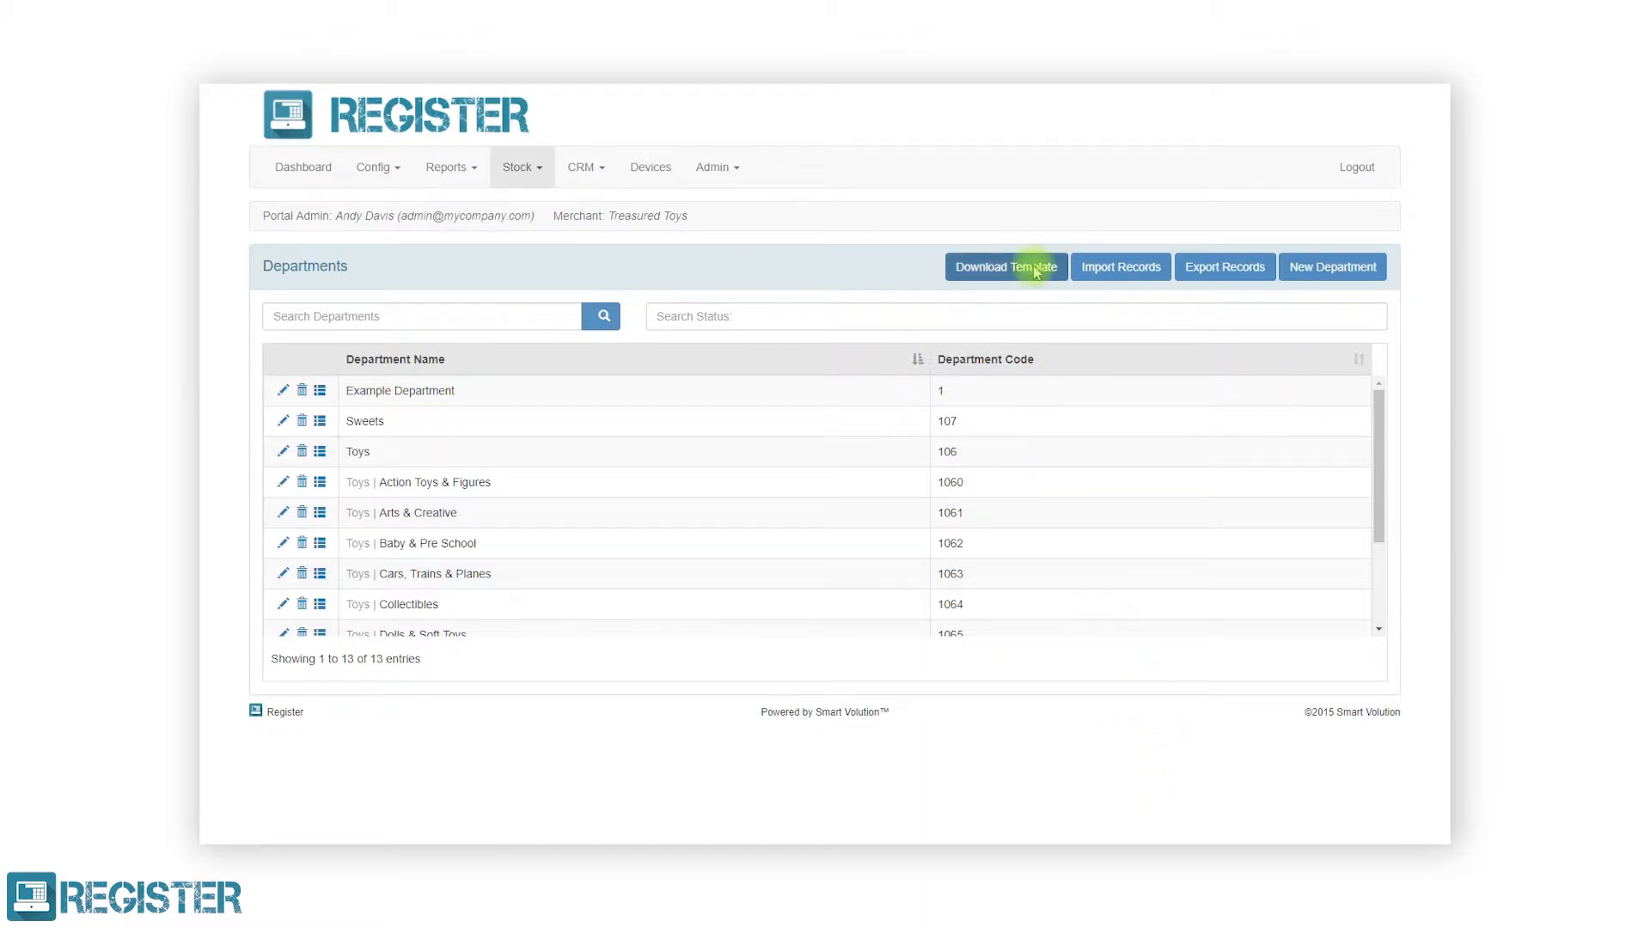
{"action": "left_click", "coordinate": [1005, 267]}
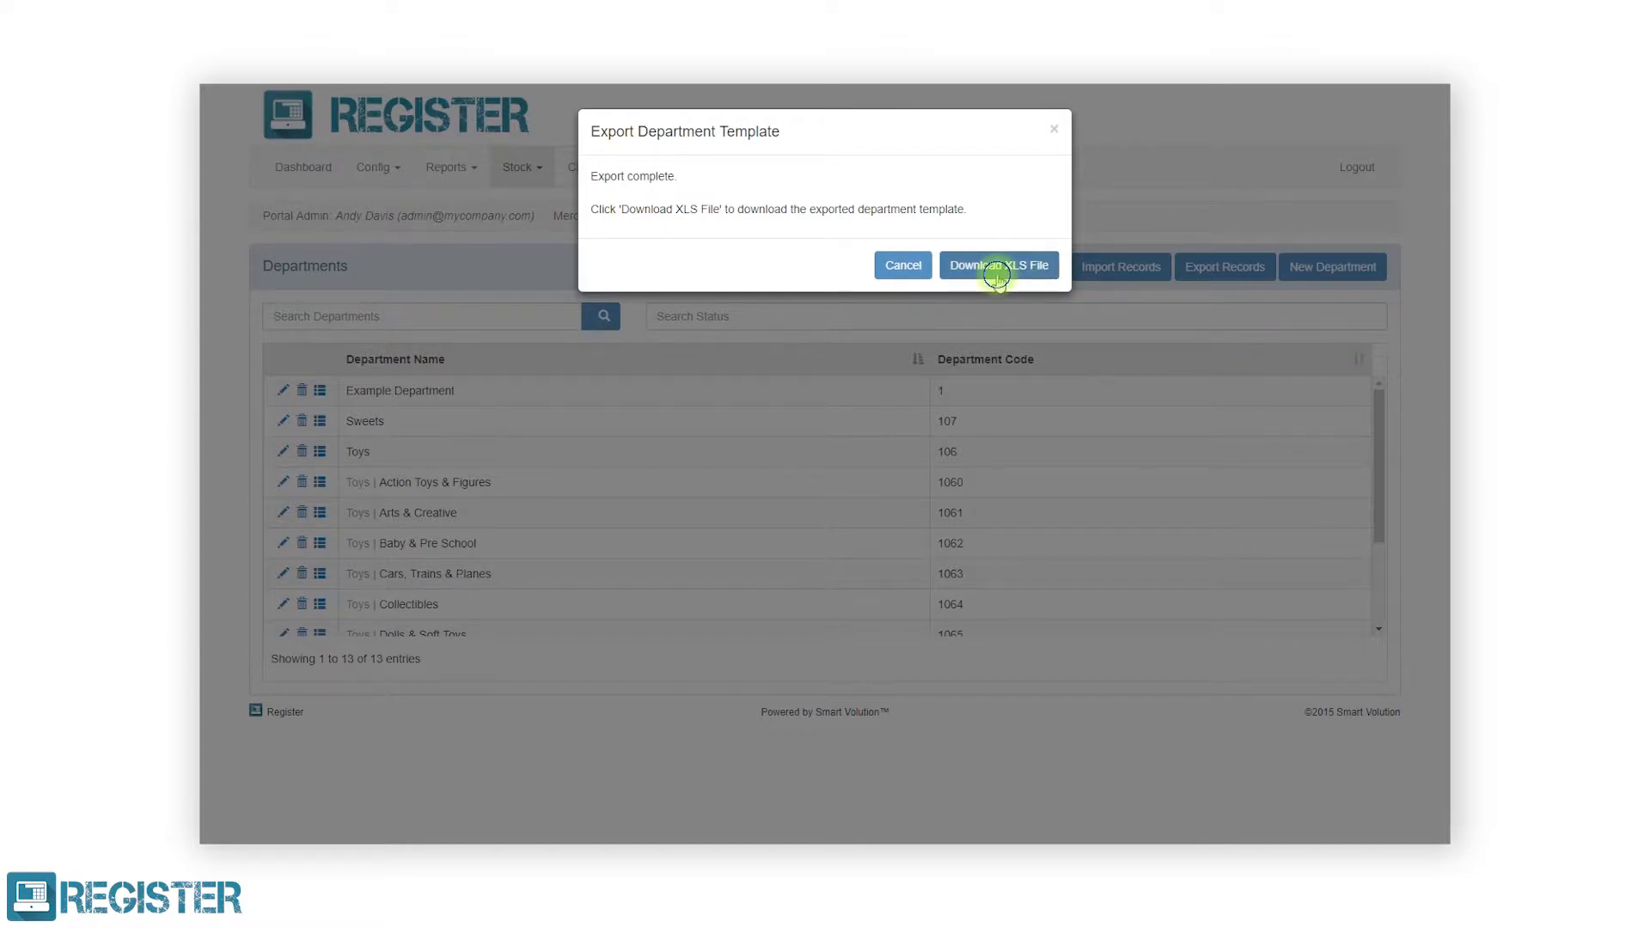
{"action": "left_click", "coordinate": [997, 265]}
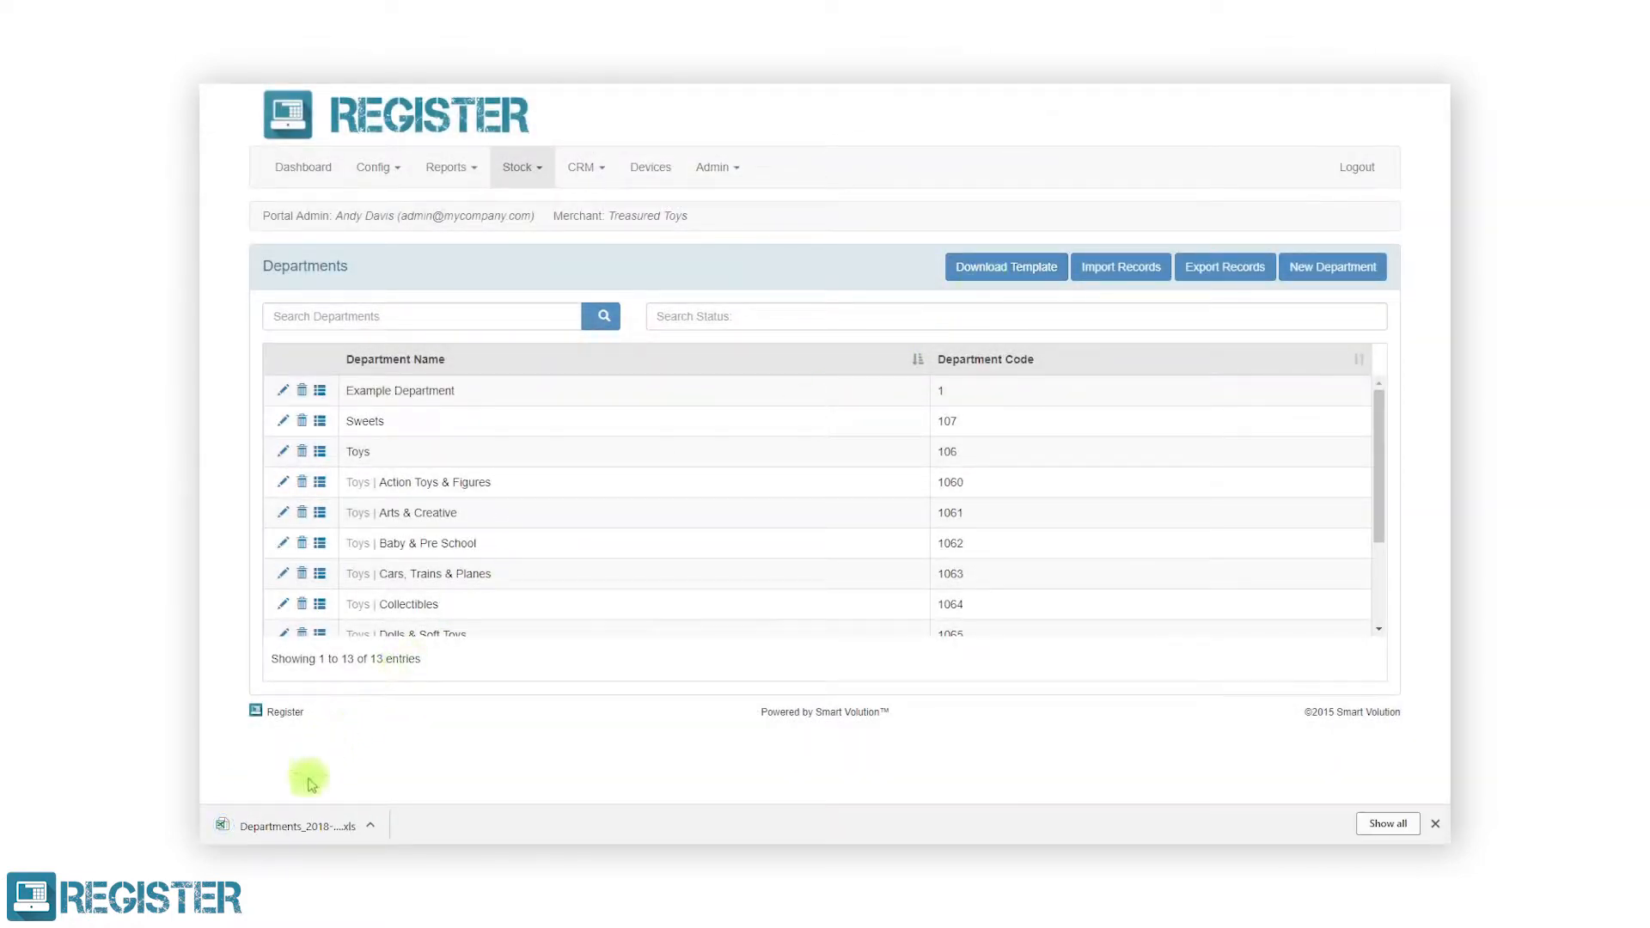
Enter Chocolates 1071, Jelly & Chew 1072 and Single Sweets 1073 under parent 107 with TAX20 in the opened template
{"action": "left_click", "coordinate": [294, 825]}
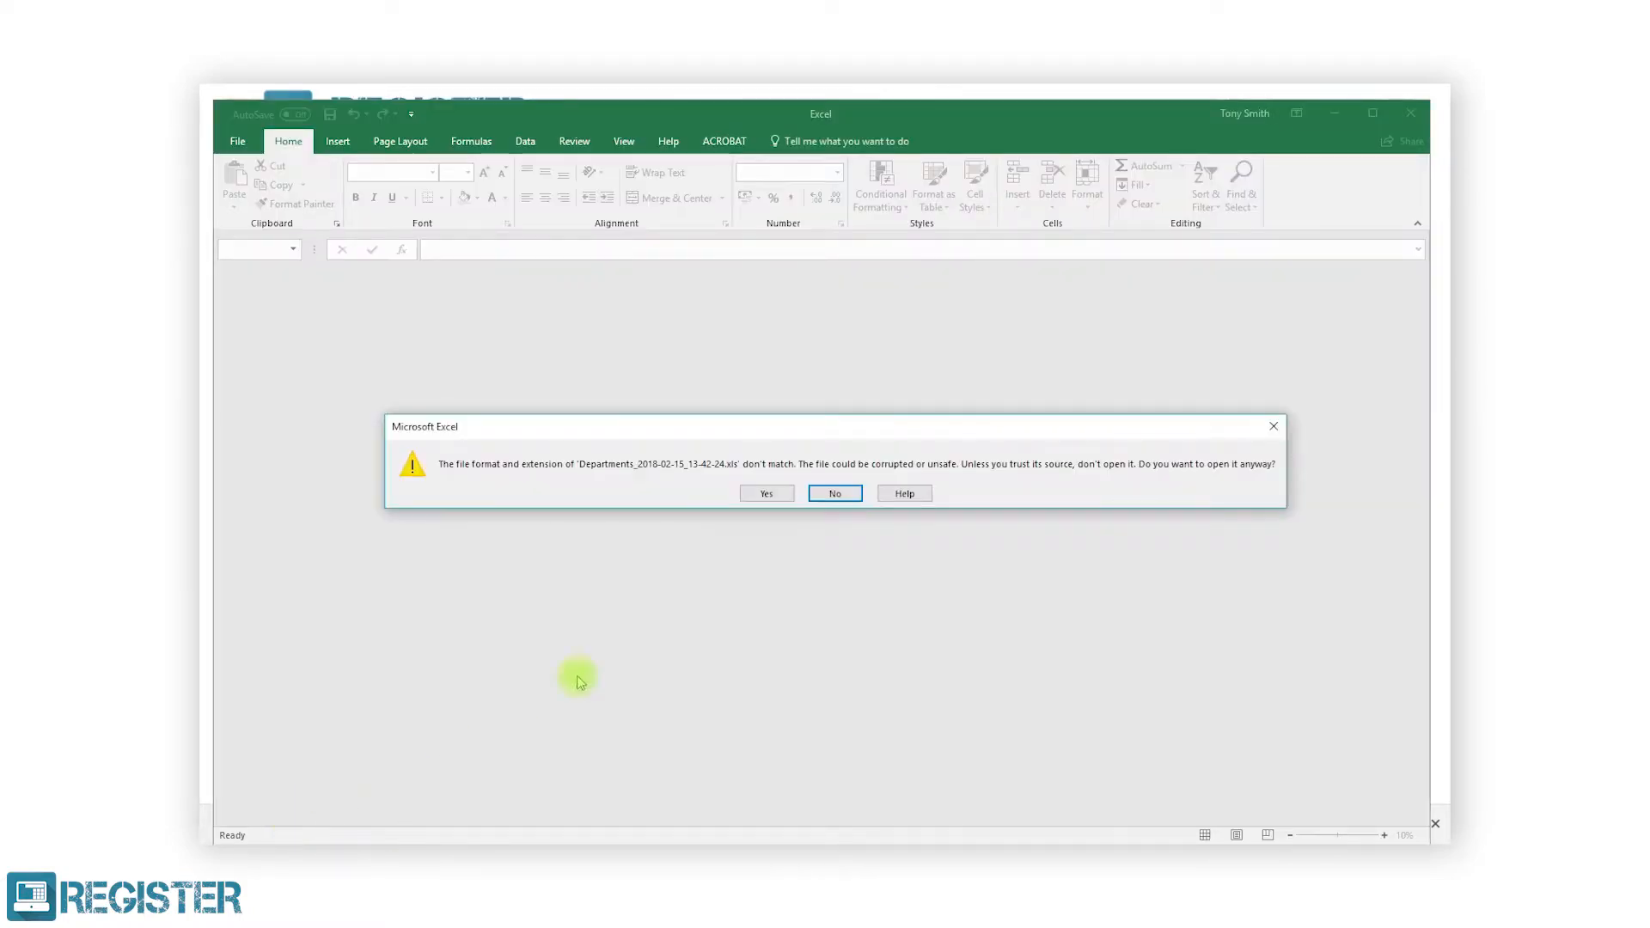
{"action": "left_click", "coordinate": [765, 493]}
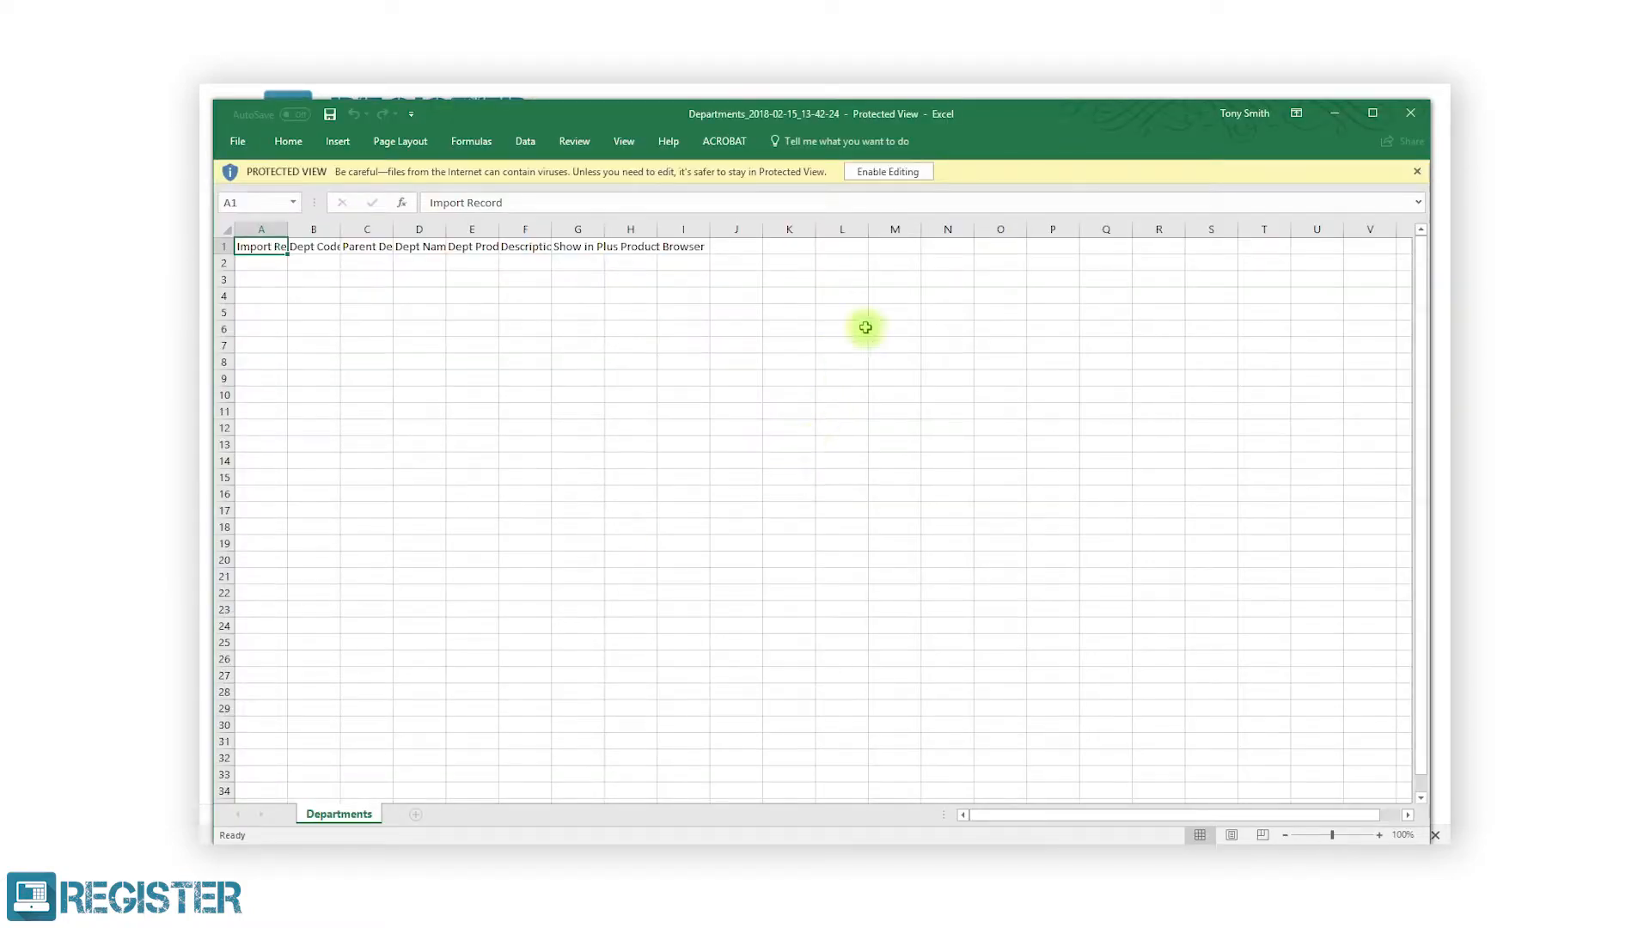
{"action": "left_click", "coordinate": [887, 170]}
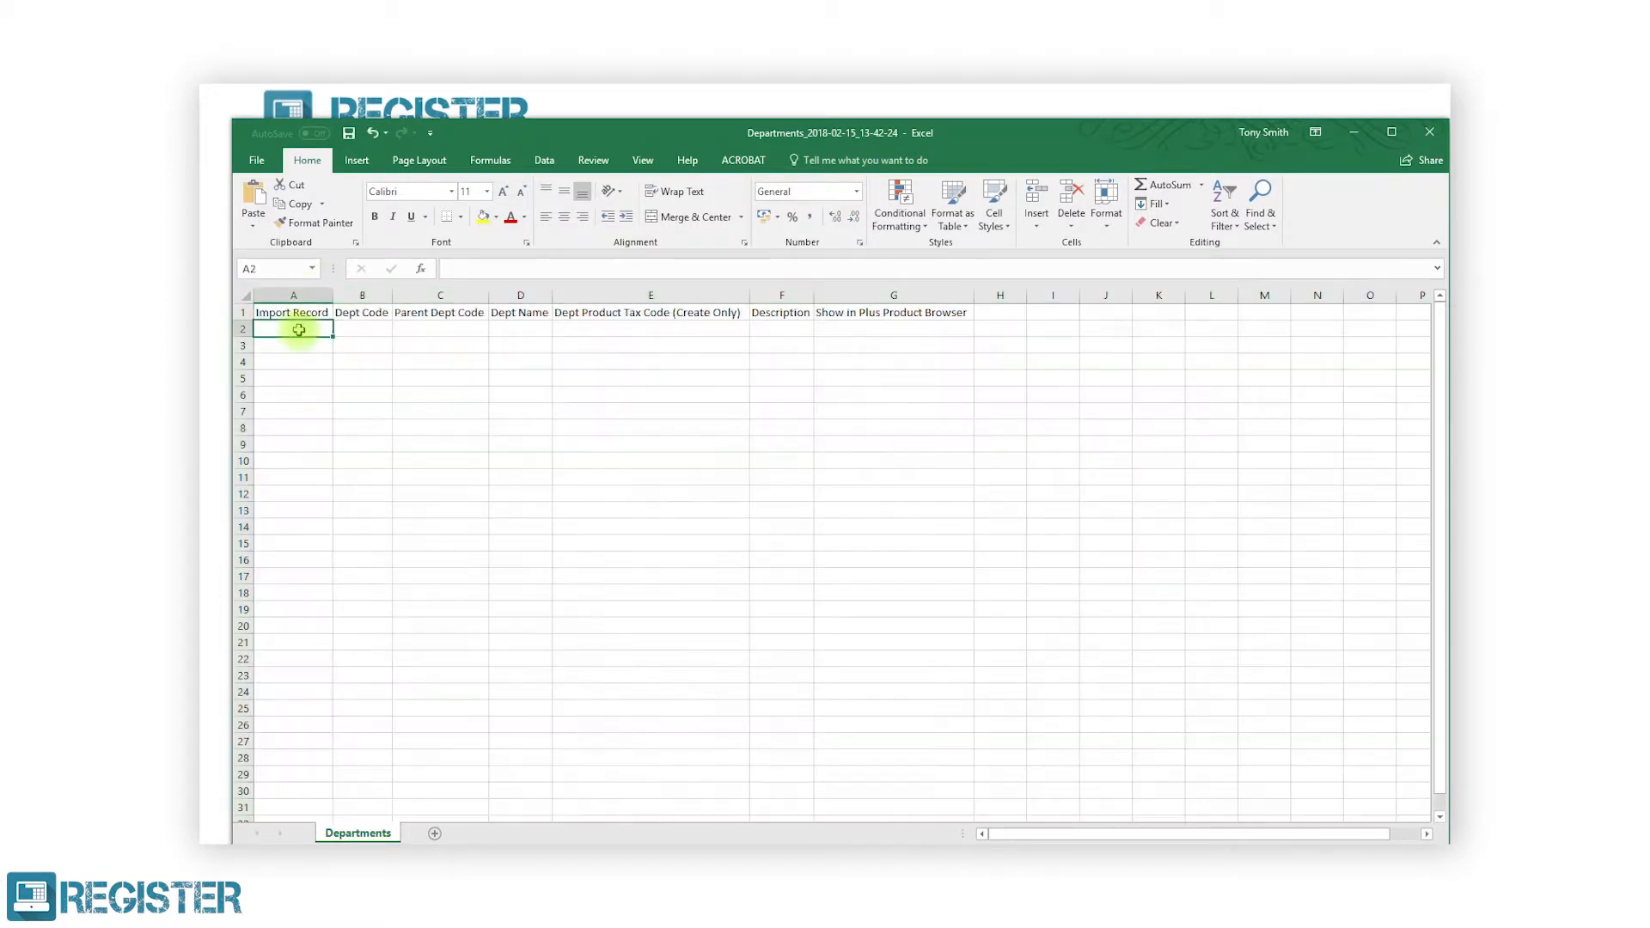
{"action": "type", "text": "Chocolates"}
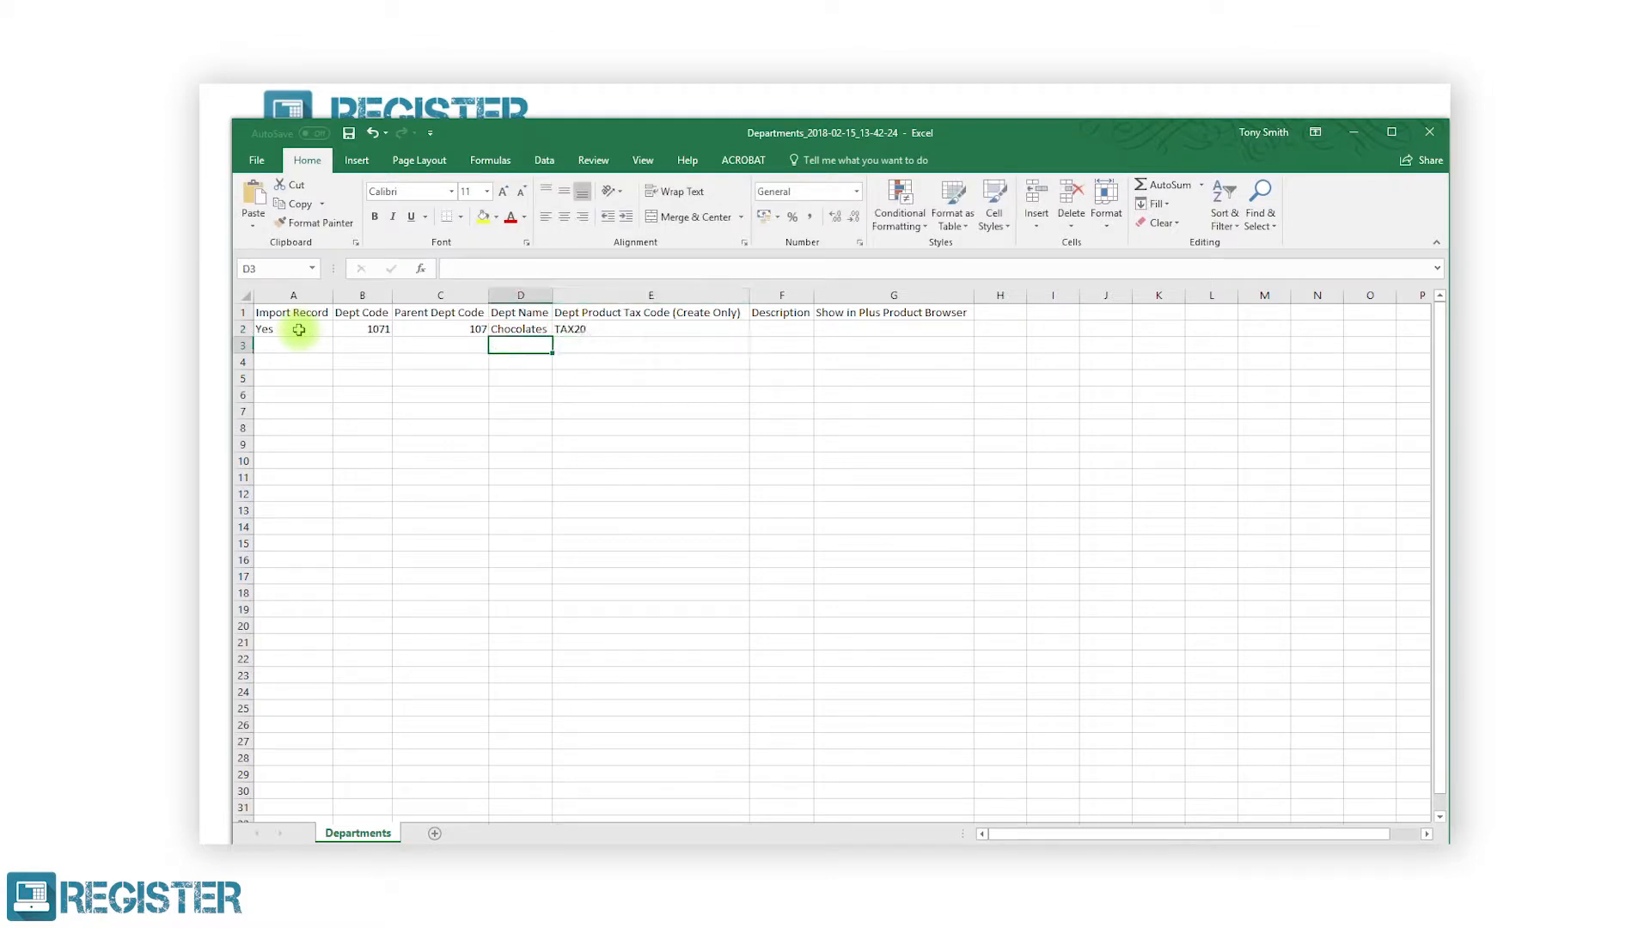
{"action": "type", "text": "10"}
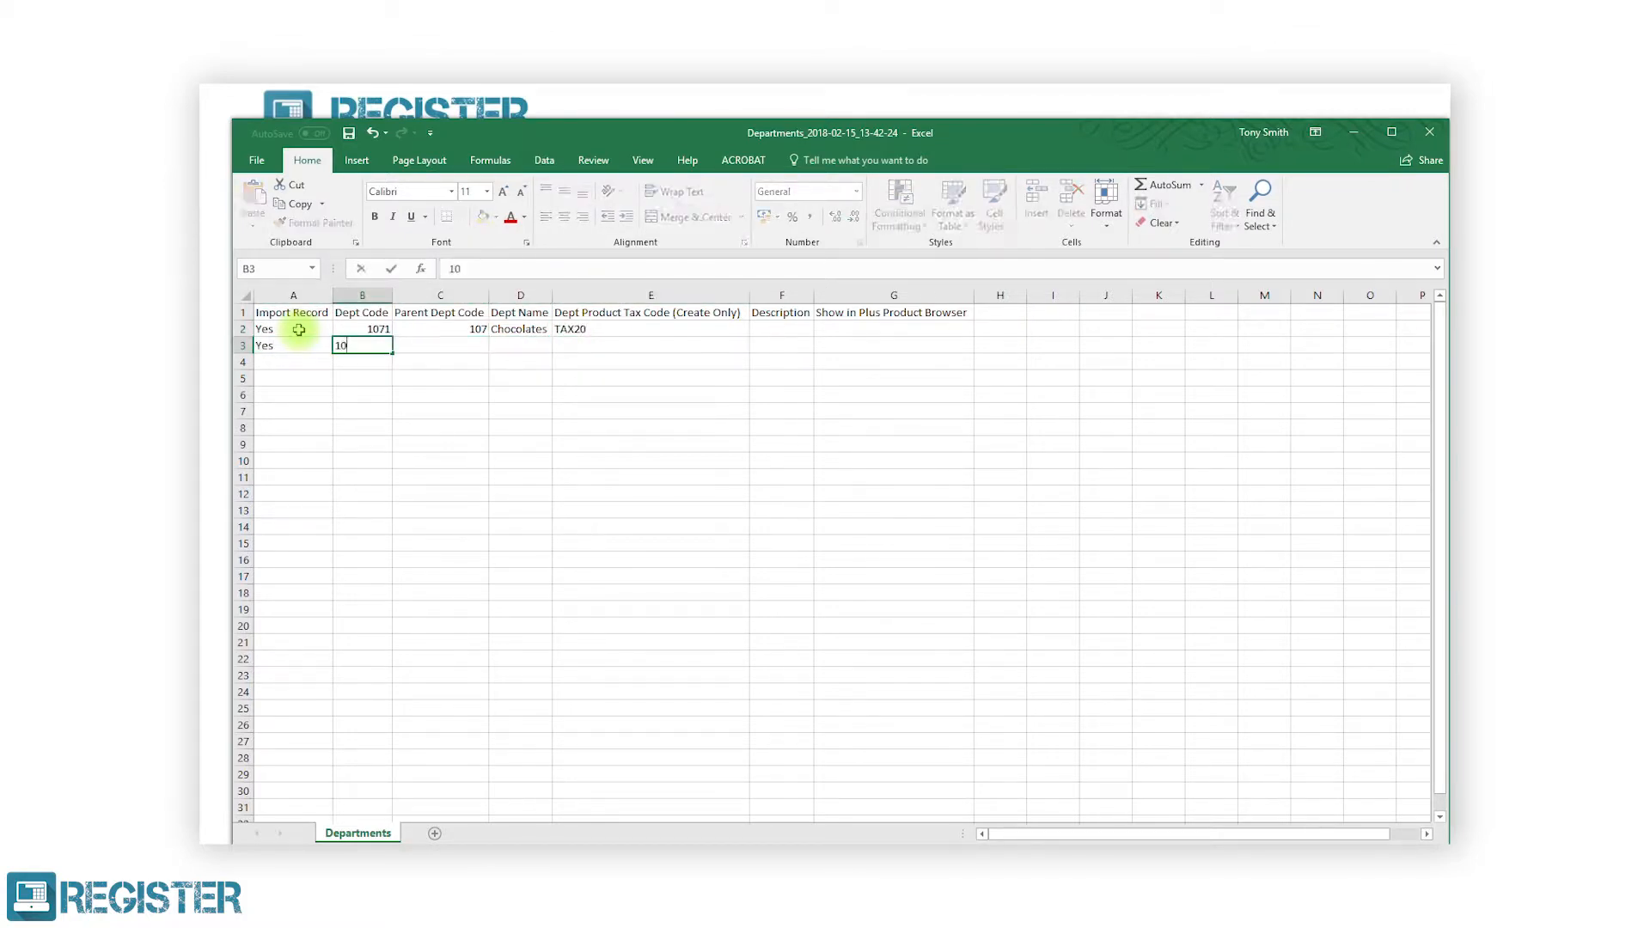
{"action": "type", "text": "Jelly & Chev"}
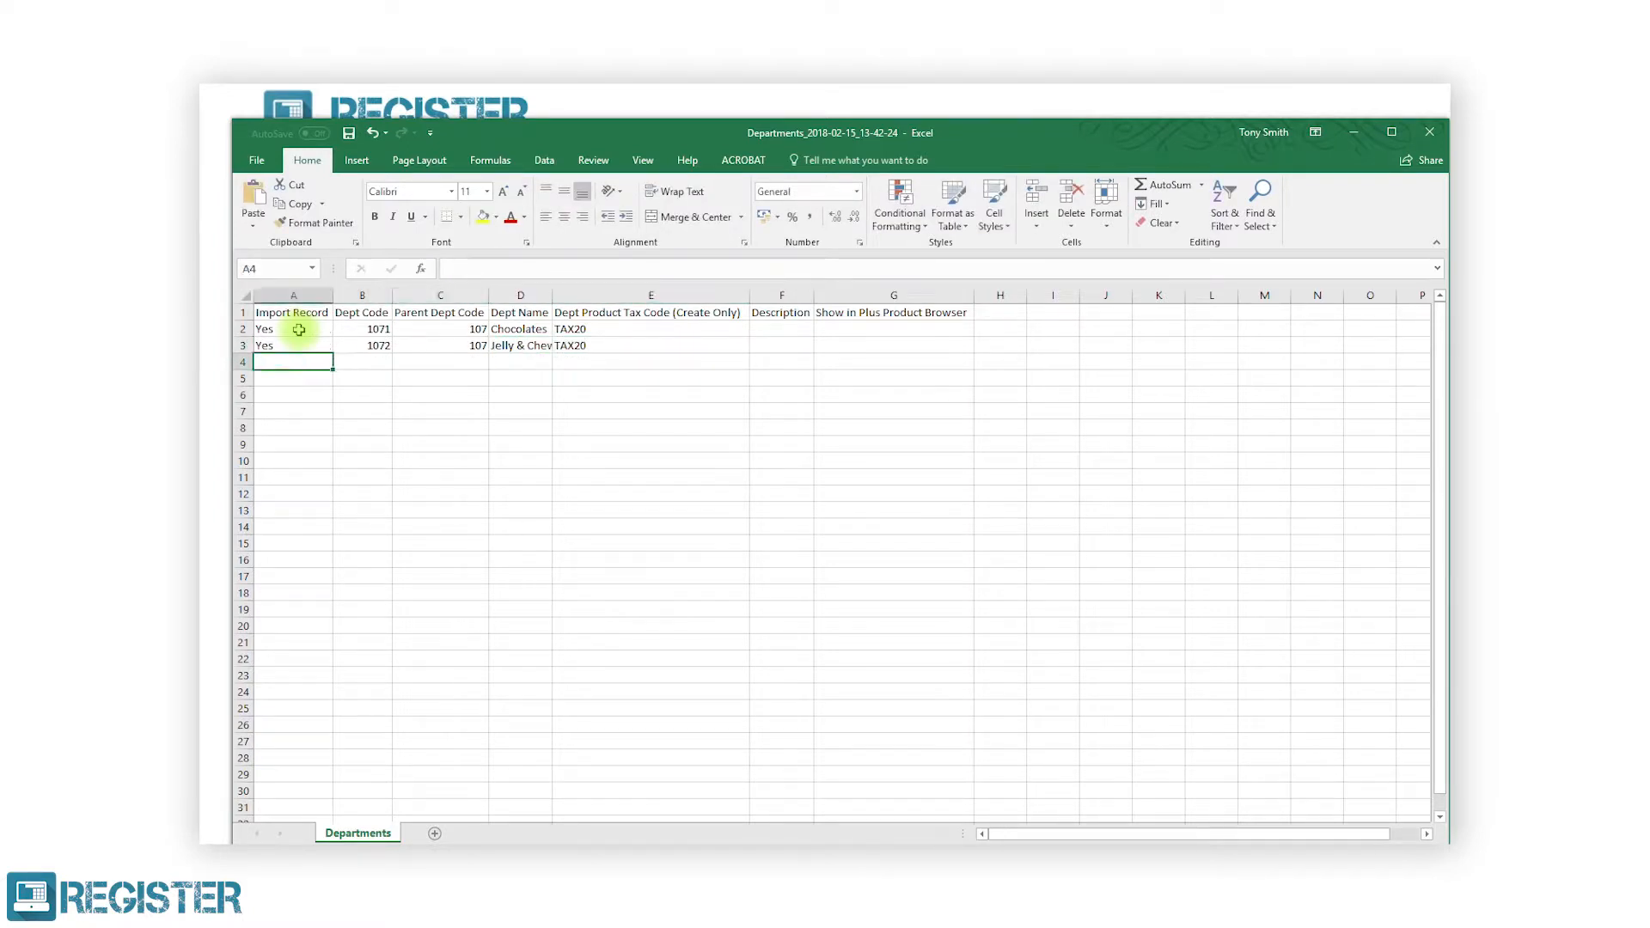
{"action": "type", "text": "107"}
{"action": "left_click", "coordinate": [652, 361]}
{"action": "type", "text": "TAX20"}
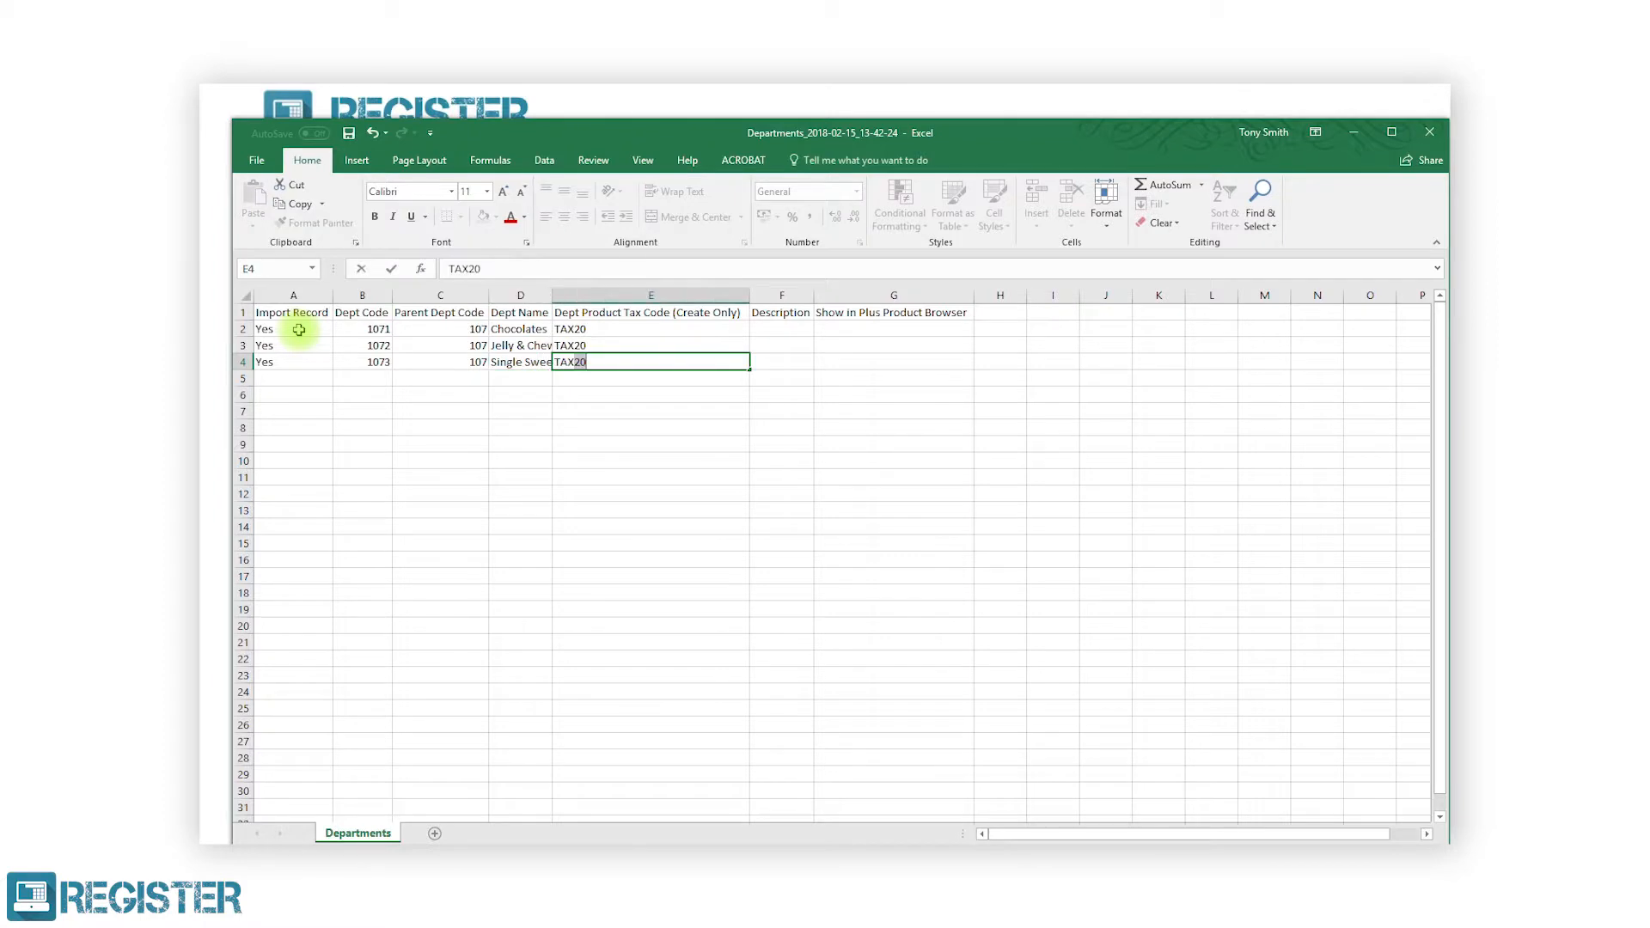
Save the filled template as a new workbook on the Desktop via Save As
{"action": "left_click", "coordinate": [256, 160]}
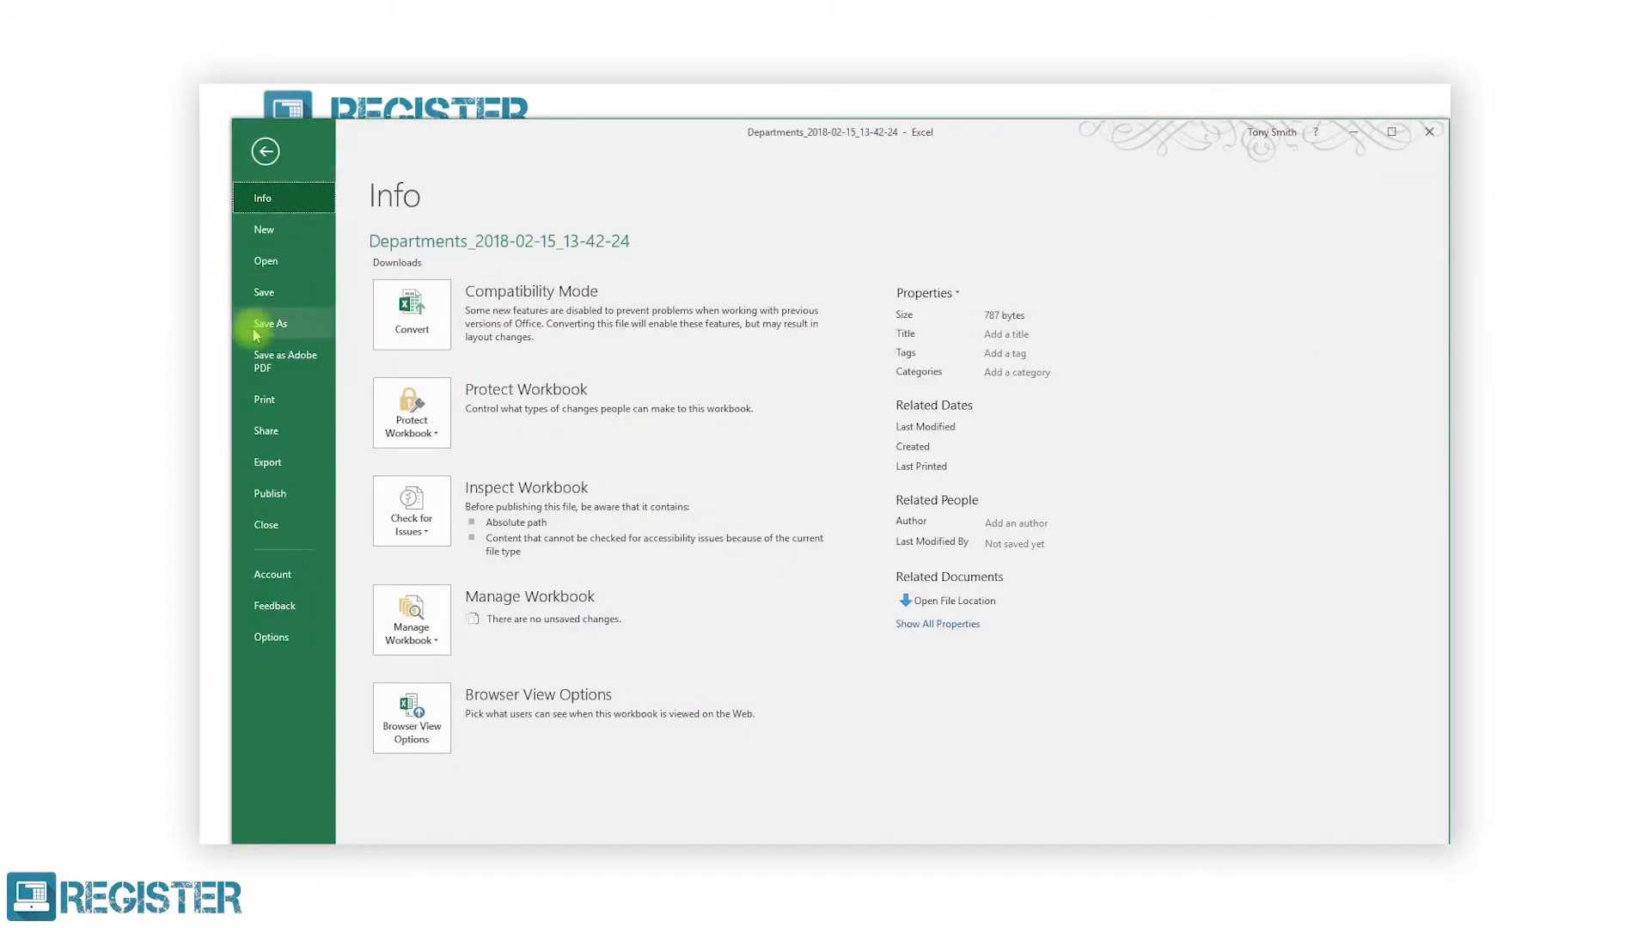
{"action": "left_click", "coordinate": [270, 326]}
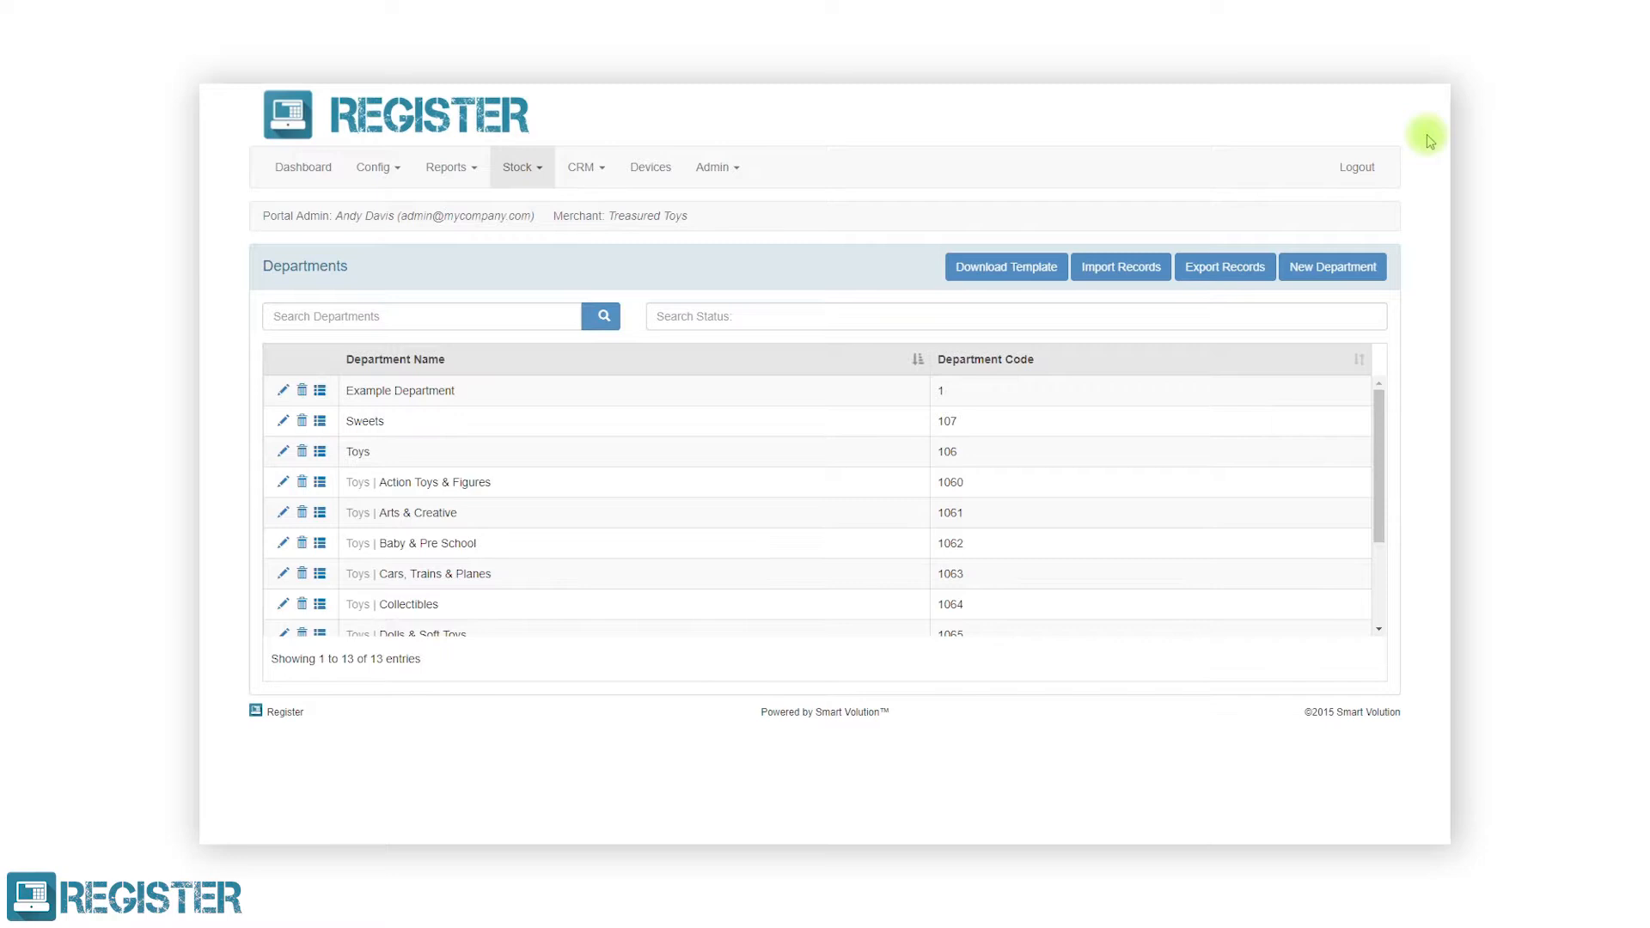
{"action": "mouse_move", "coordinate": [1121, 266]}
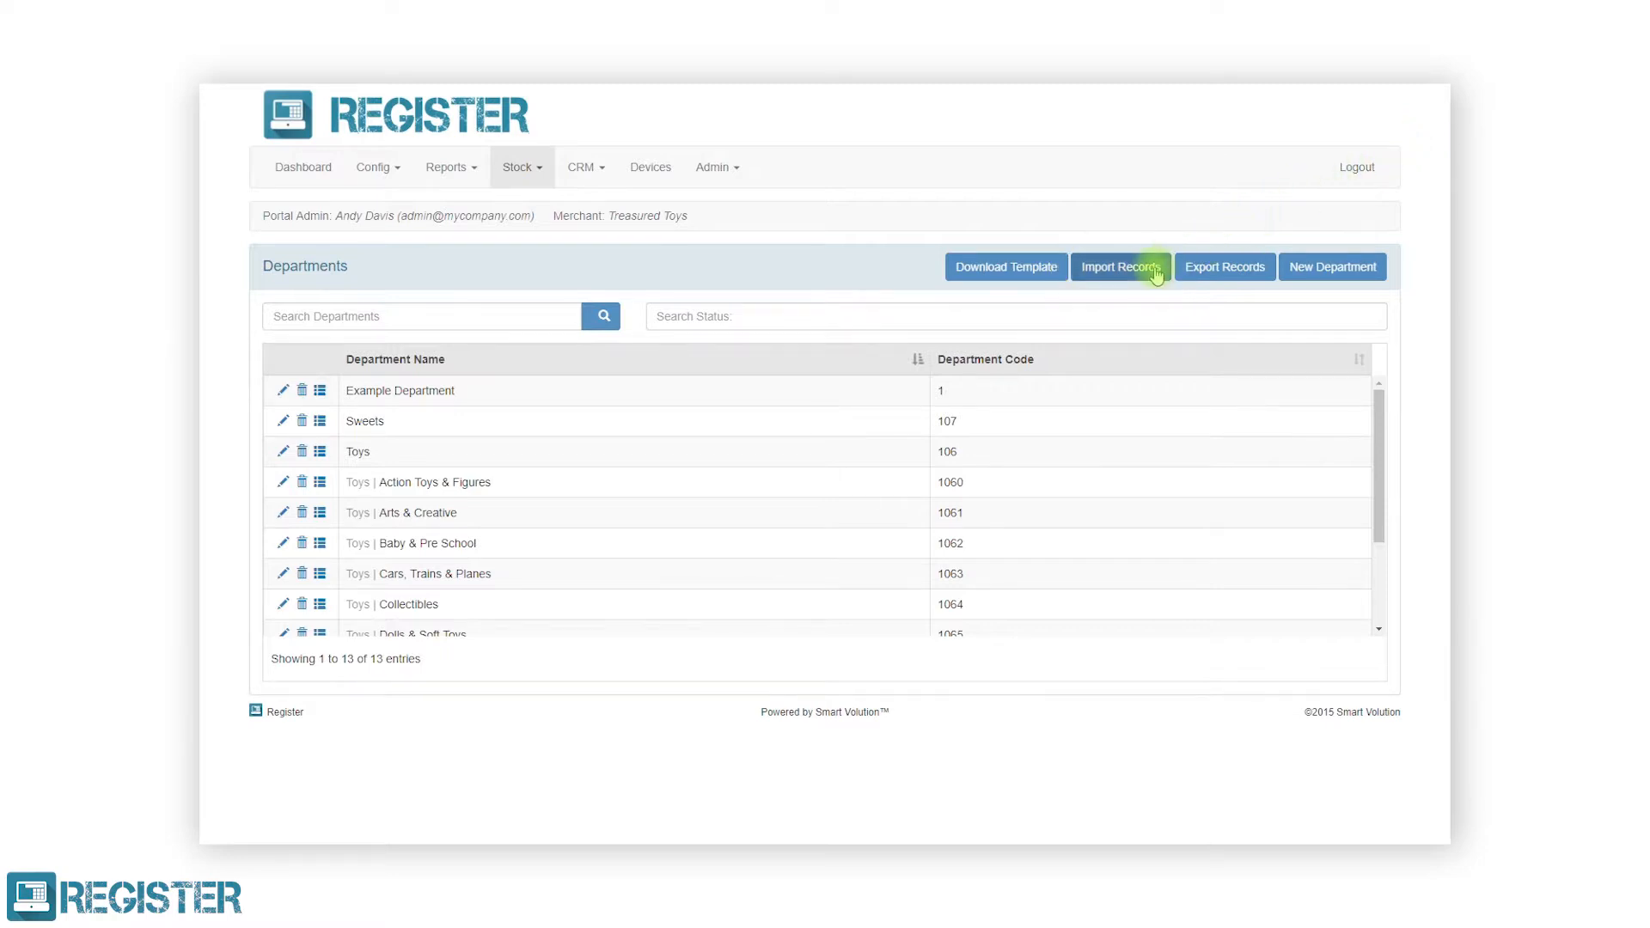
Import the 3 records from the Department Import spreadsheet on the Desktop
{"action": "left_click", "coordinate": [1121, 266]}
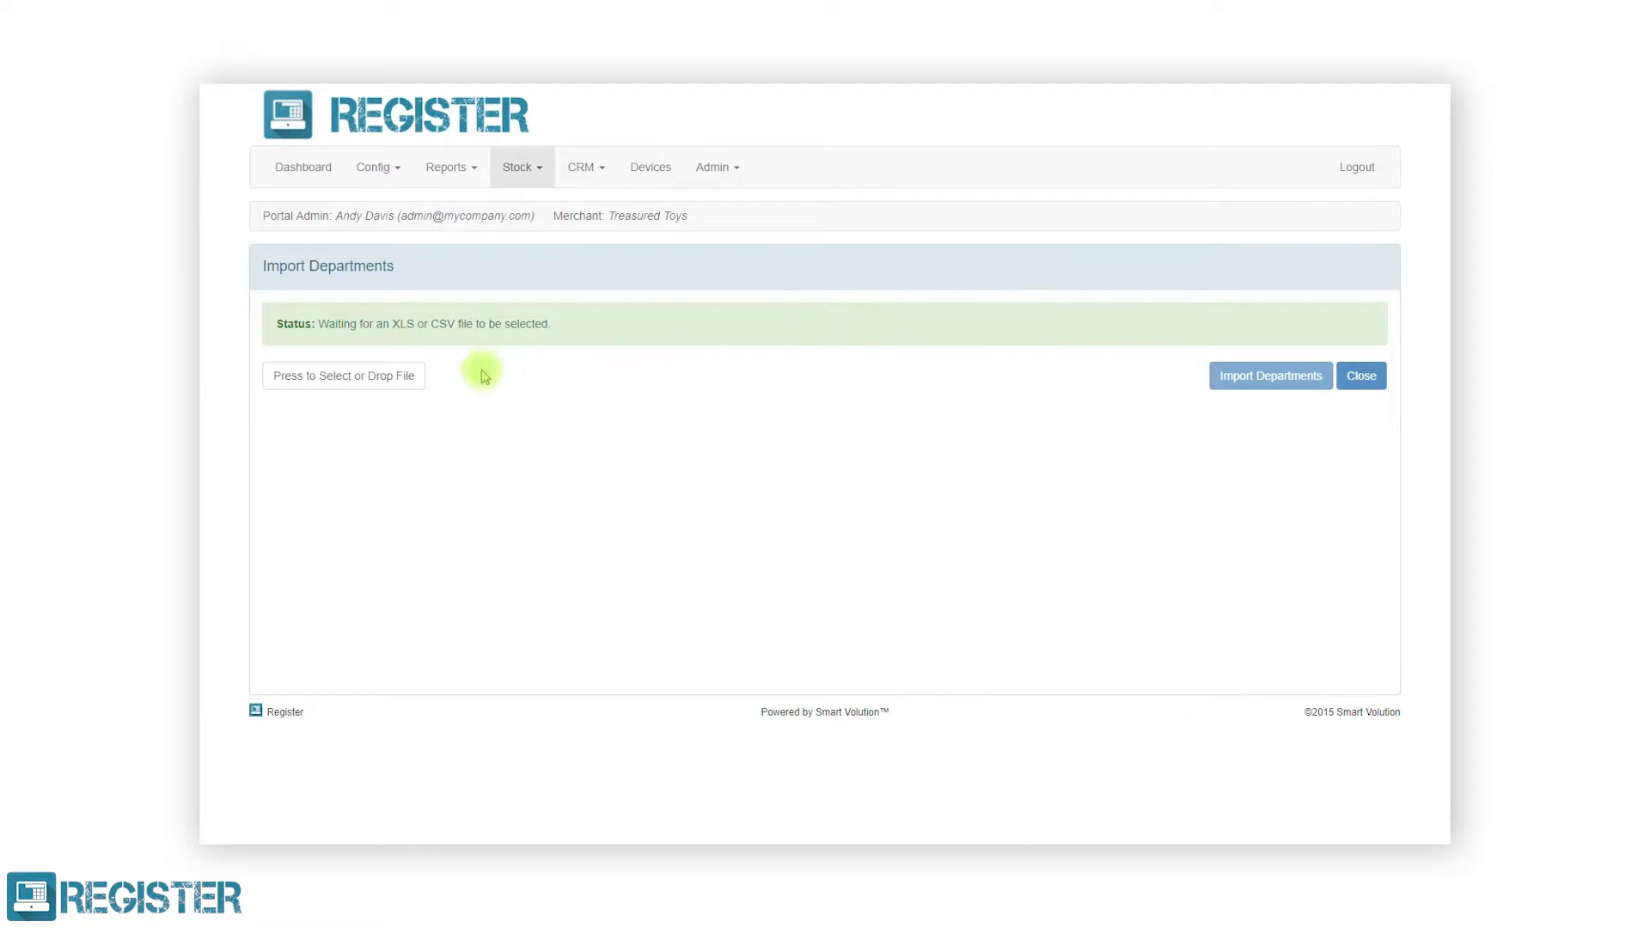
{"action": "left_click", "coordinate": [344, 377]}
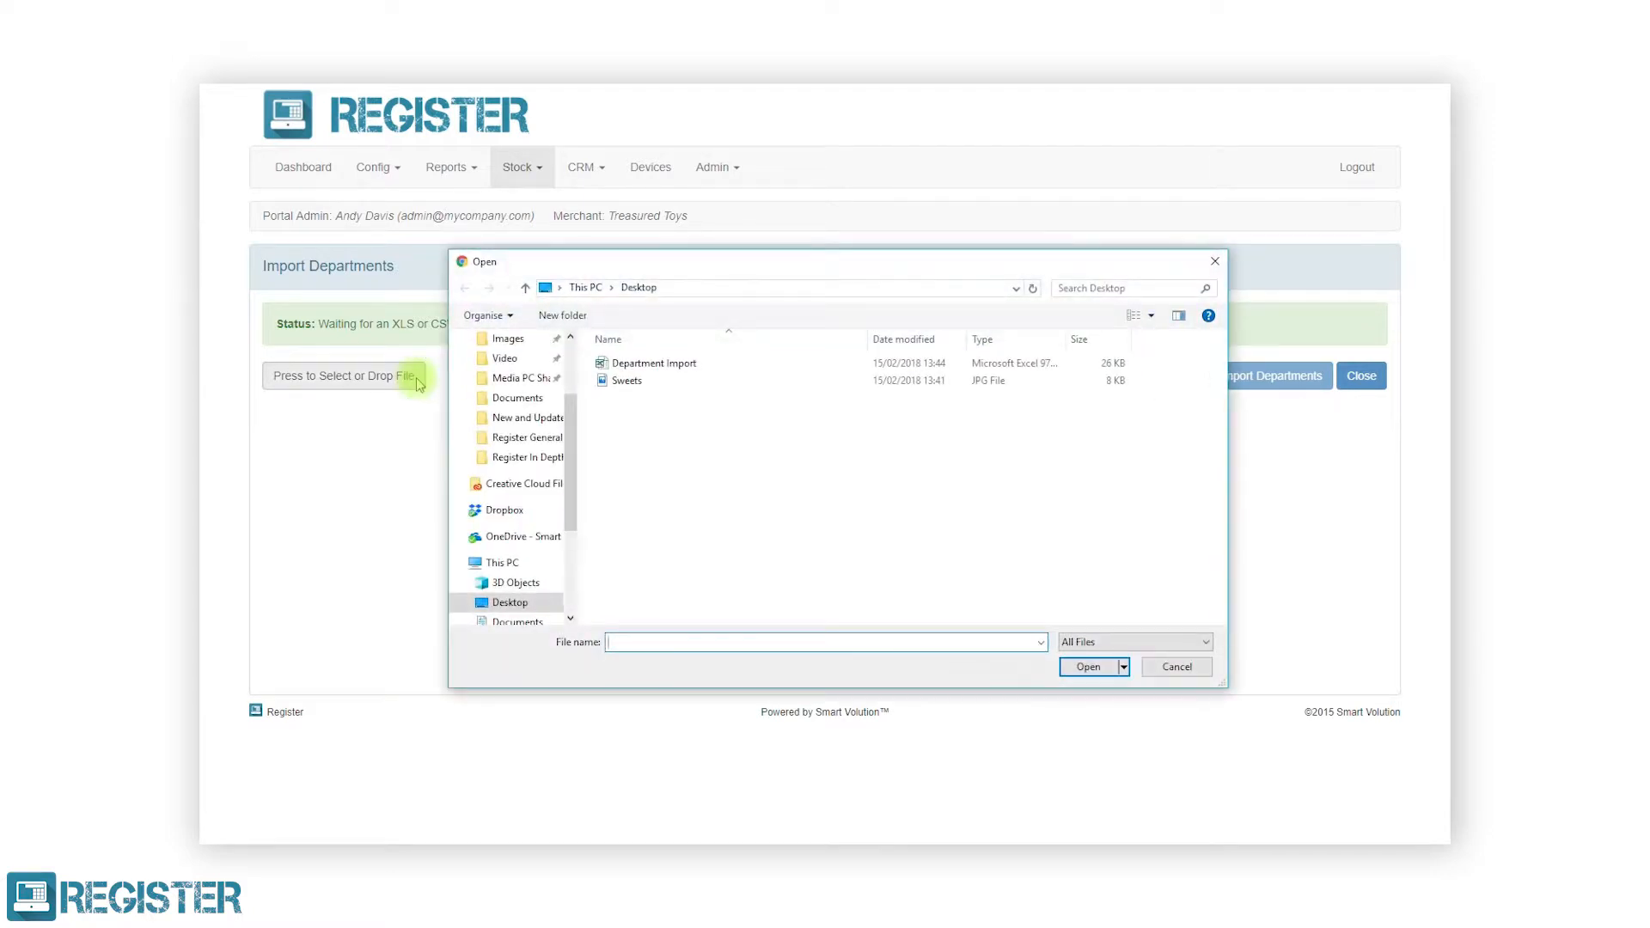
{"action": "left_click", "coordinate": [653, 362]}
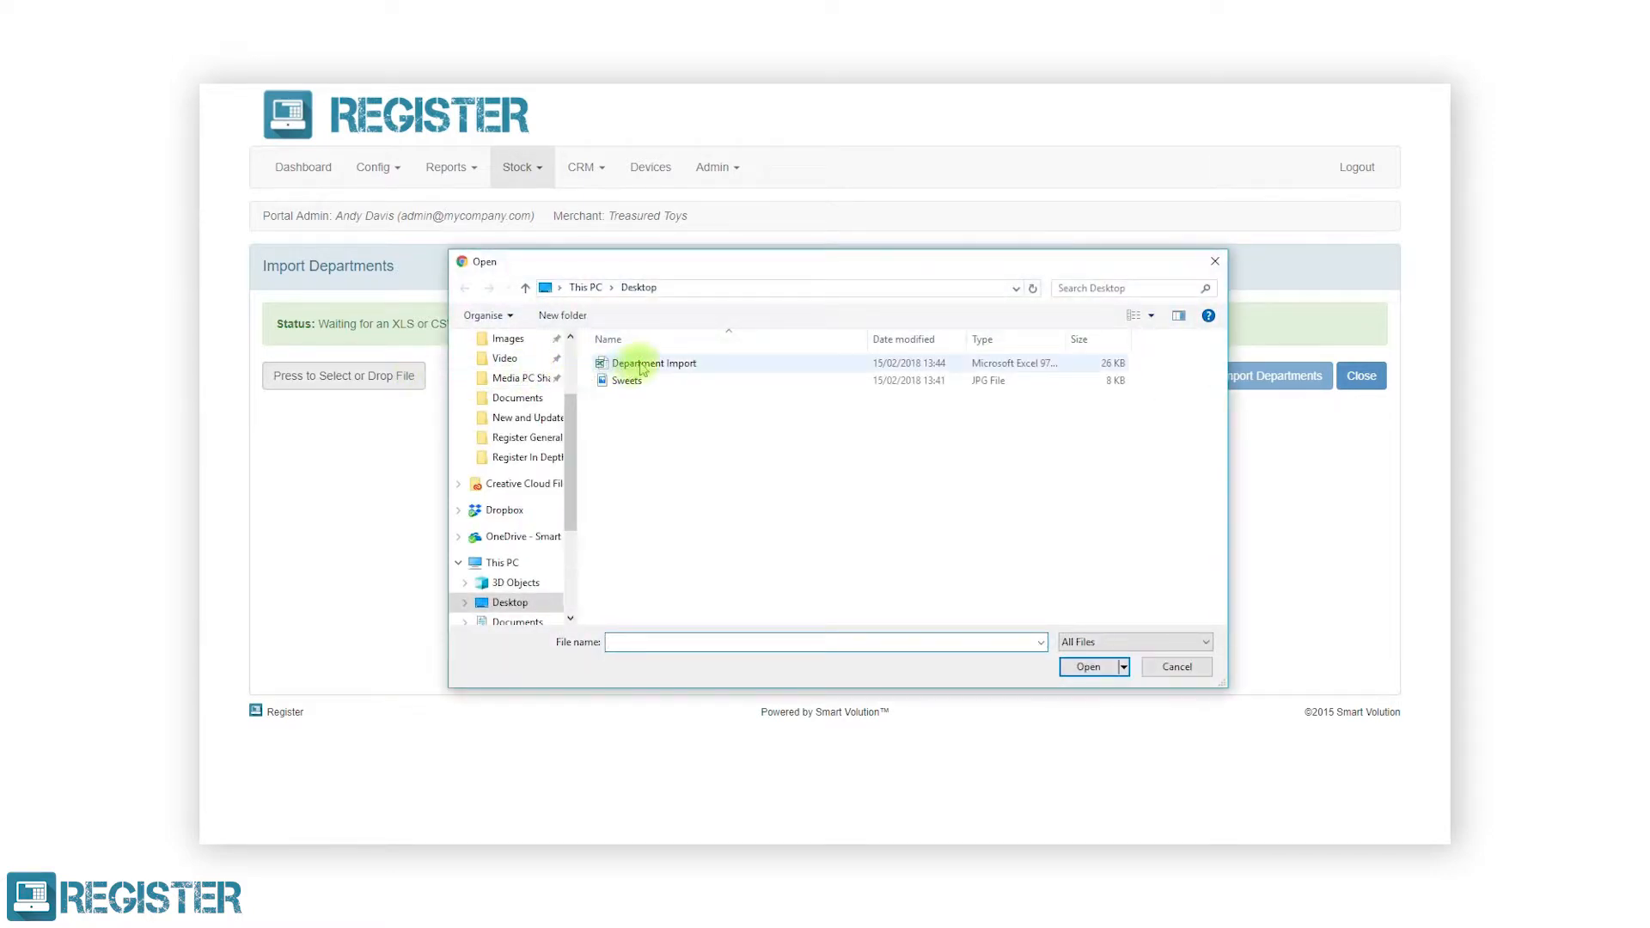
{"action": "left_click", "coordinate": [653, 363]}
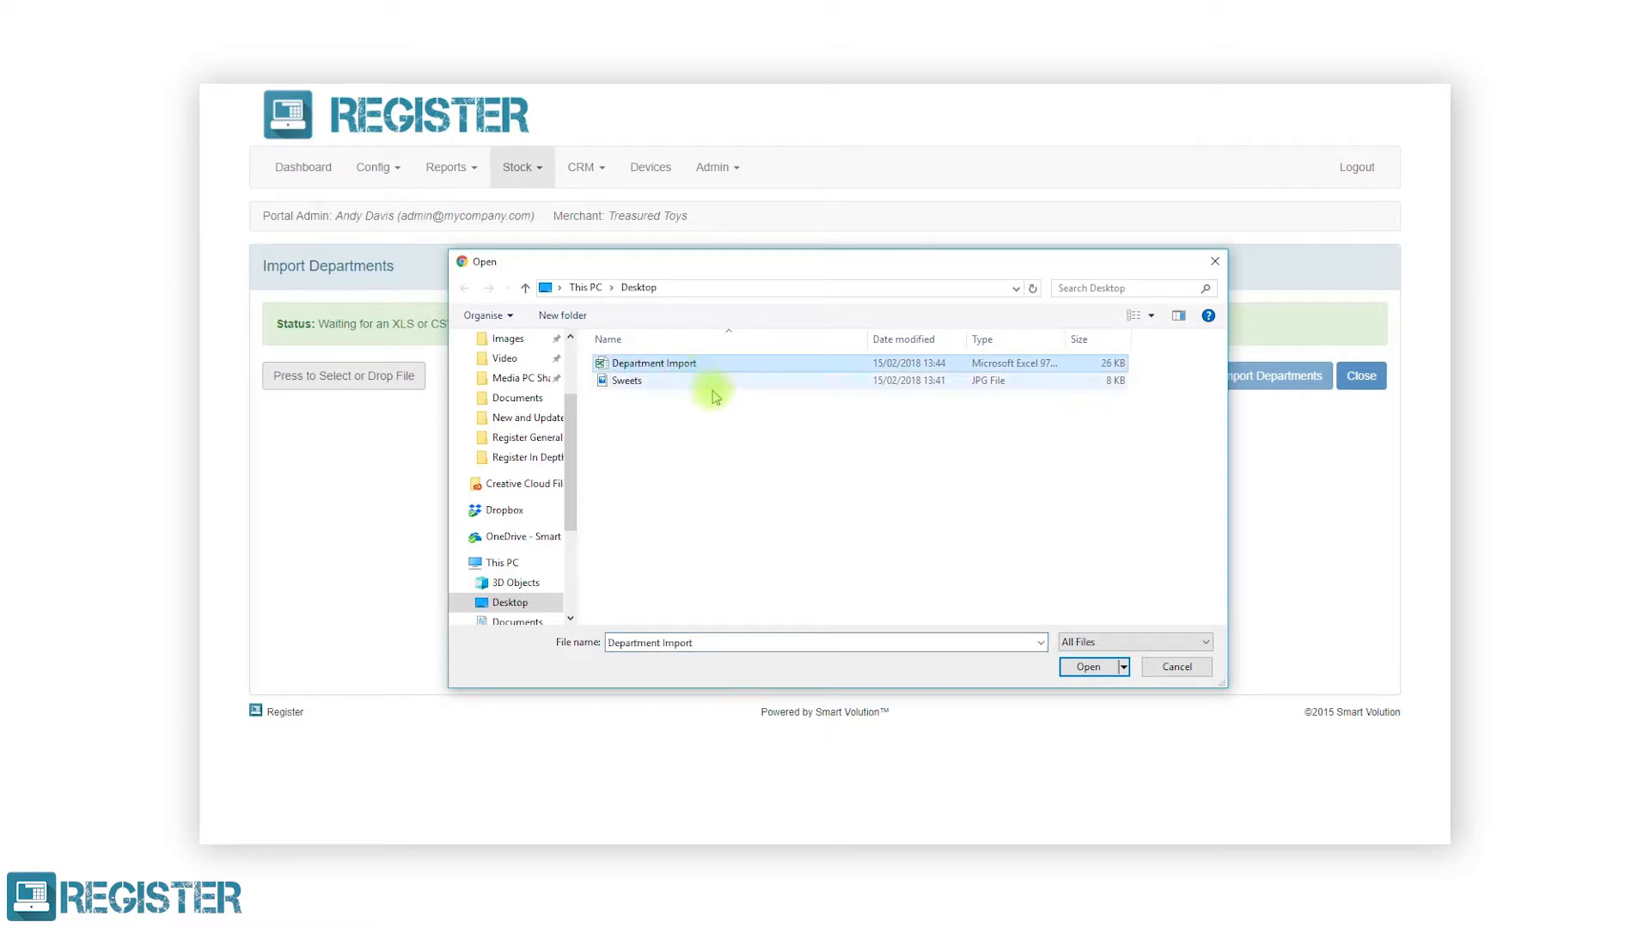
{"action": "left_click", "coordinate": [1087, 667]}
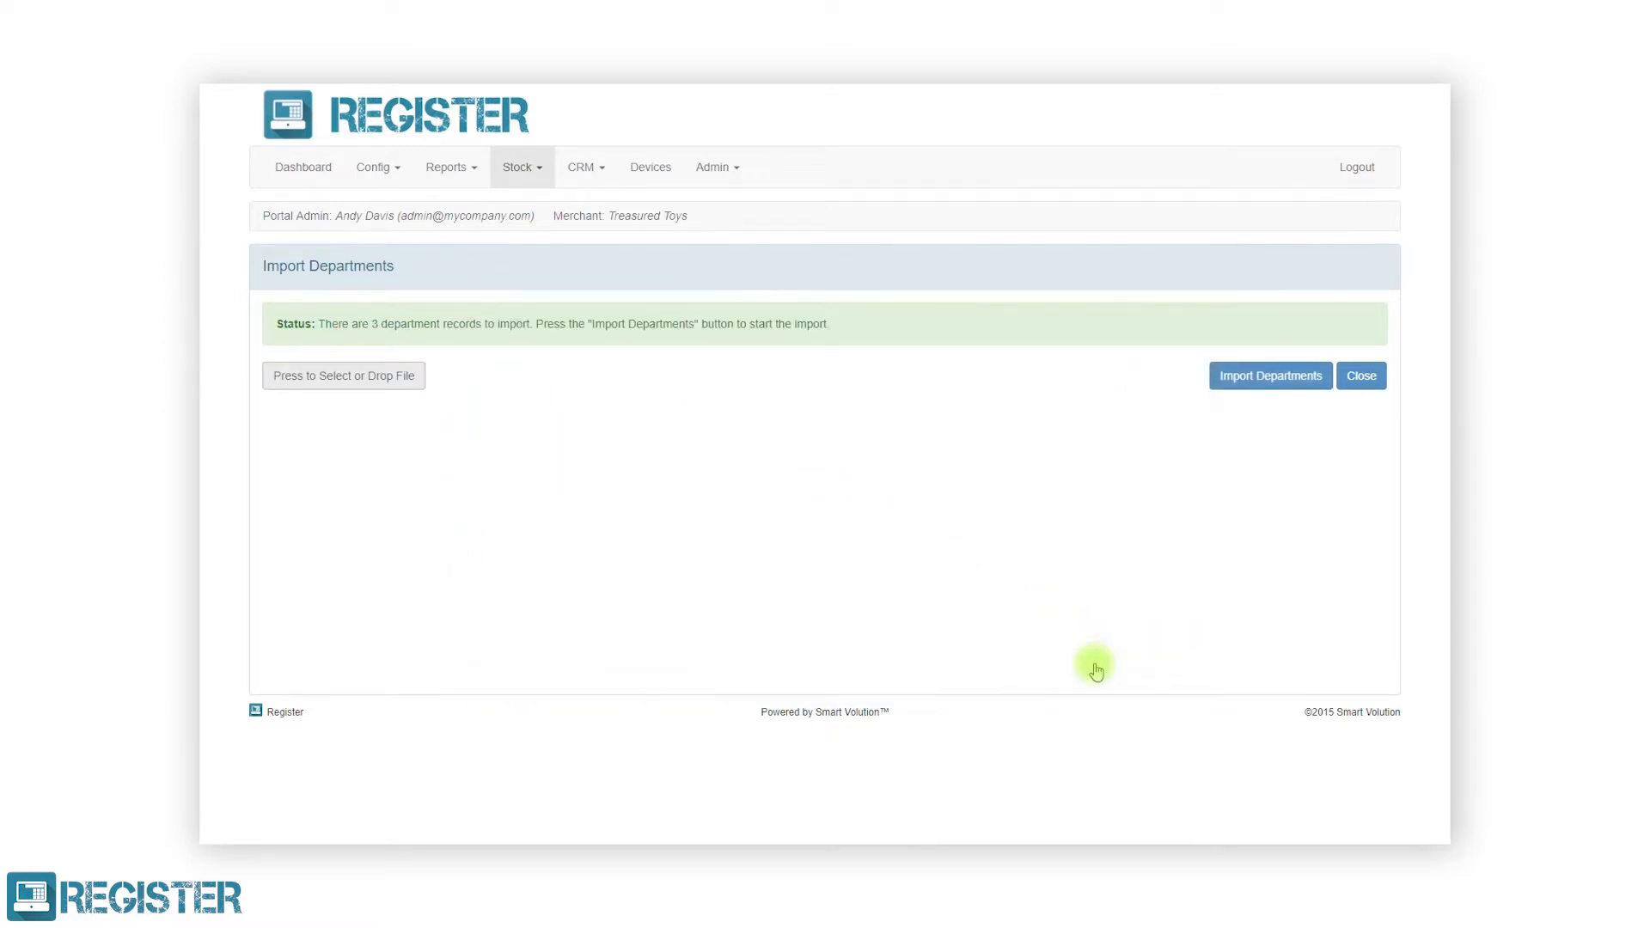
{"action": "mouse_move", "coordinate": [1146, 612]}
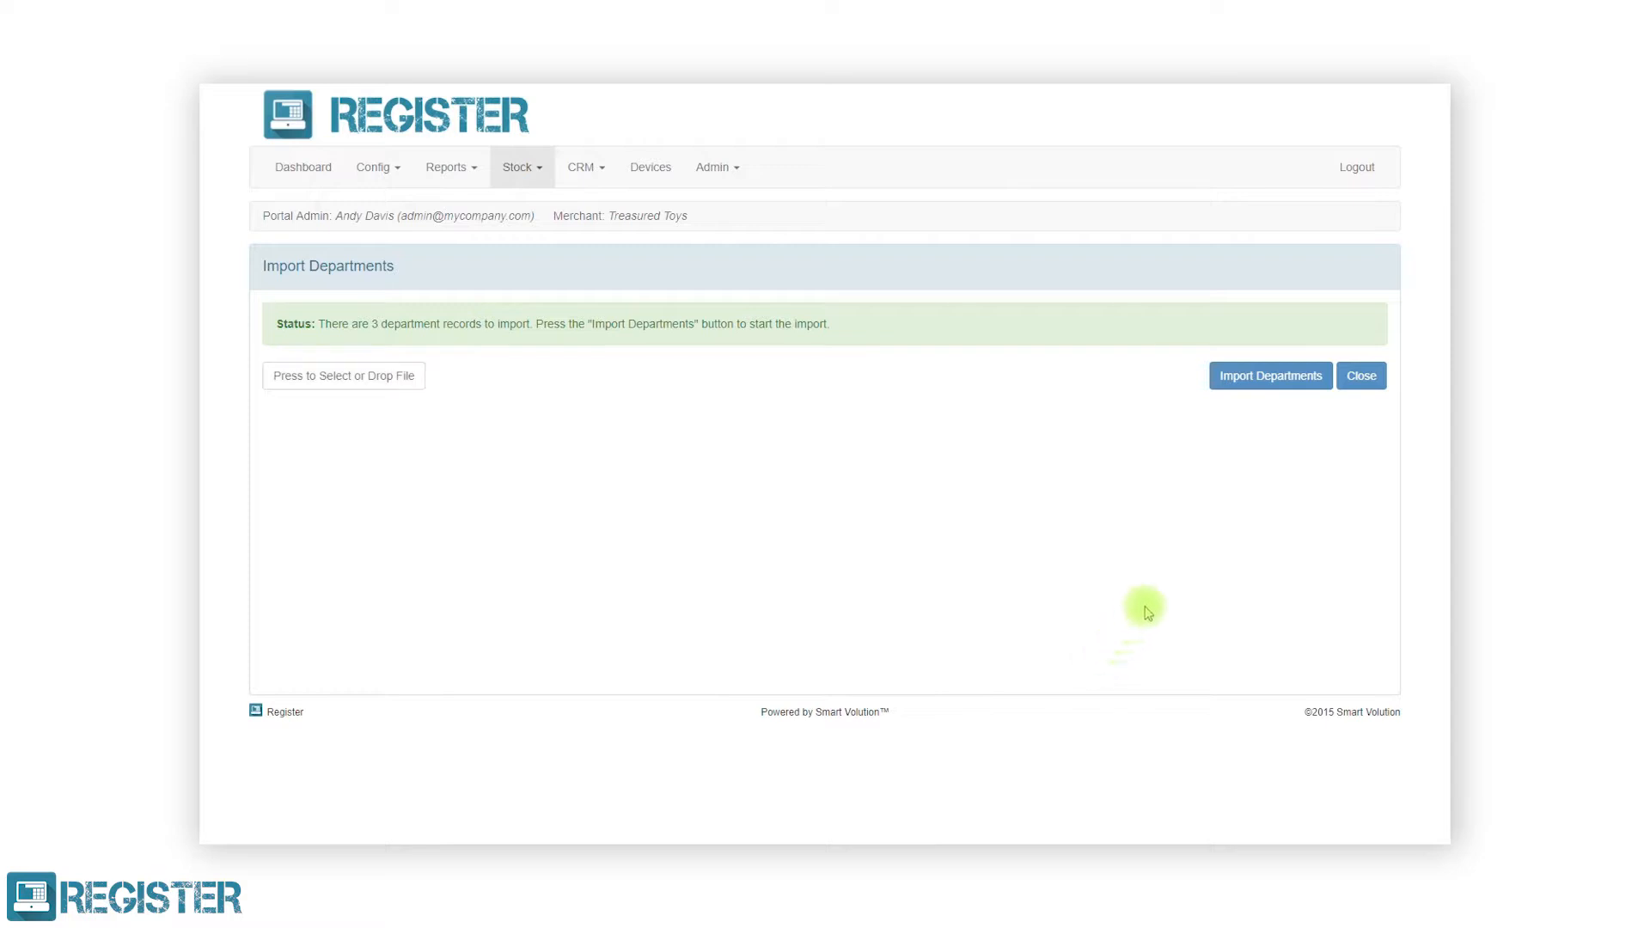
{"action": "left_click", "coordinate": [1271, 377]}
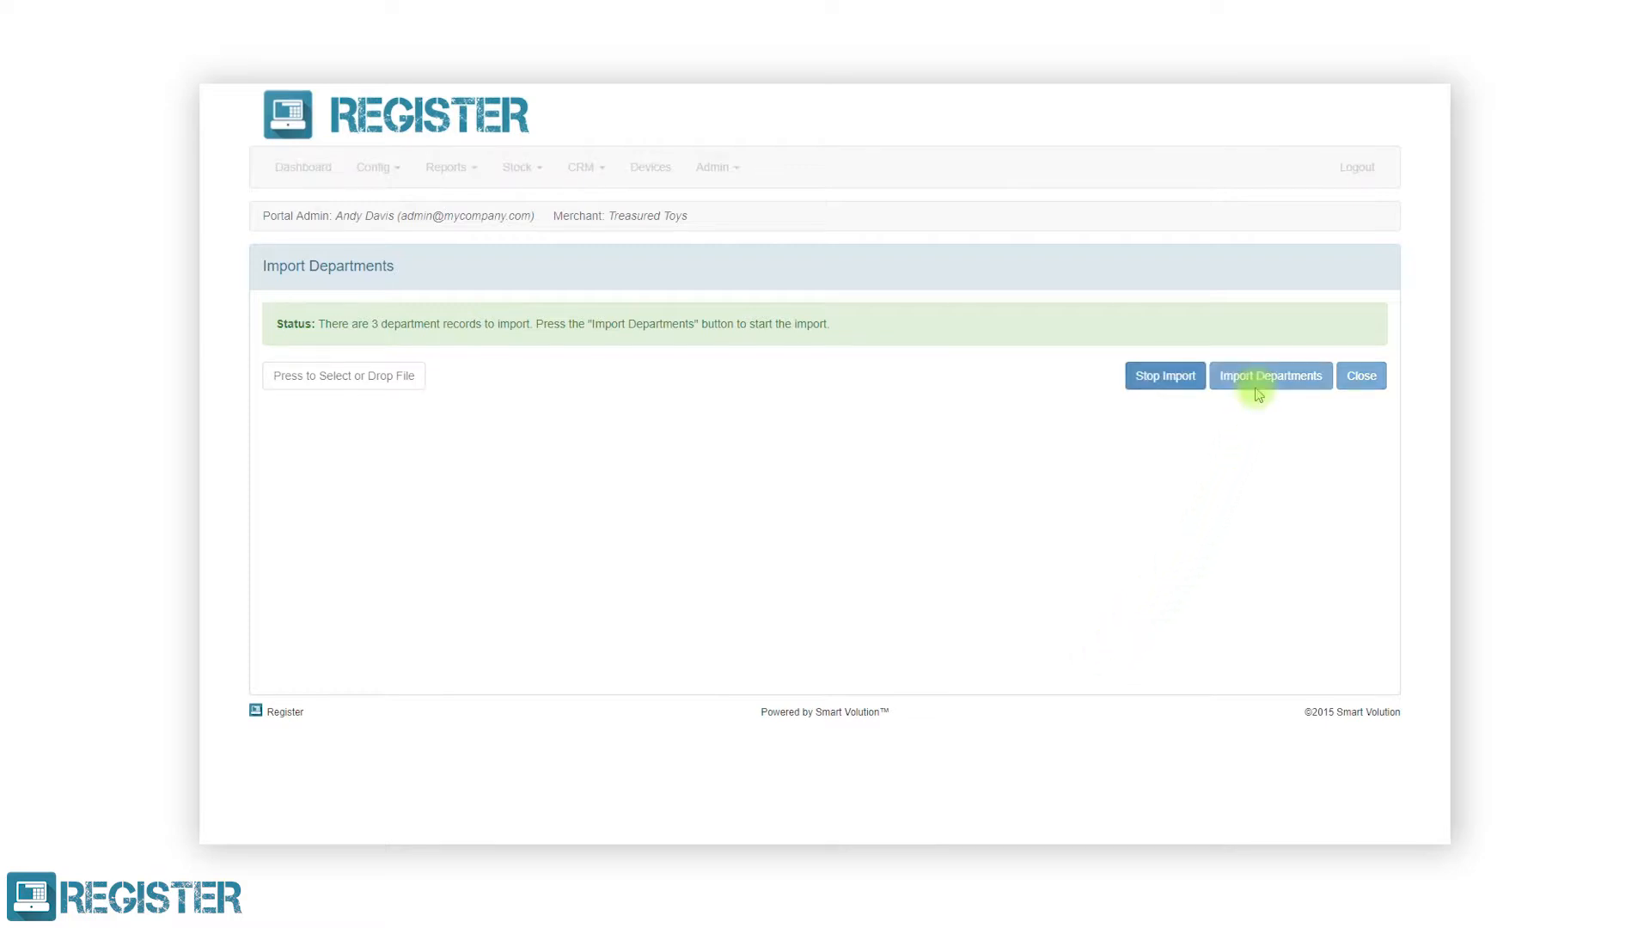
{"action": "left_click", "coordinate": [1270, 377]}
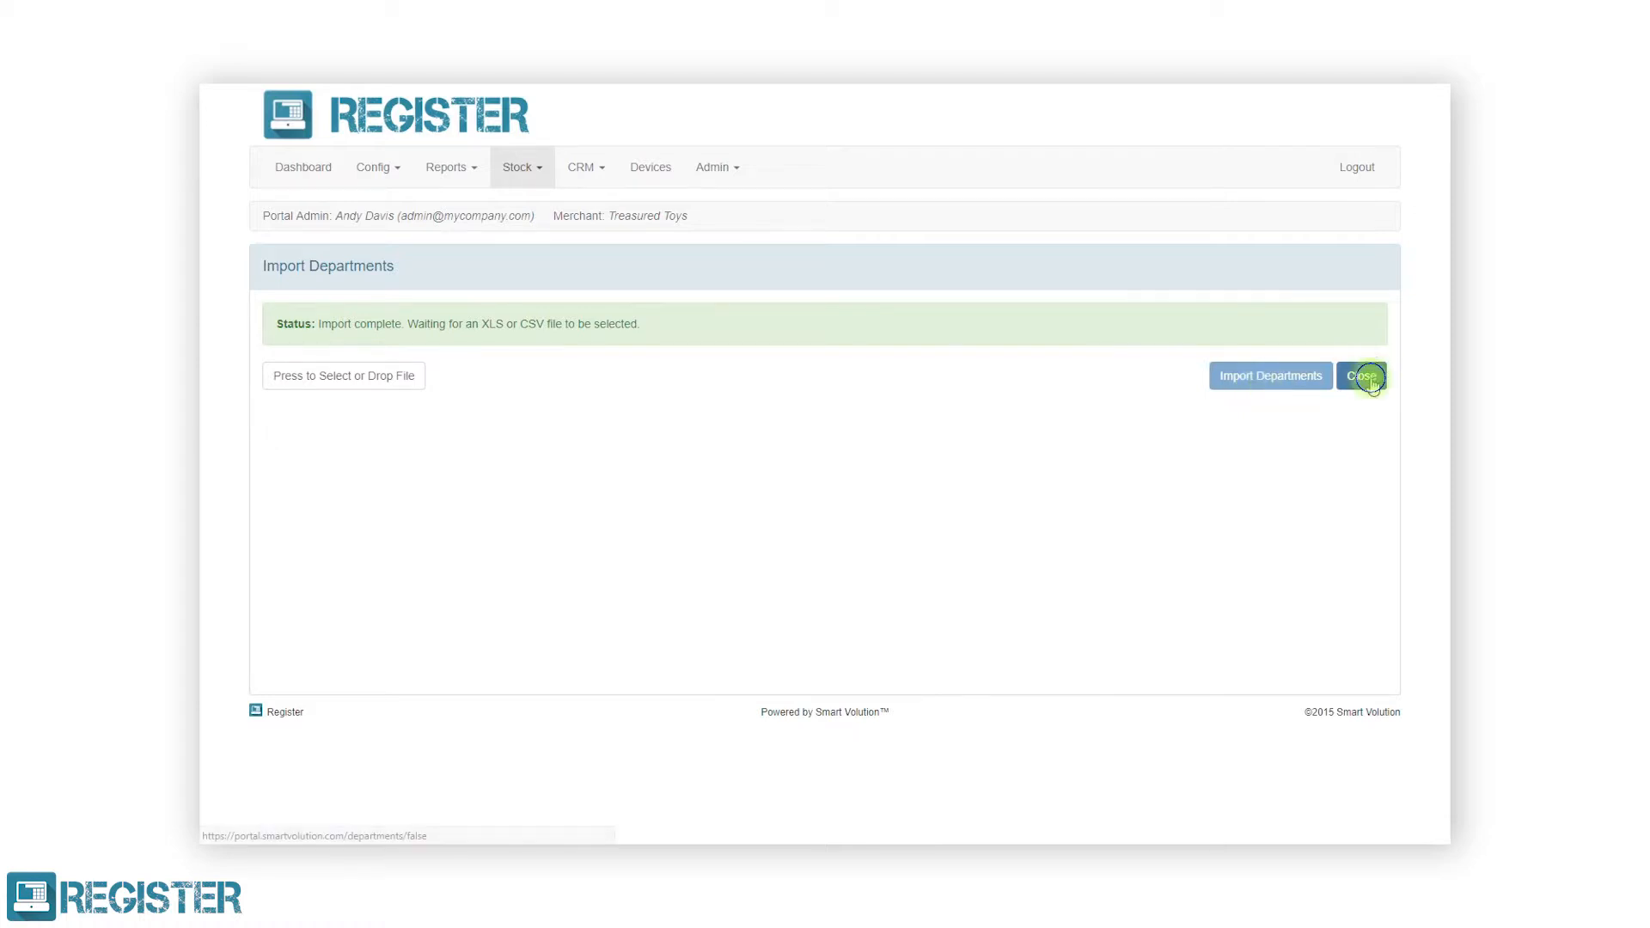
Export all 16 department records as XLS and view the downloaded spreadsheet in Excel
{"action": "left_click", "coordinate": [1361, 377]}
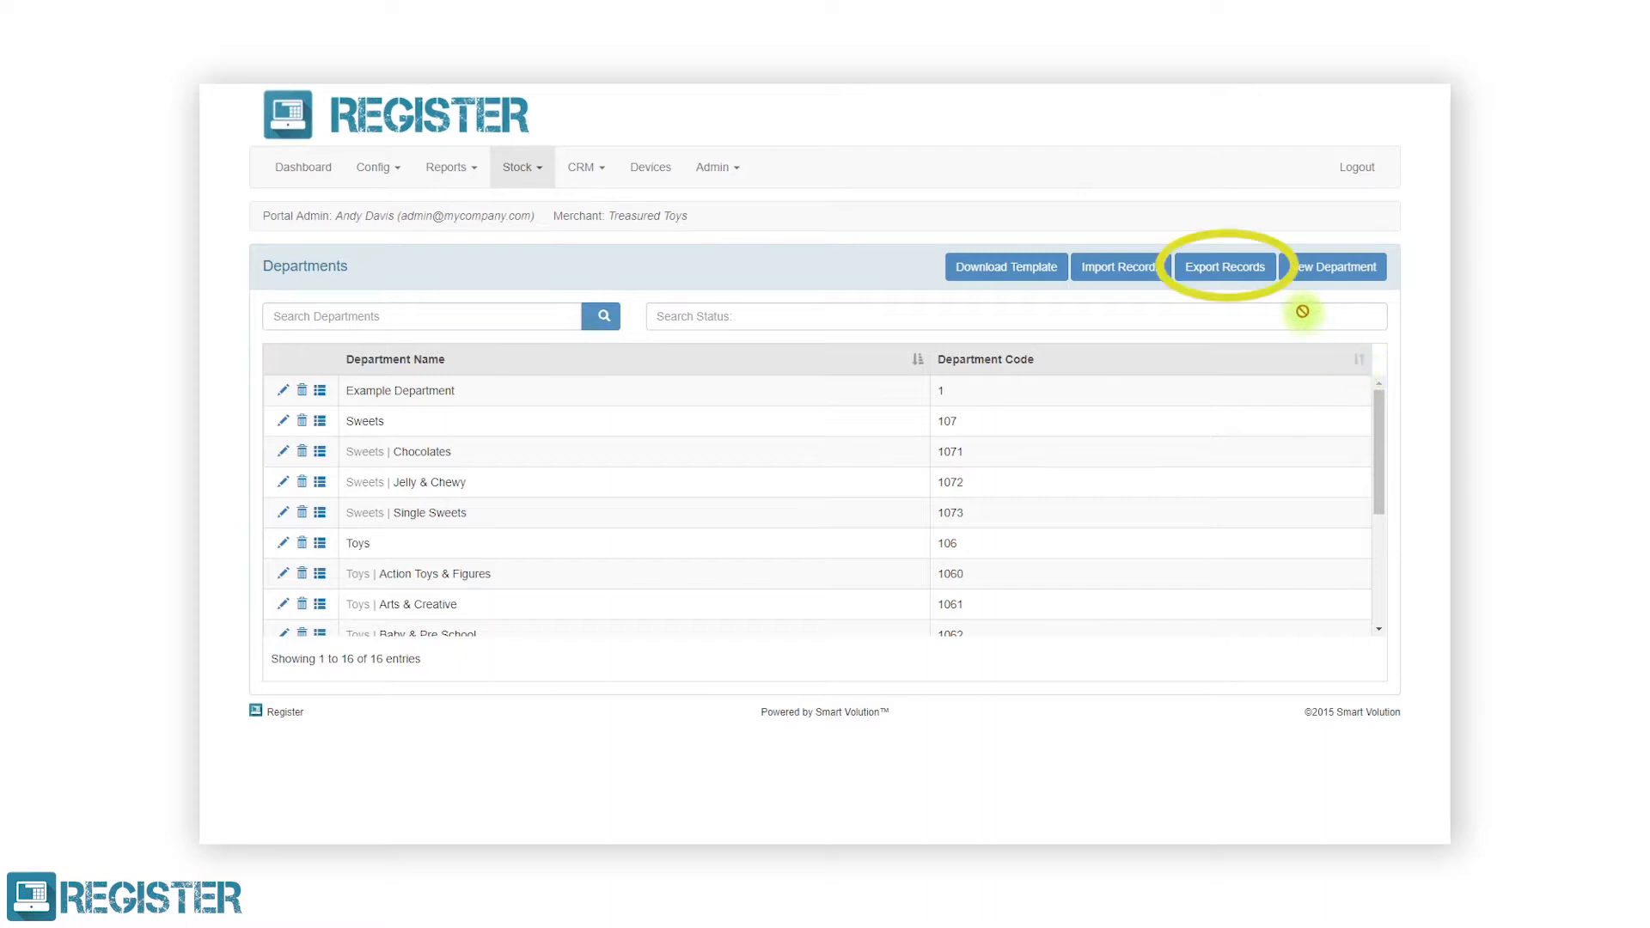
{"action": "left_click", "coordinate": [1223, 266]}
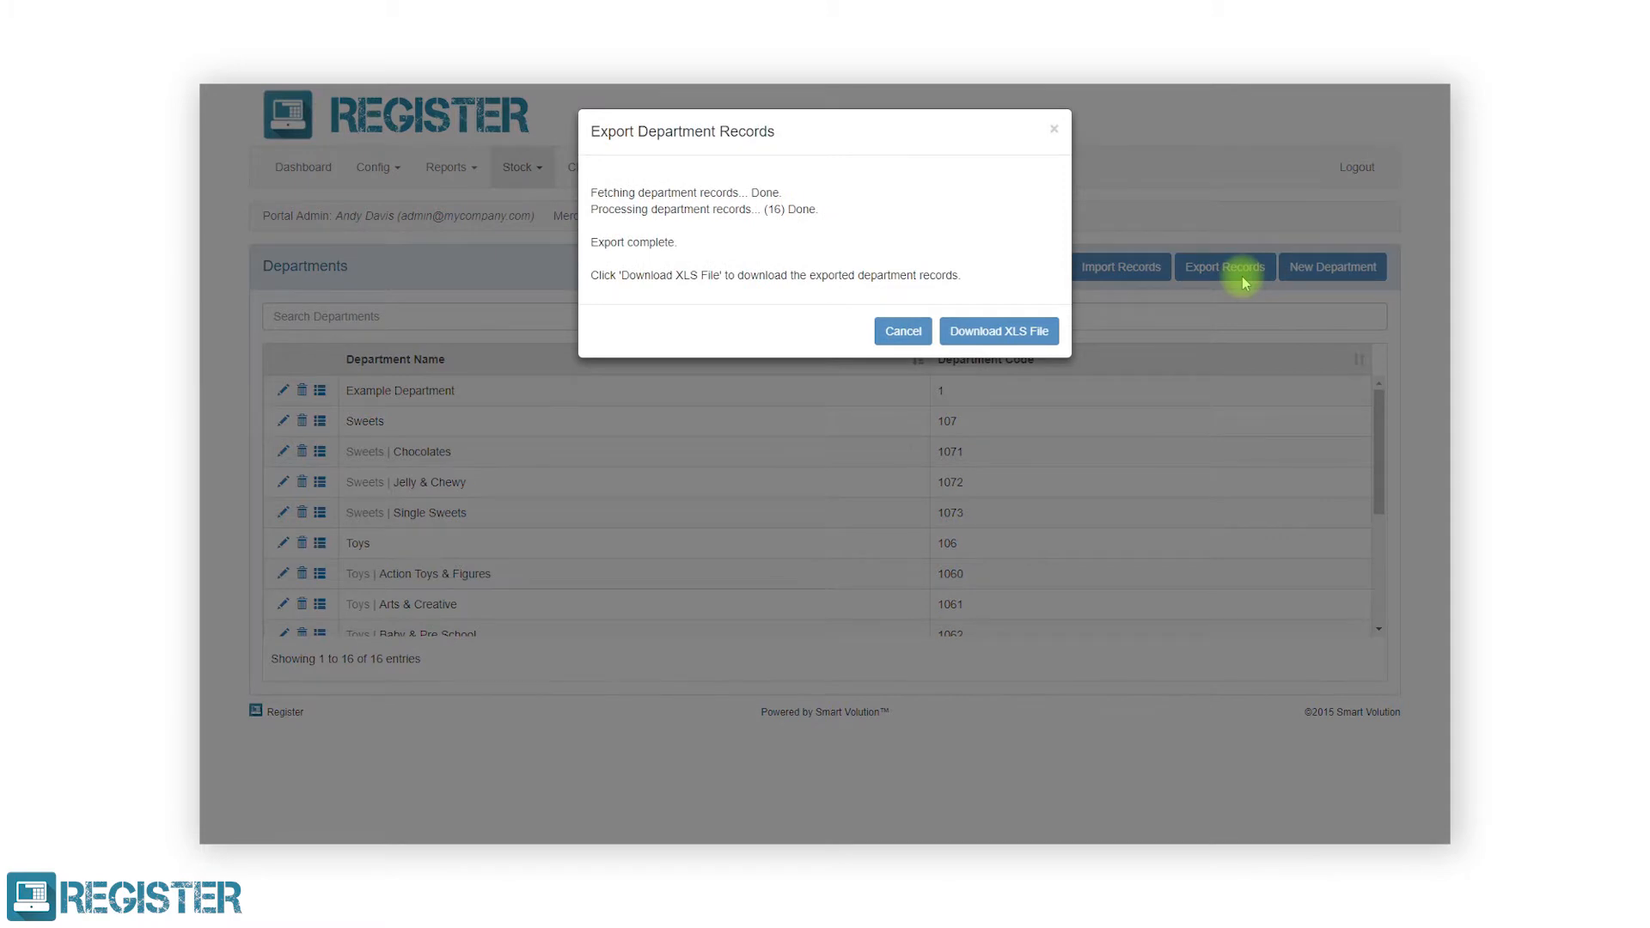
{"action": "left_click", "coordinate": [997, 330]}
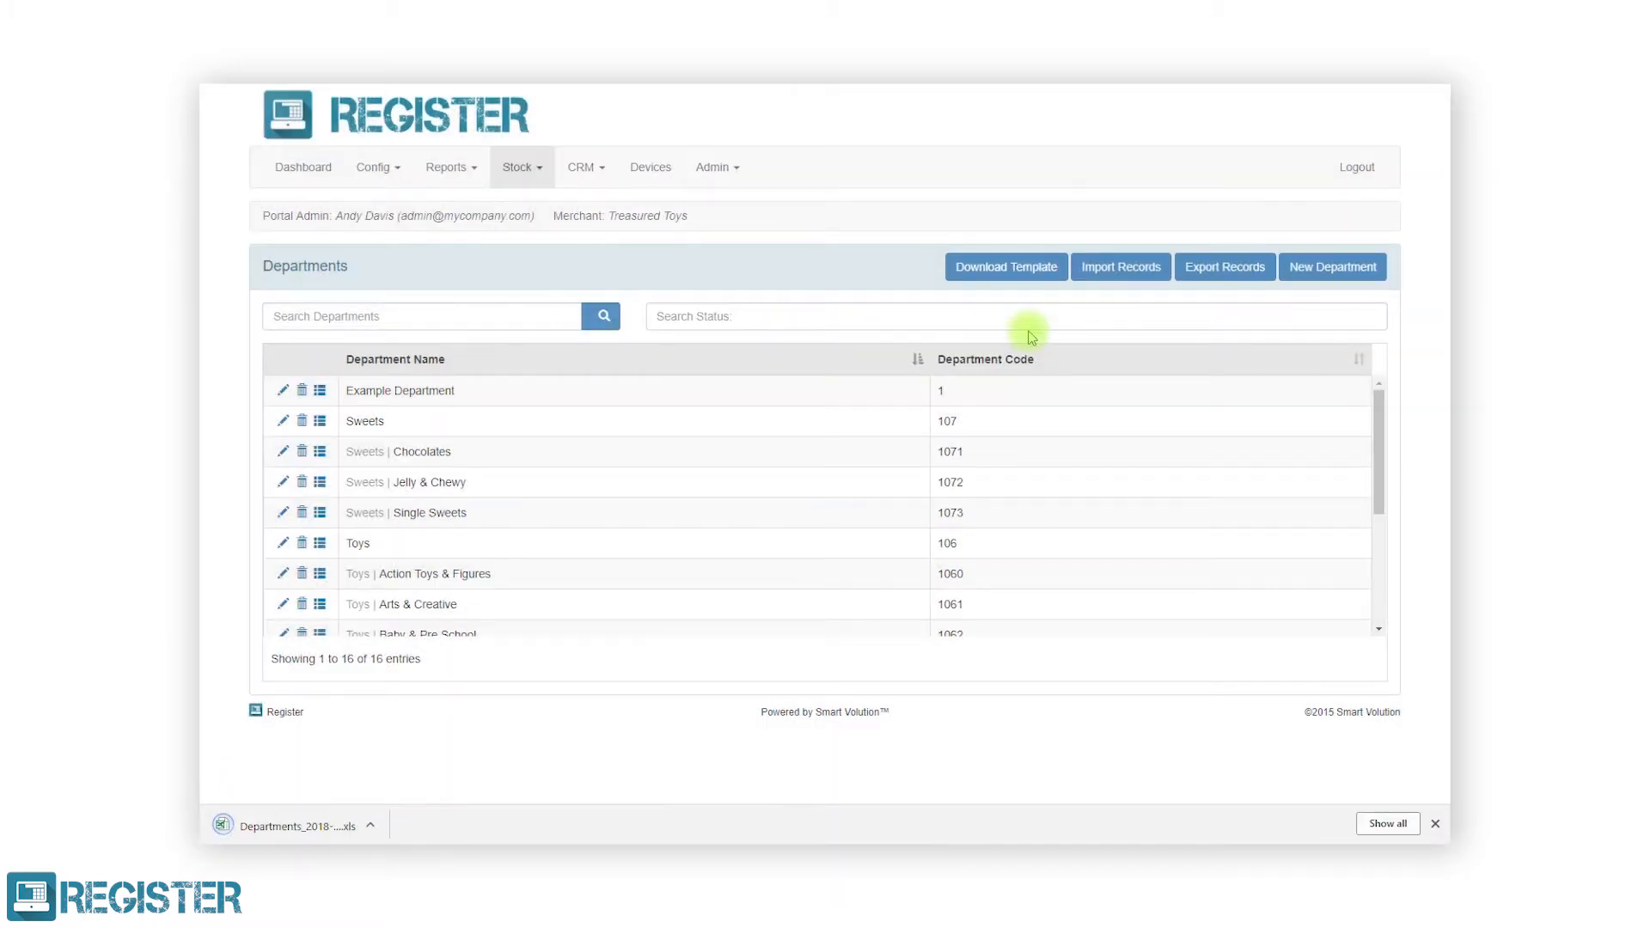
{"action": "left_click", "coordinate": [297, 825]}
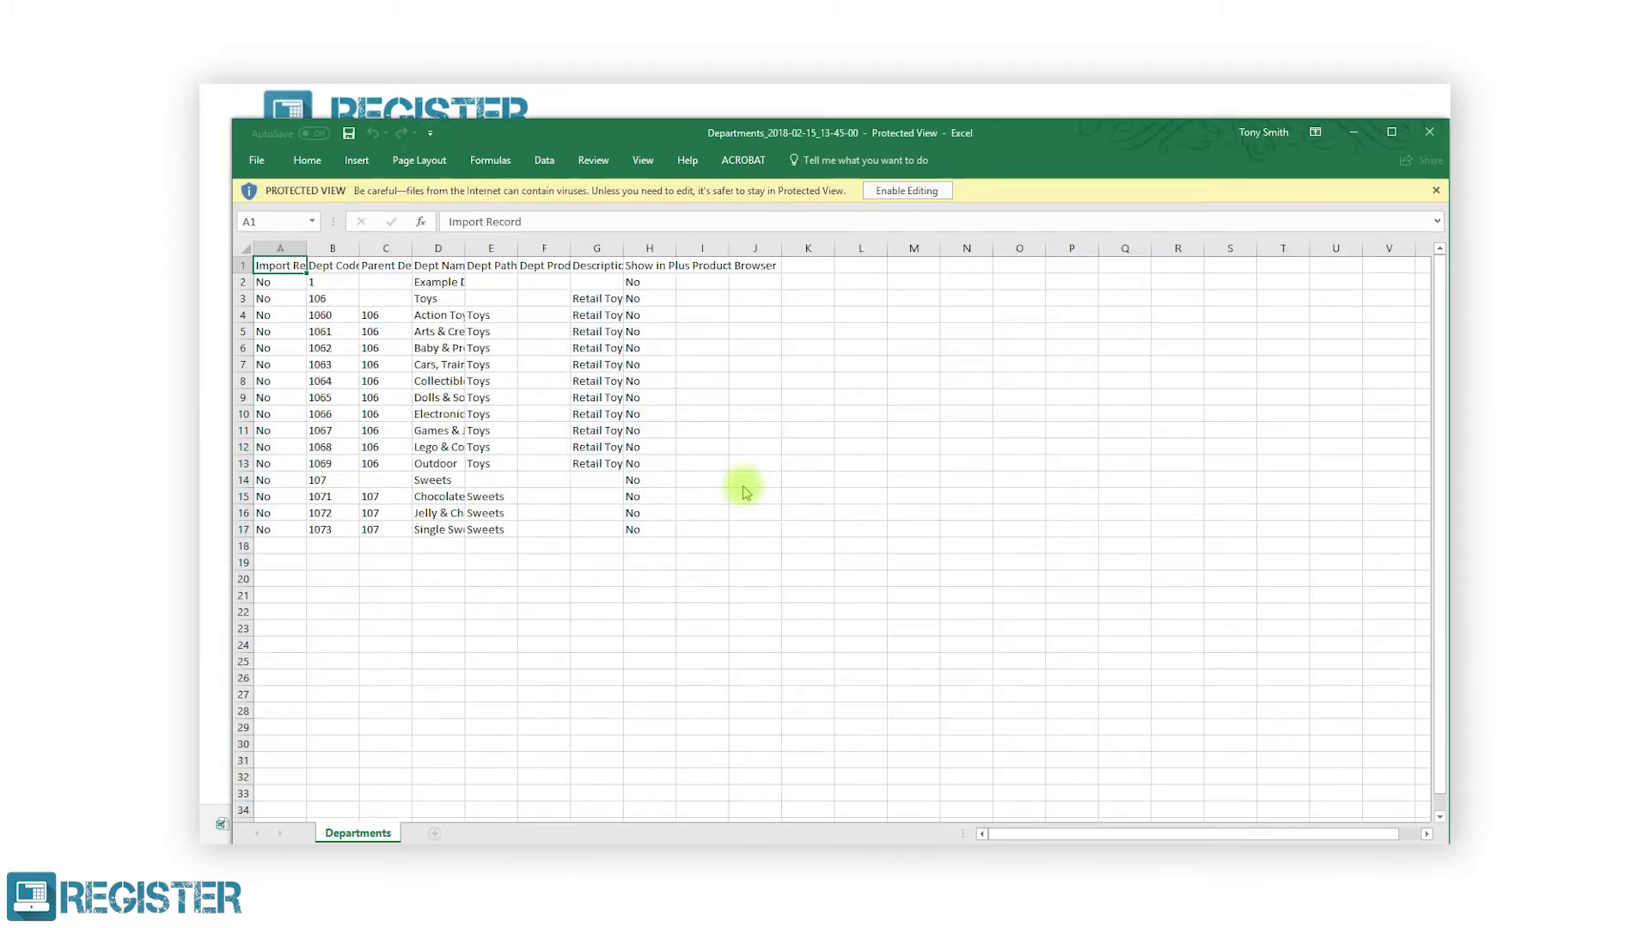
Autofit the columns and mark Collectibles and Games & Jigsaws Yes for import (cells A8, A11)
{"action": "left_click", "coordinate": [906, 191]}
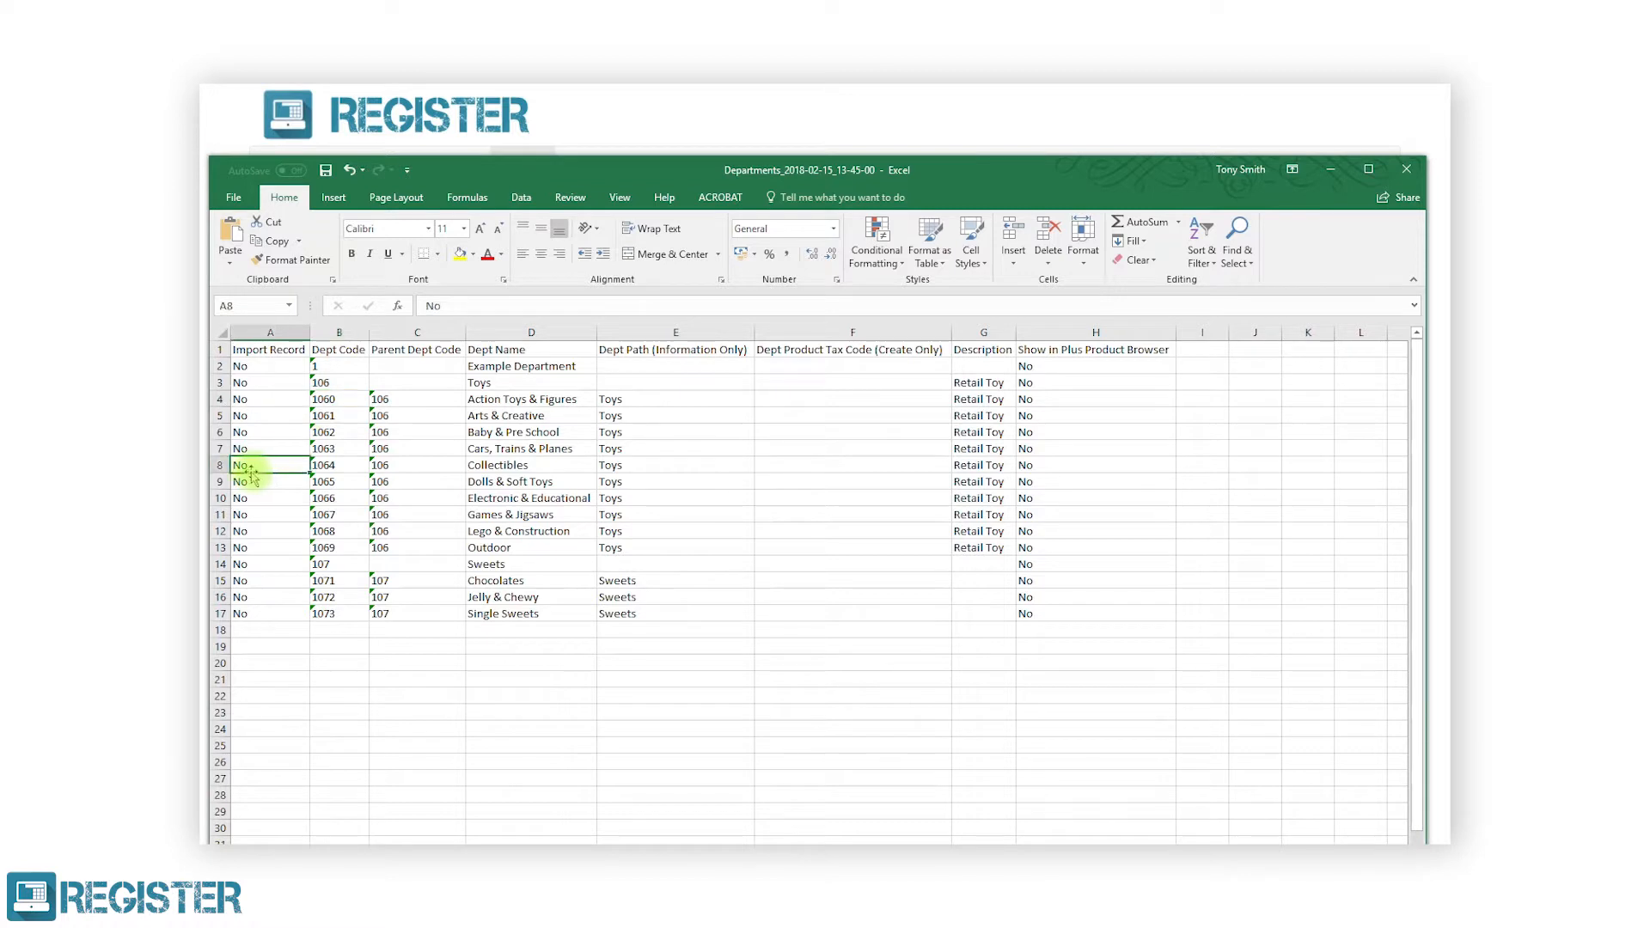
{"action": "left_click", "coordinate": [270, 514]}
{"action": "type", "text": "Yes"}
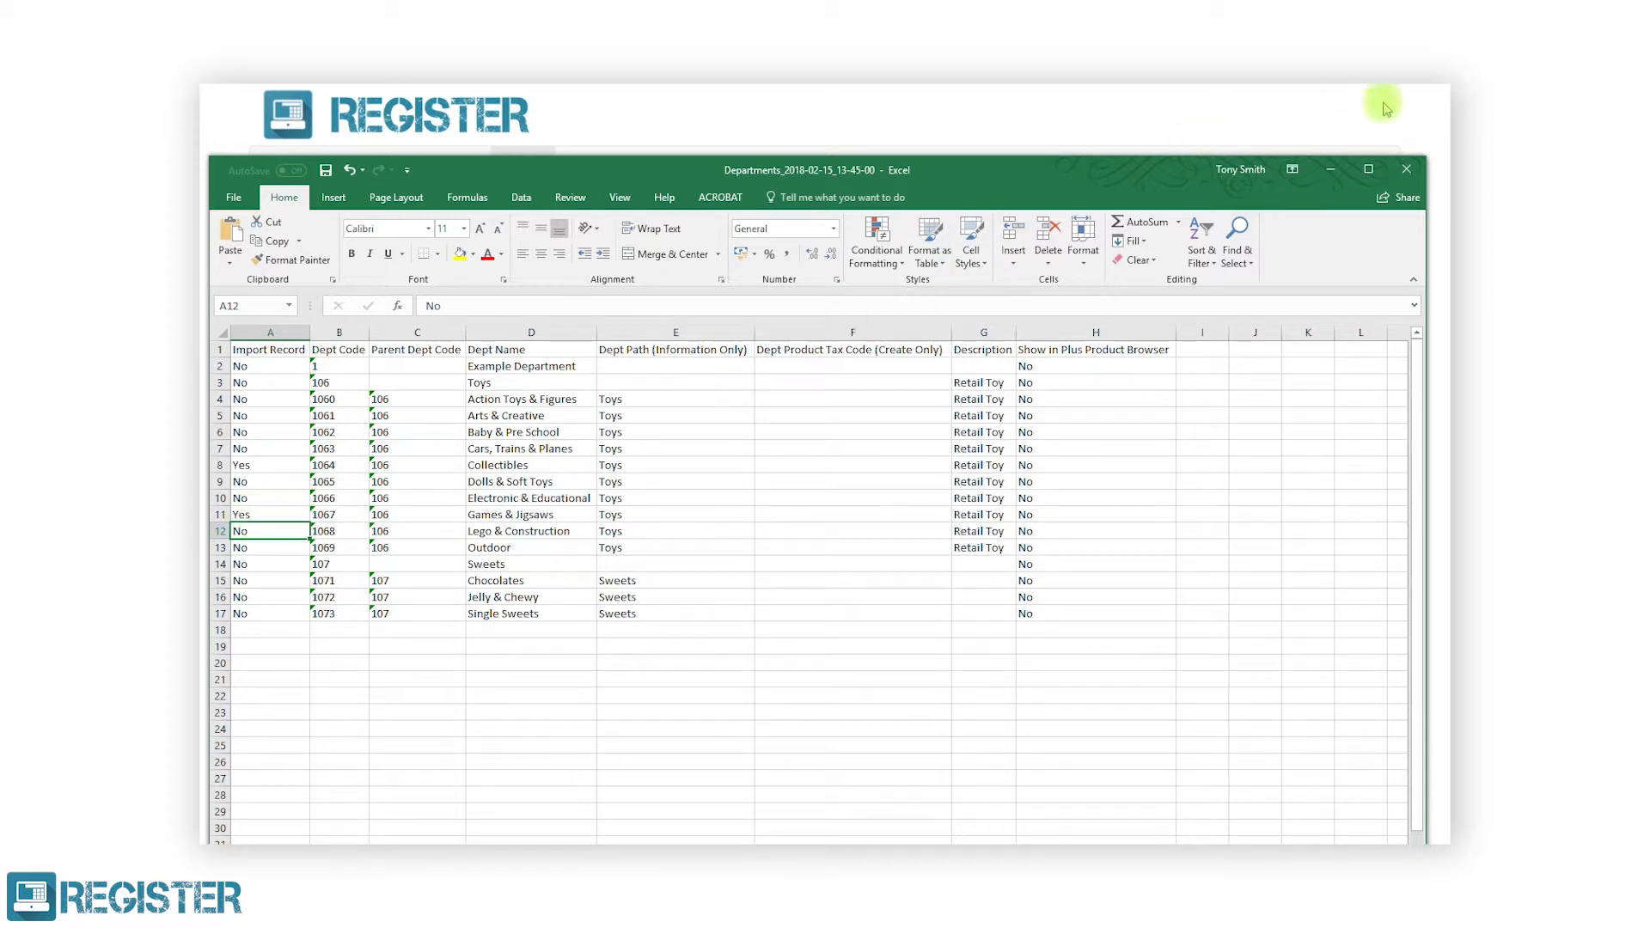
{"action": "left_click", "coordinate": [1406, 169]}
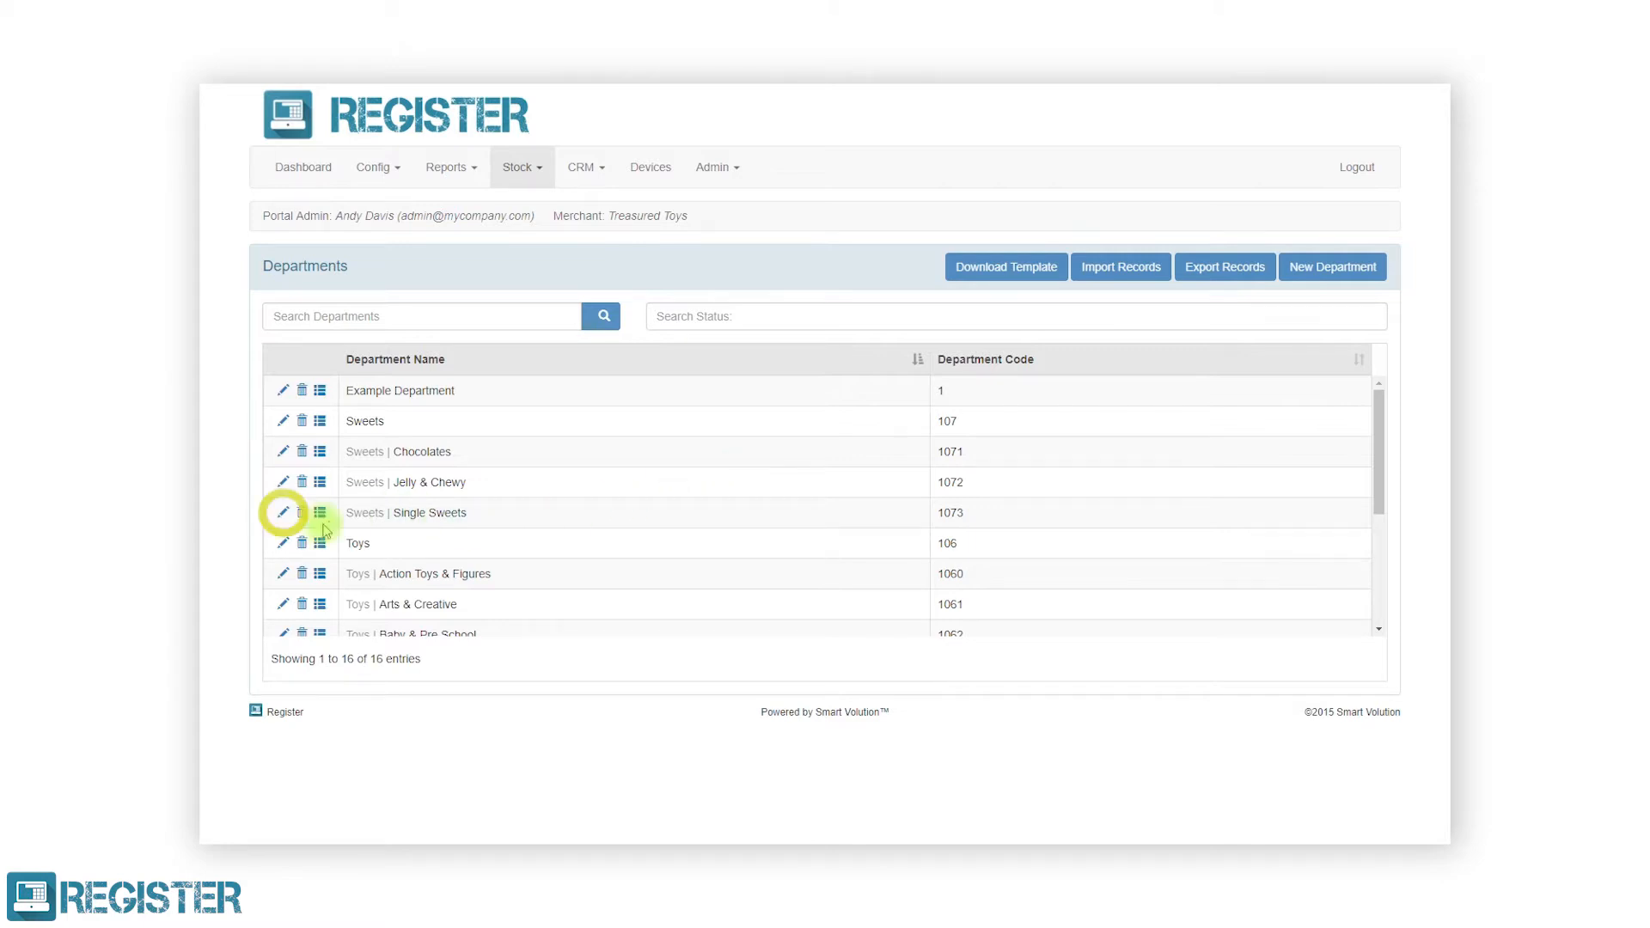
Edit Single Sweets to add a lollipop image and save it
{"action": "left_click", "coordinate": [282, 512]}
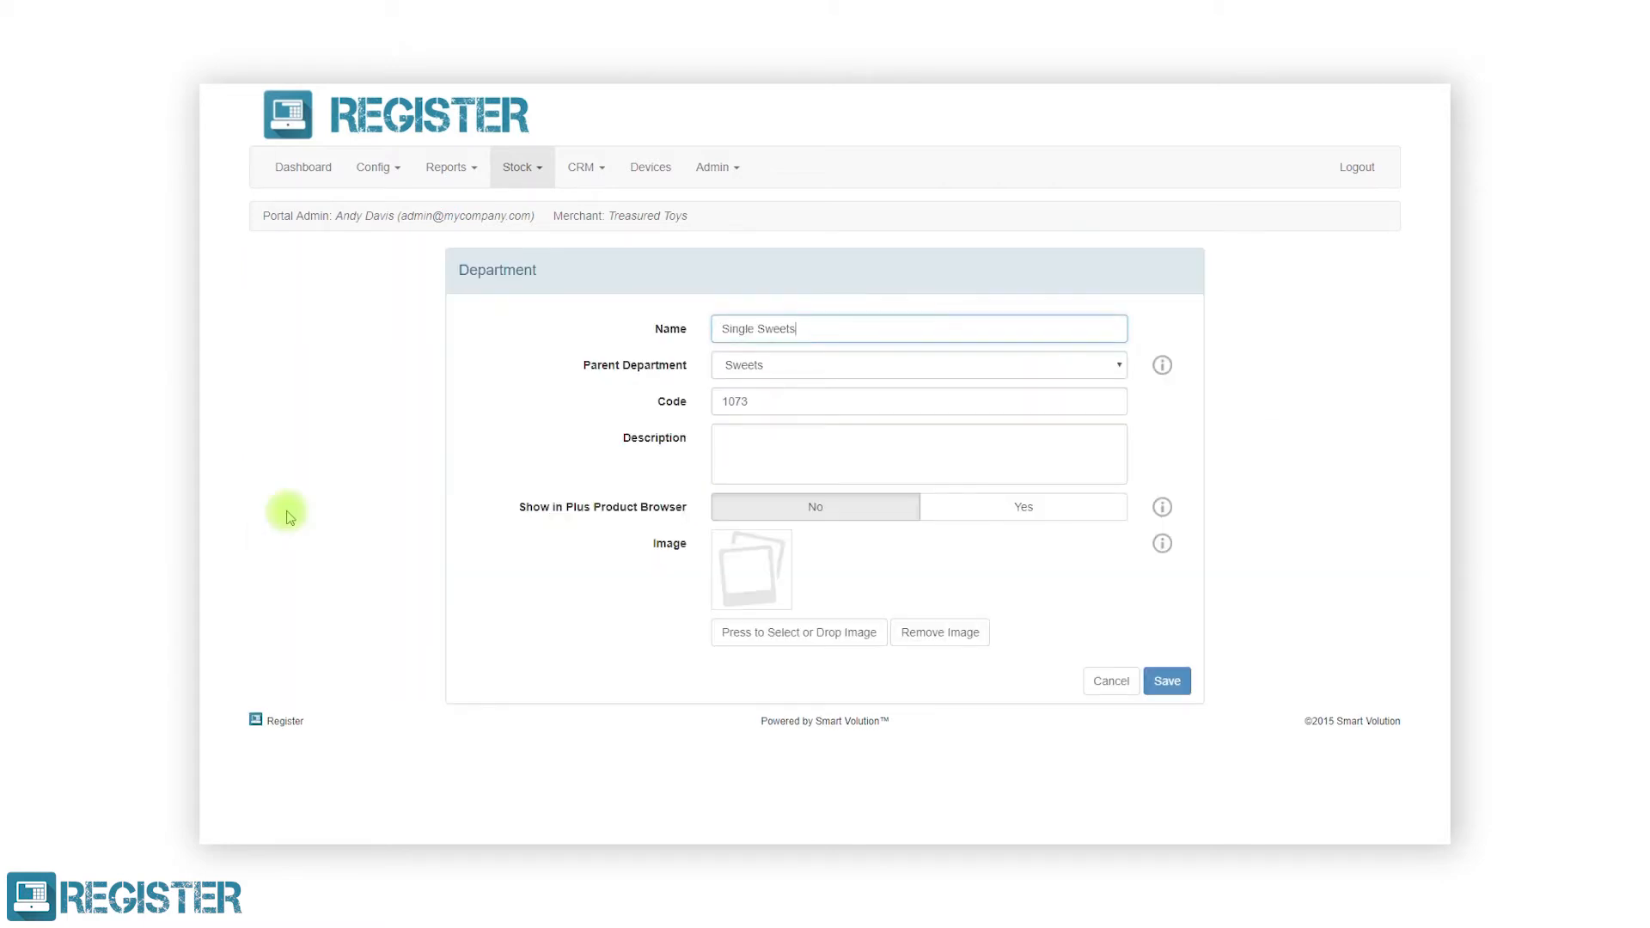
{"action": "left_click", "coordinate": [797, 631]}
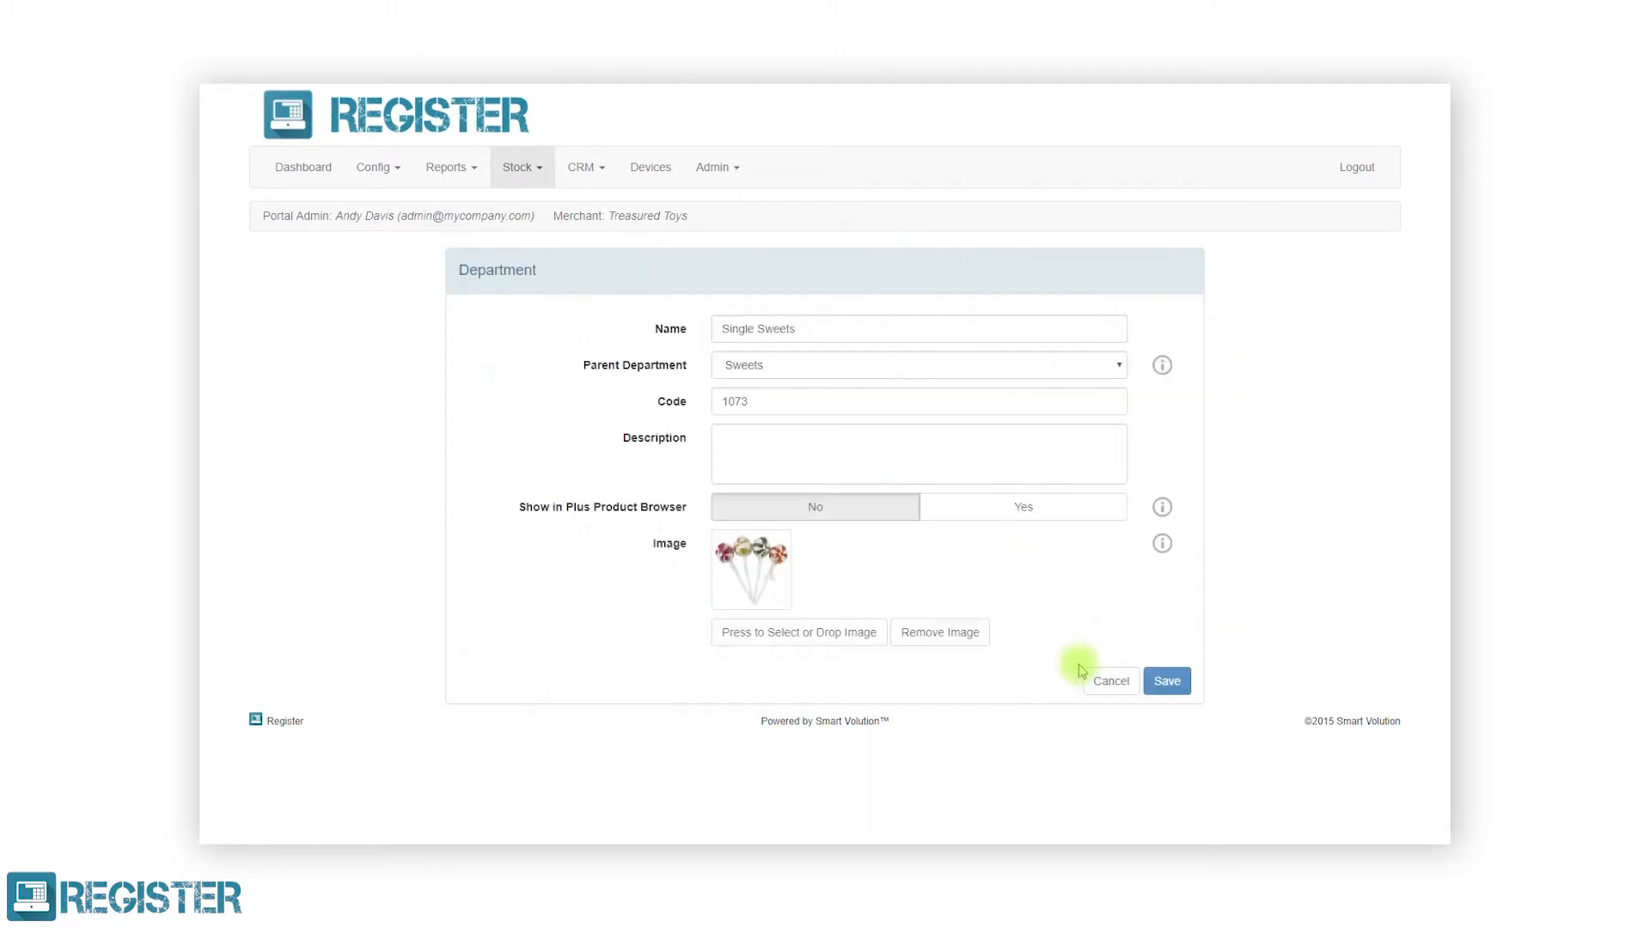
{"action": "left_click", "coordinate": [1165, 680]}
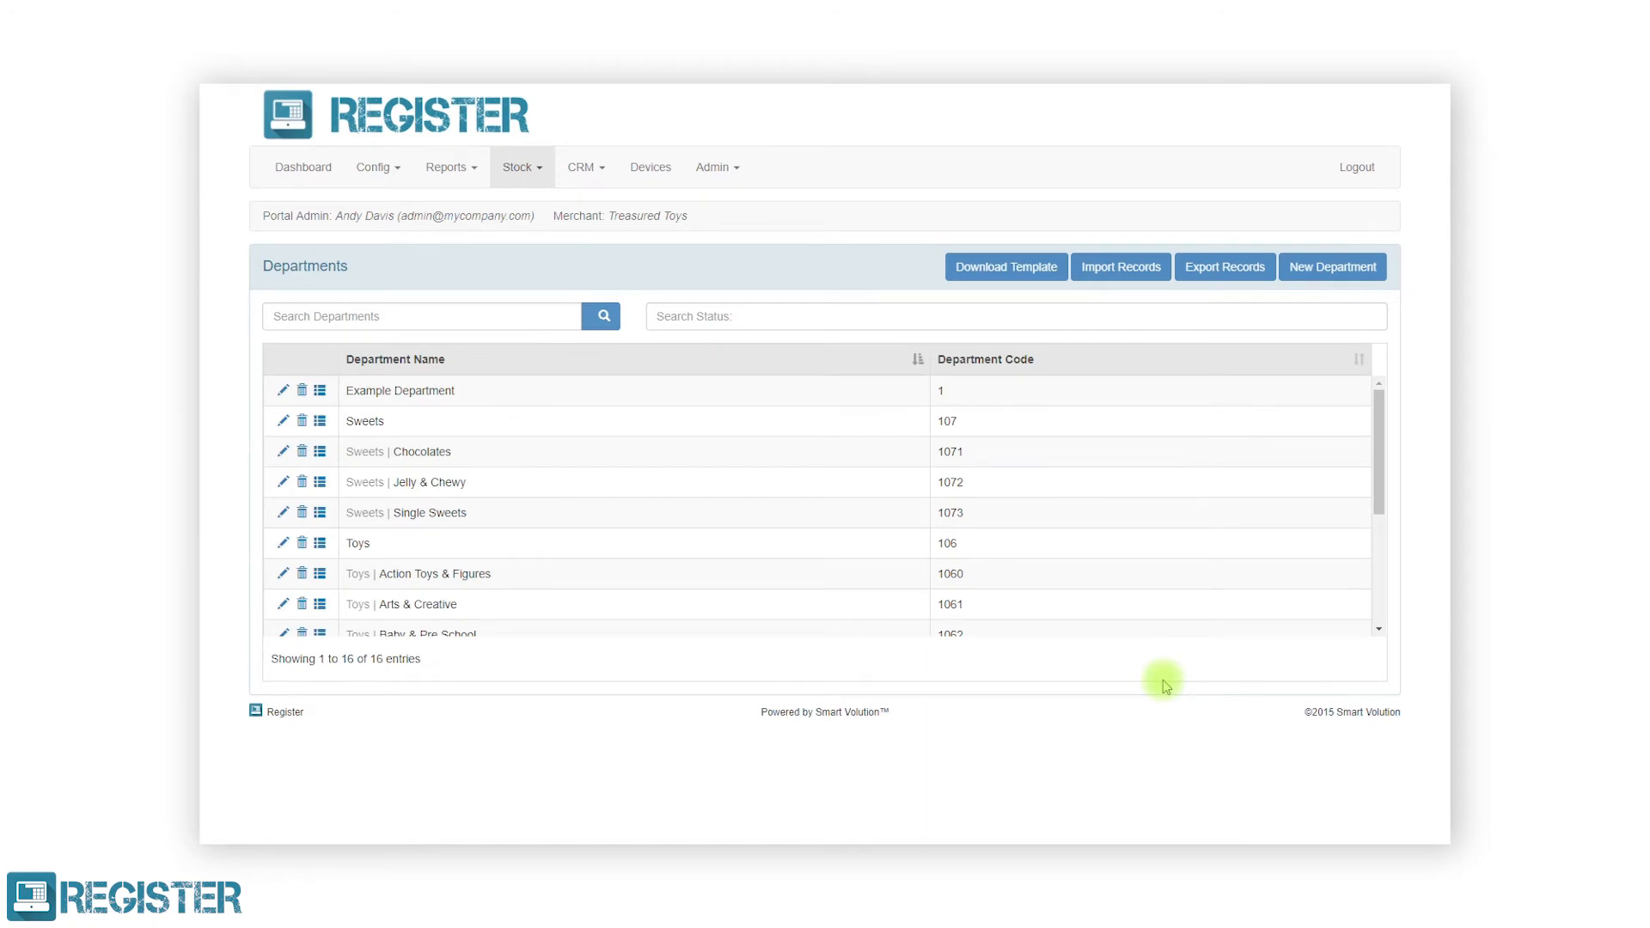
{"action": "mouse_move", "coordinate": [342, 419]}
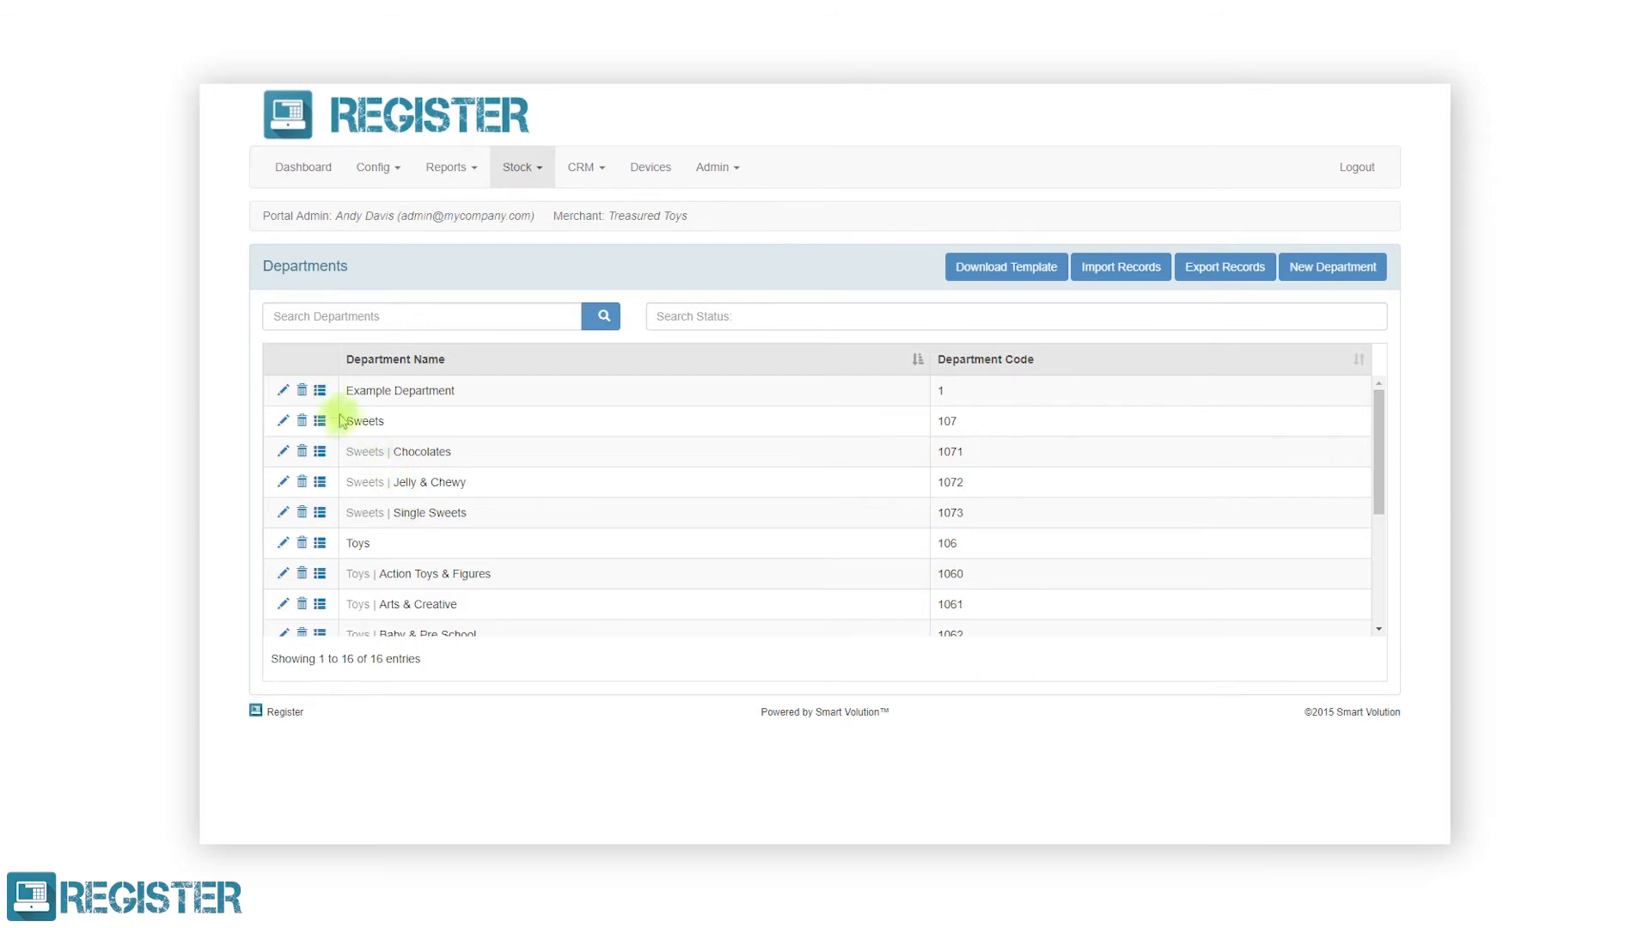
Delete Example Department, then attempt deleting Action Toys & Figures and dismiss the cannot-delete warning
{"action": "left_click", "coordinate": [301, 390]}
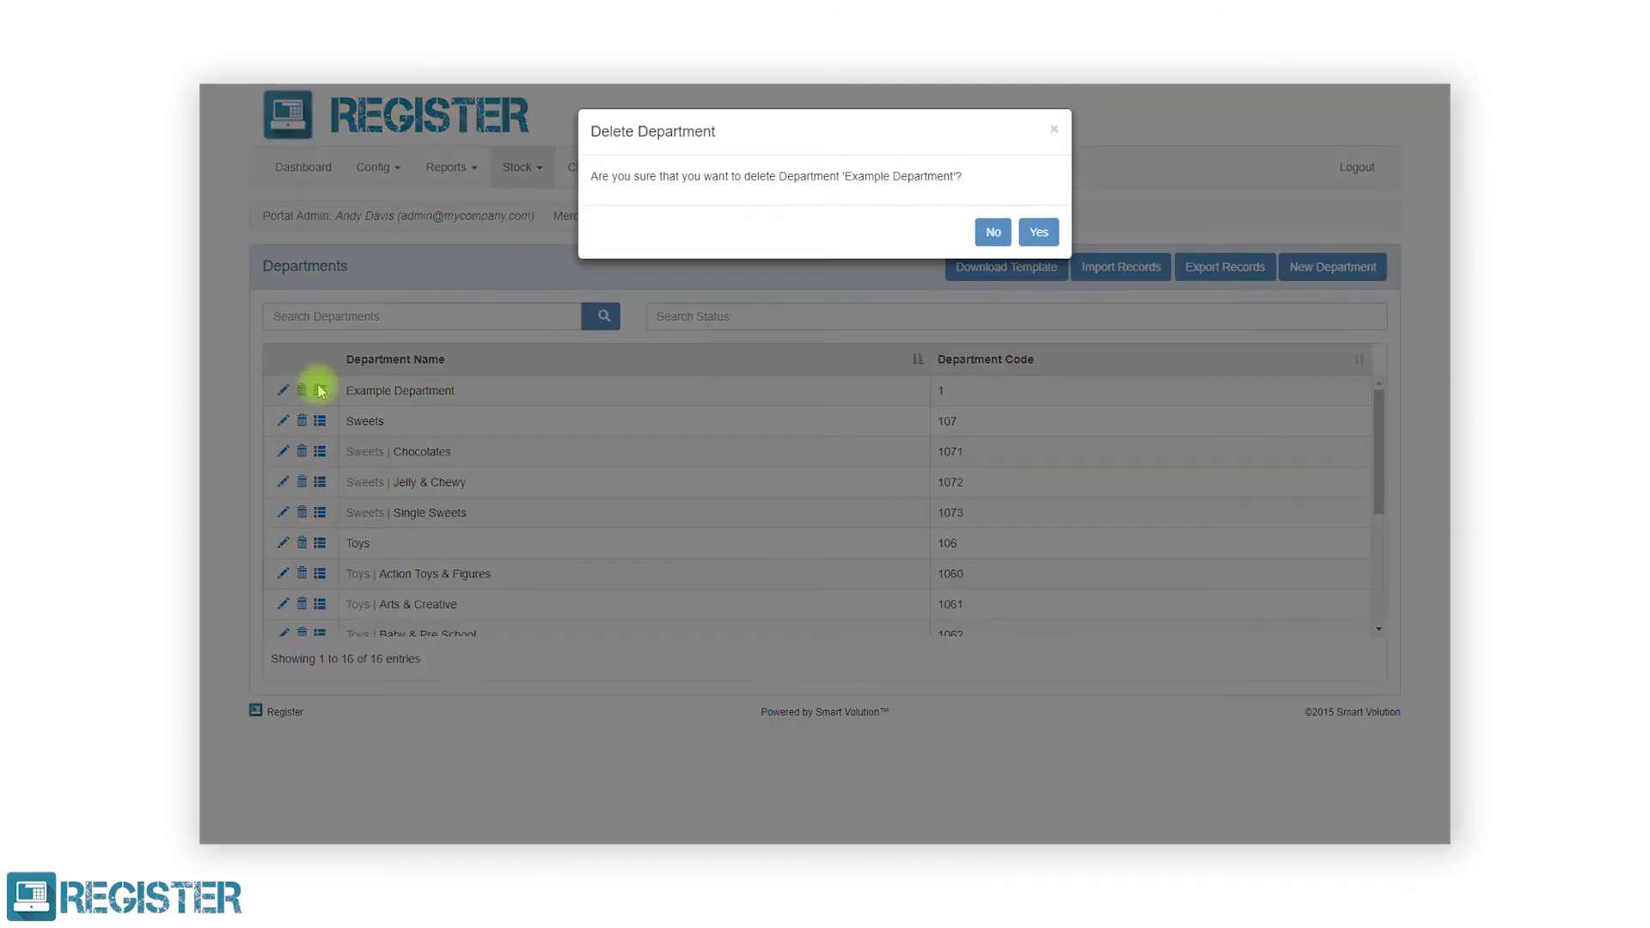
{"action": "left_click", "coordinate": [1037, 232]}
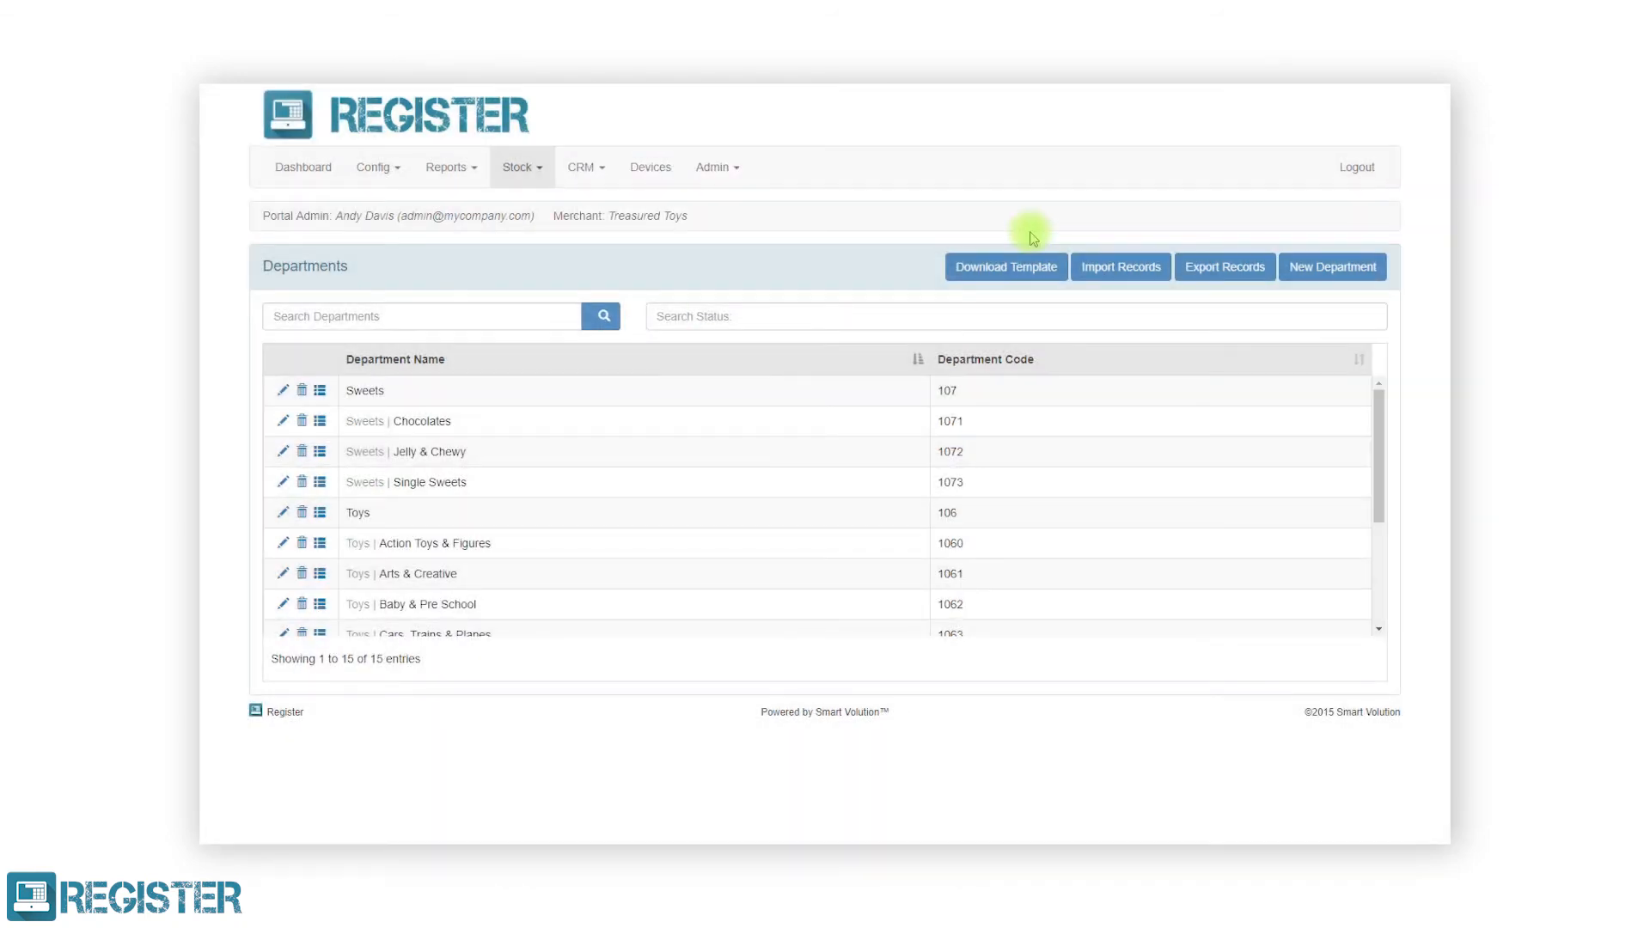
{"action": "mouse_move", "coordinate": [358, 574]}
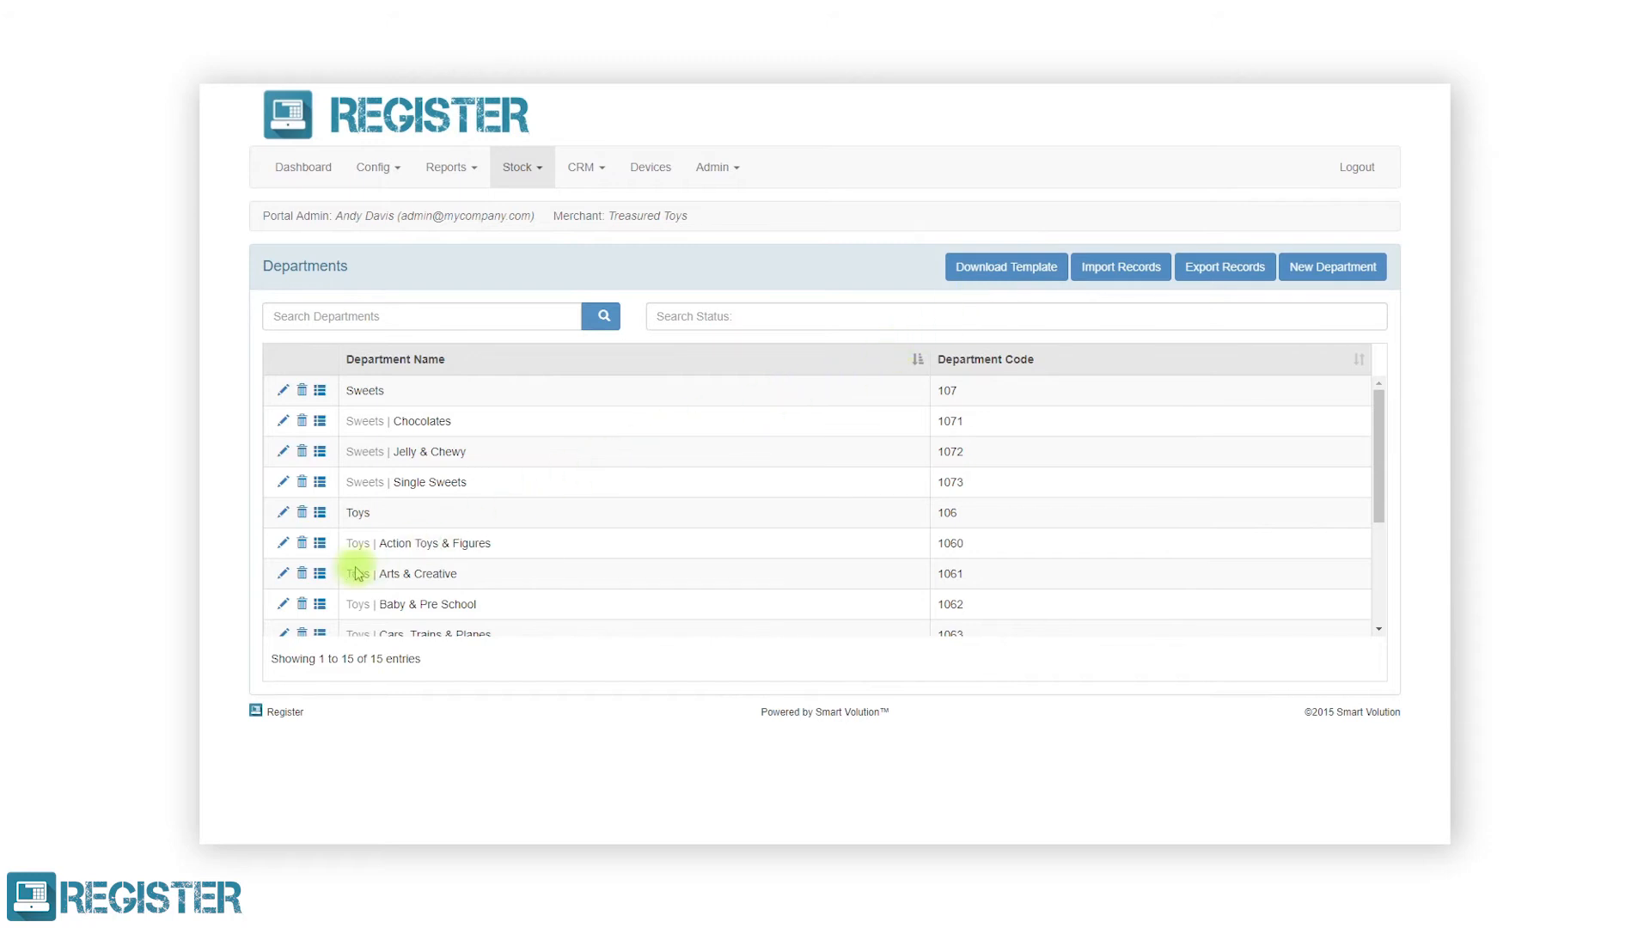
{"action": "left_click", "coordinate": [301, 545]}
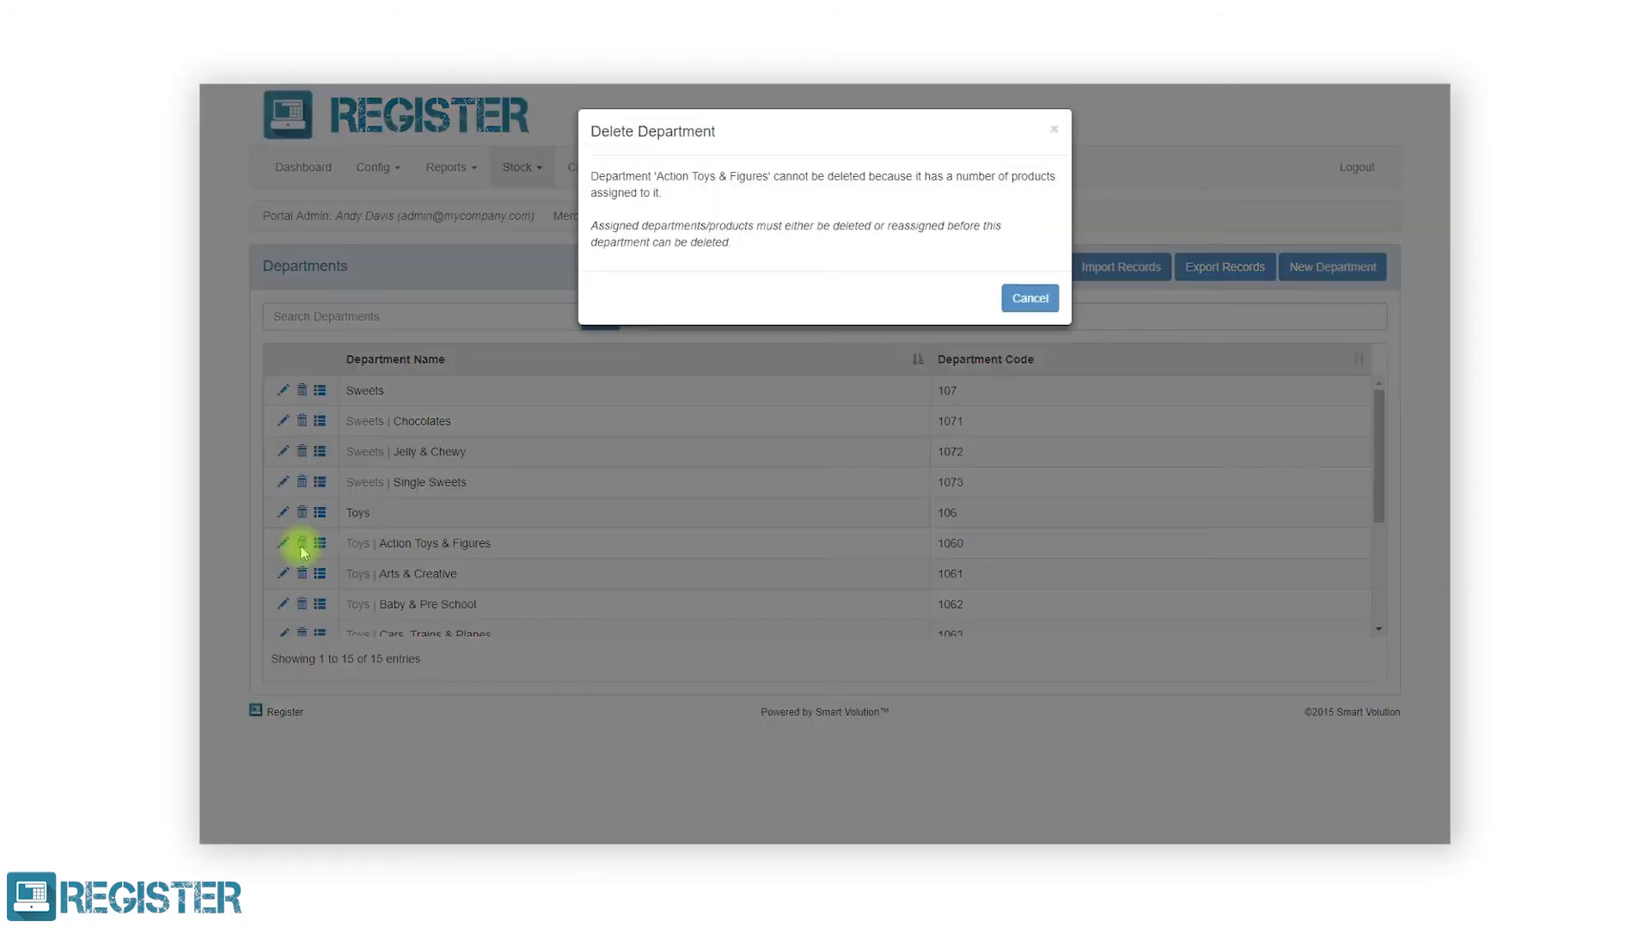
{"action": "mouse_move", "coordinate": [588, 431]}
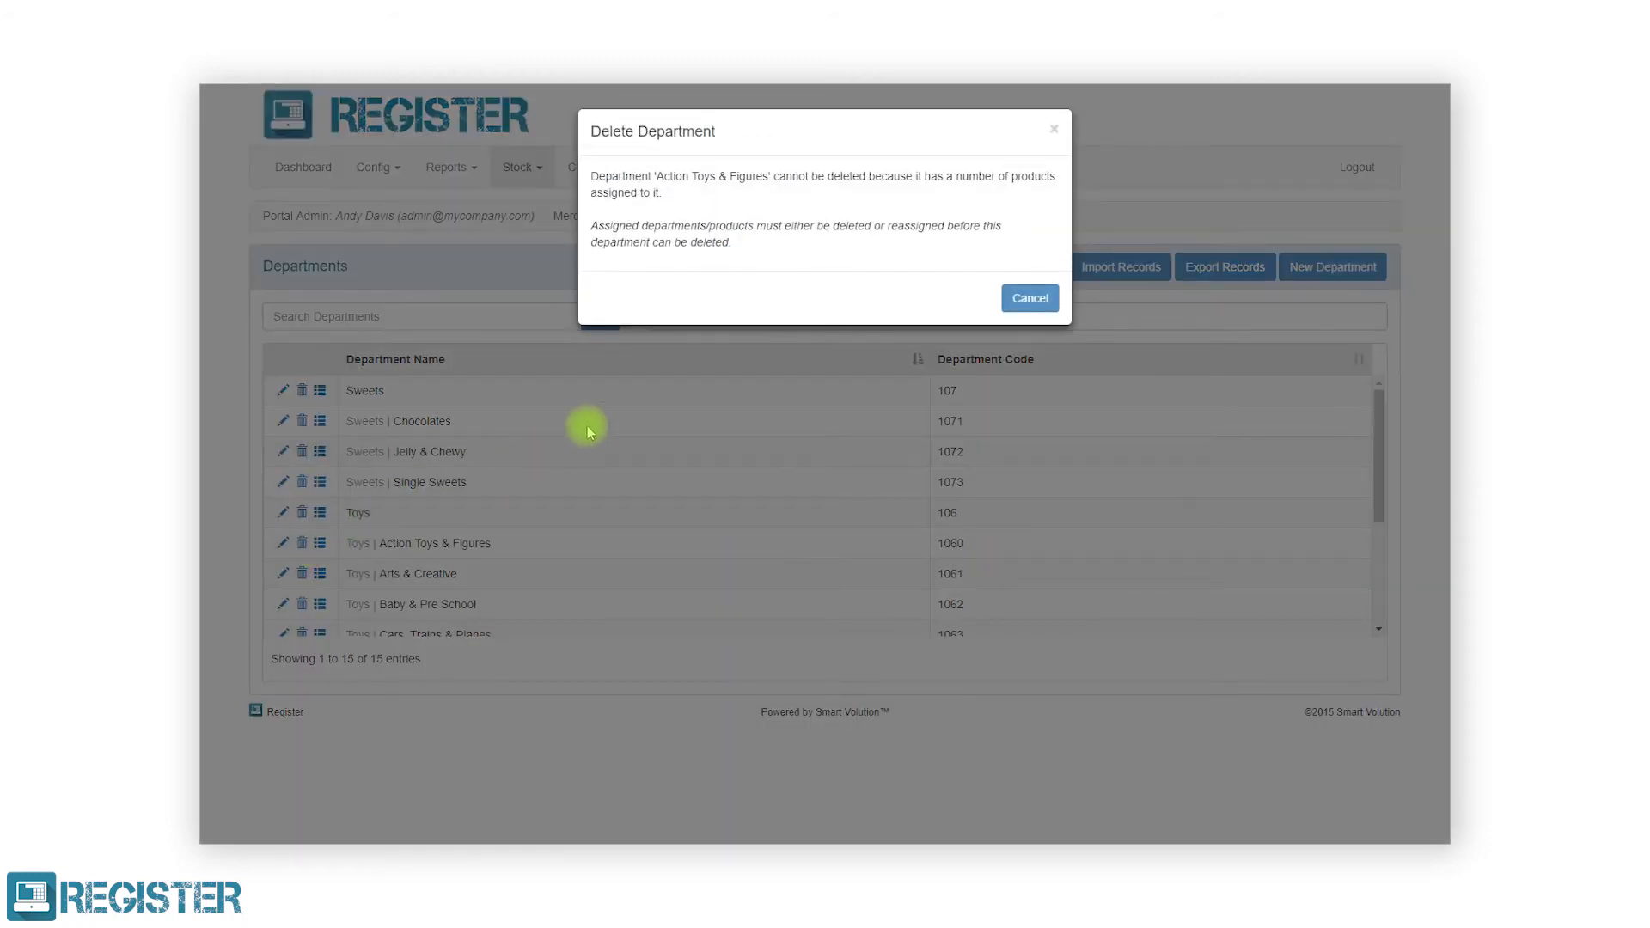
{"action": "left_click", "coordinate": [1028, 297]}
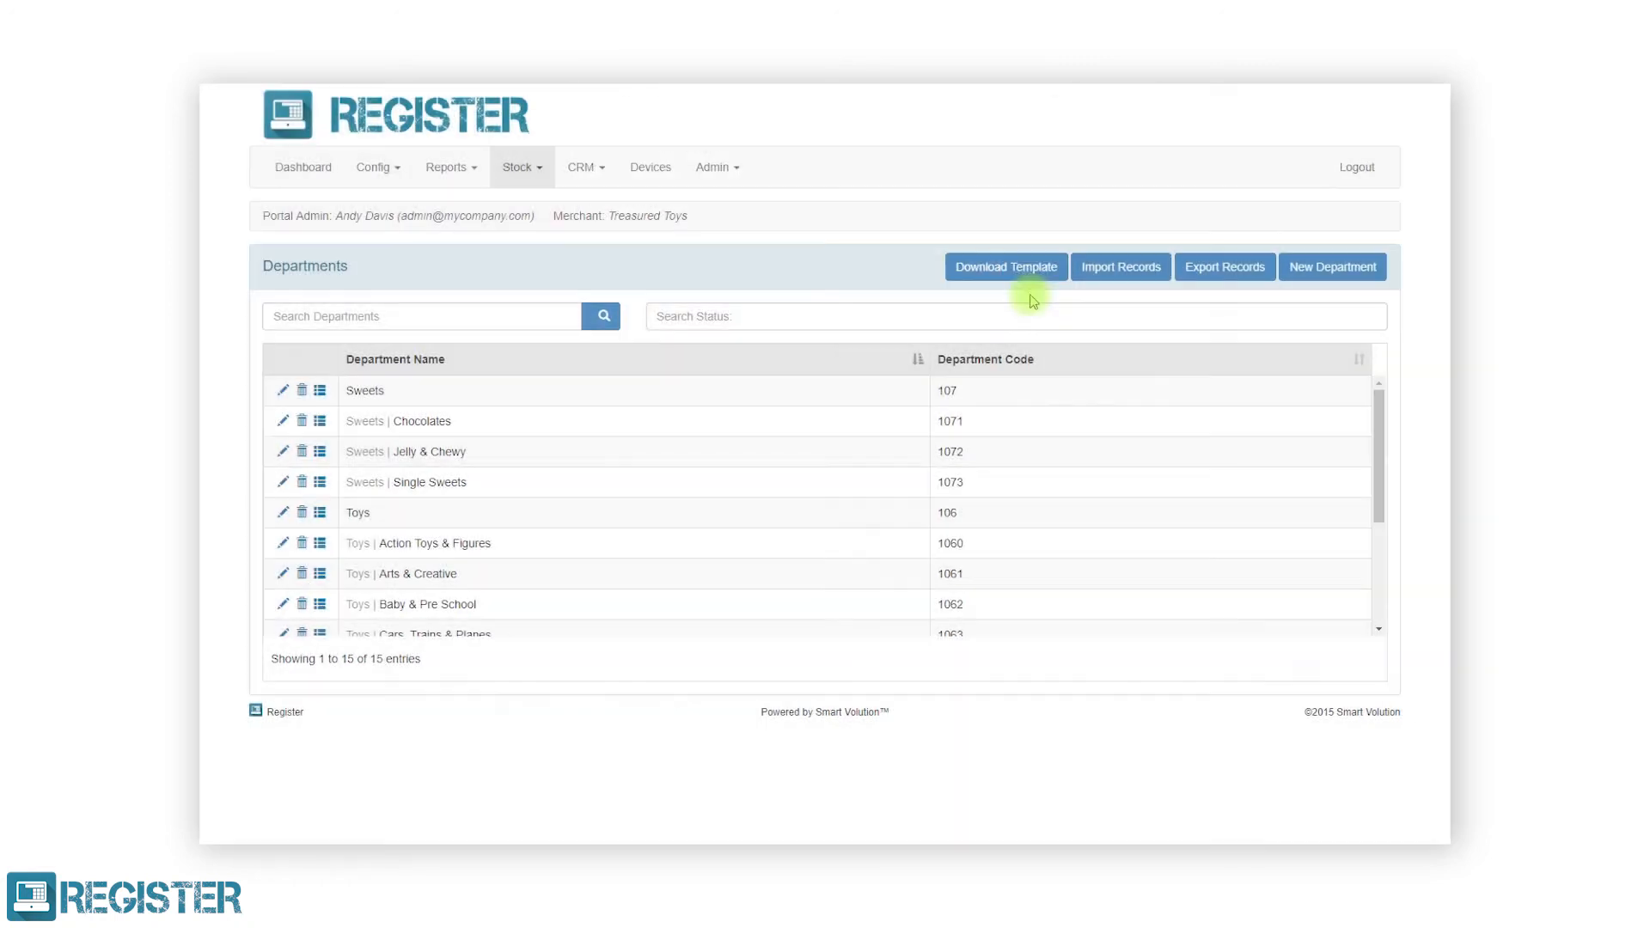
{"action": "scroll", "scroll_direction": "down", "scroll_amount": 3}
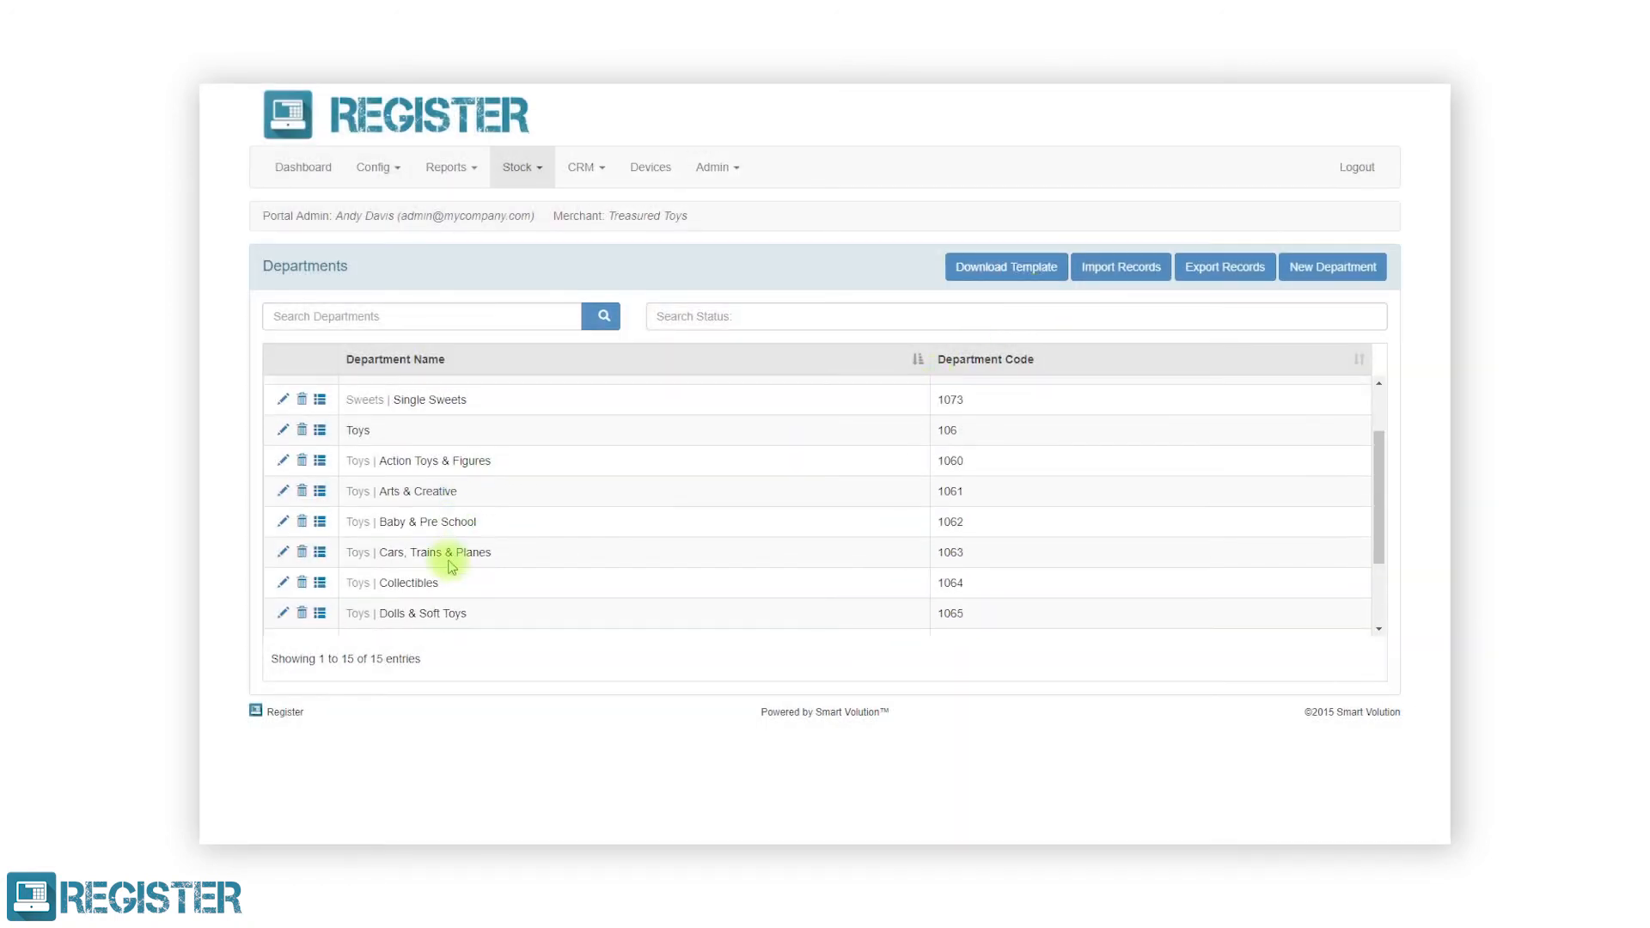
{"action": "scroll", "scroll_direction": "down", "scroll_amount": 3}
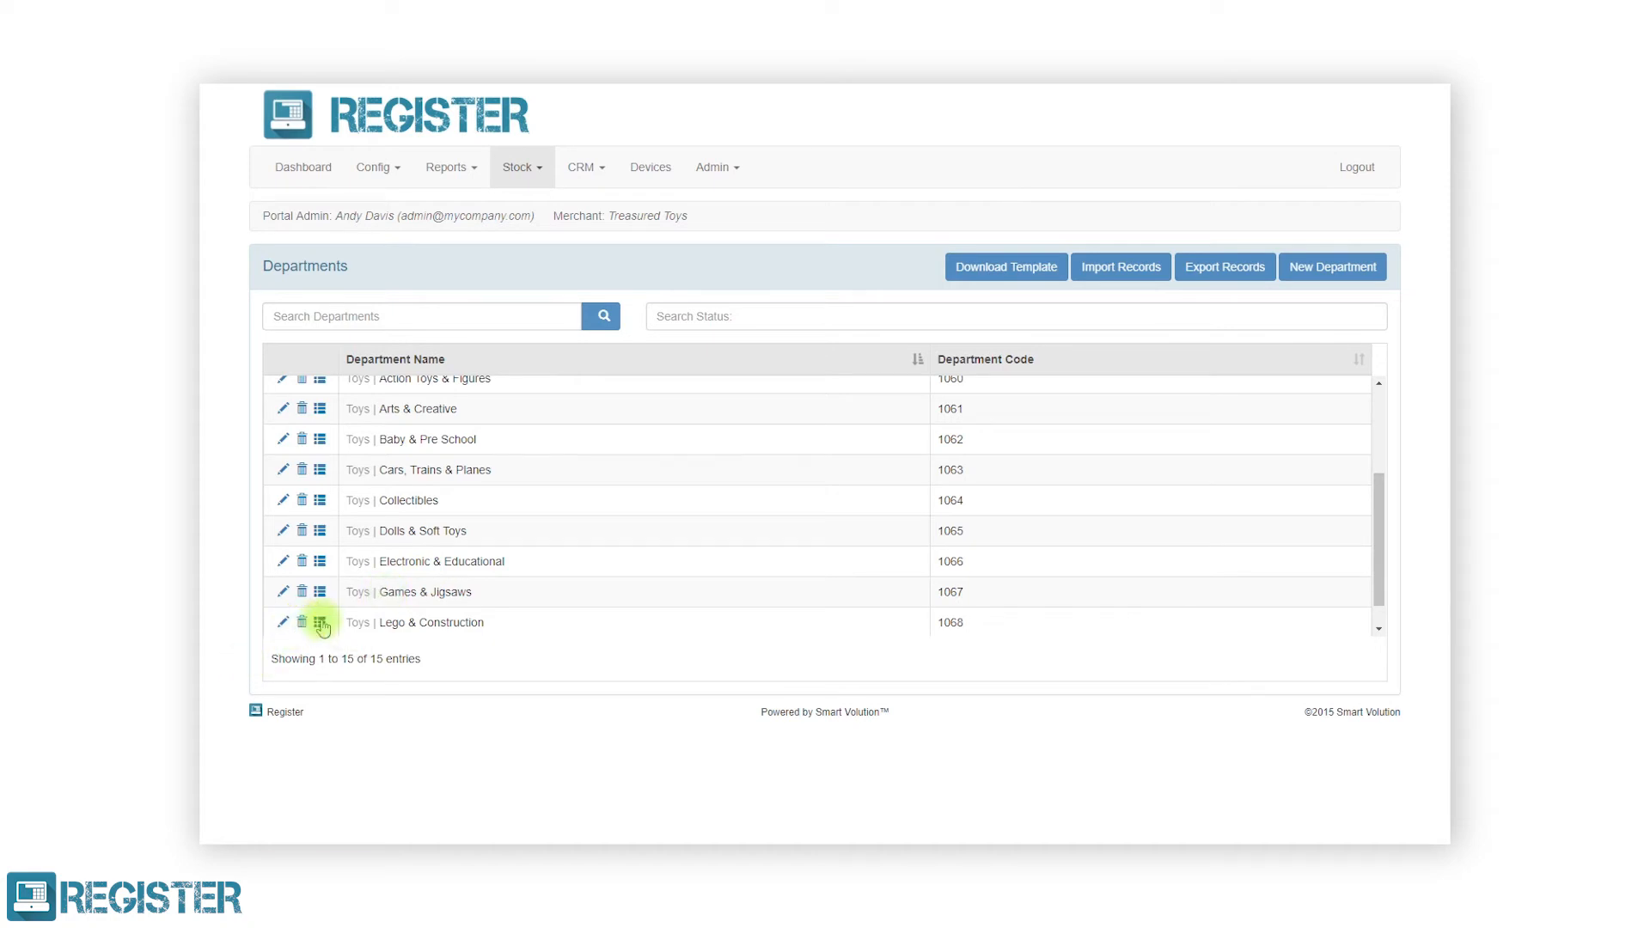
{"action": "left_click", "coordinate": [318, 622]}
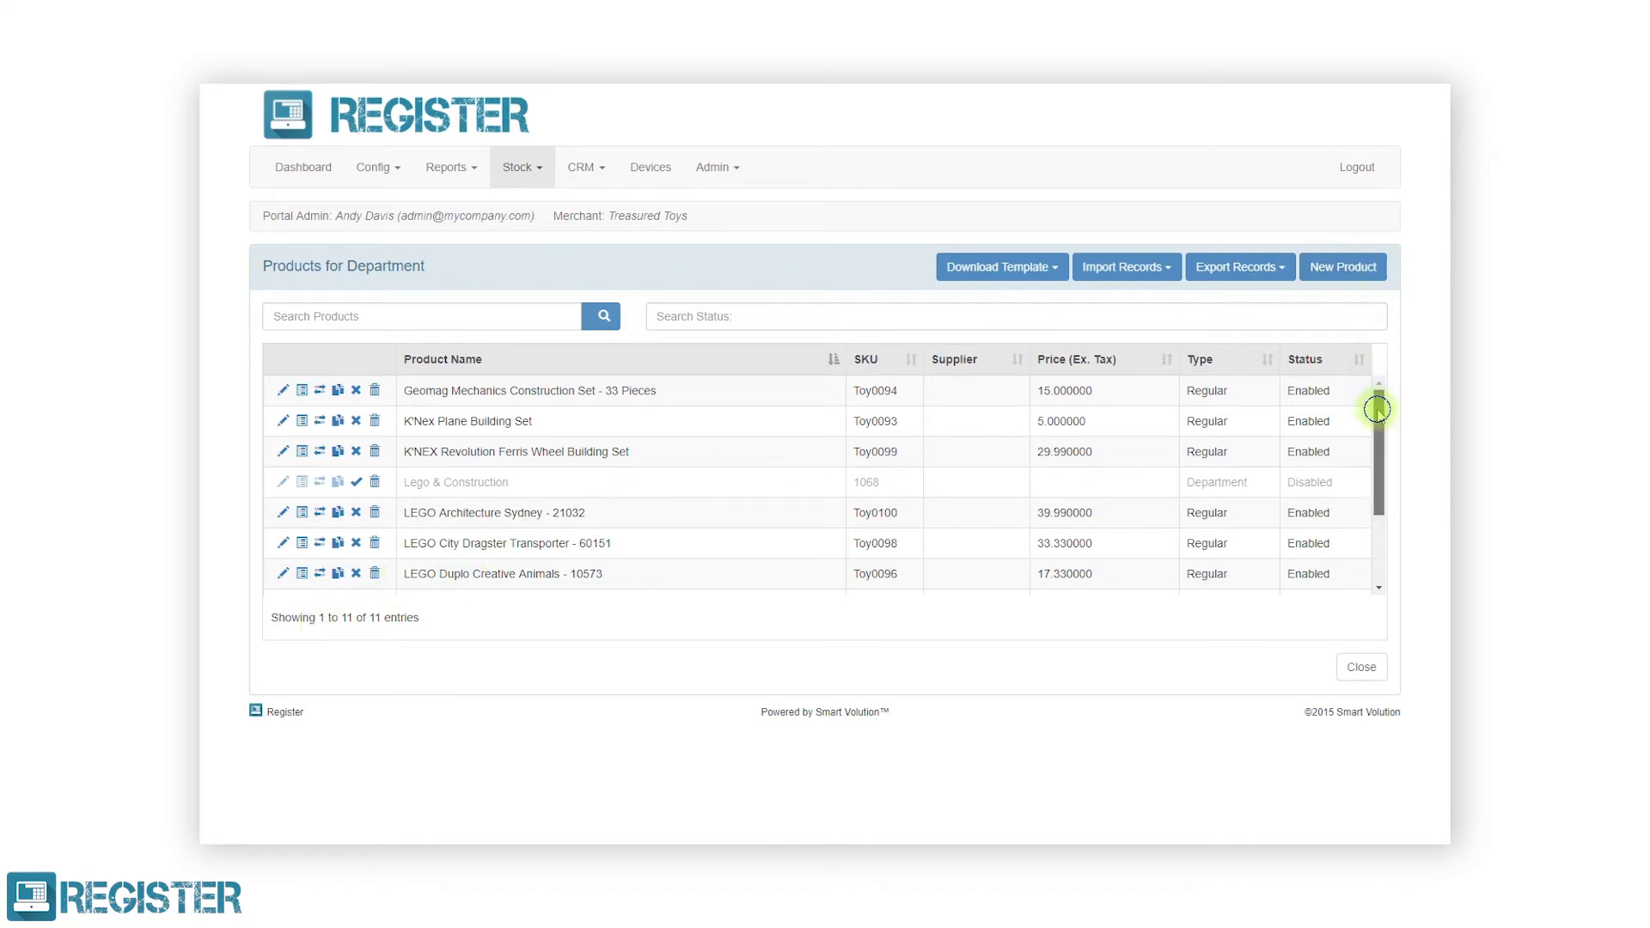
{"action": "scroll", "scroll_direction": "down", "scroll_amount": 3}
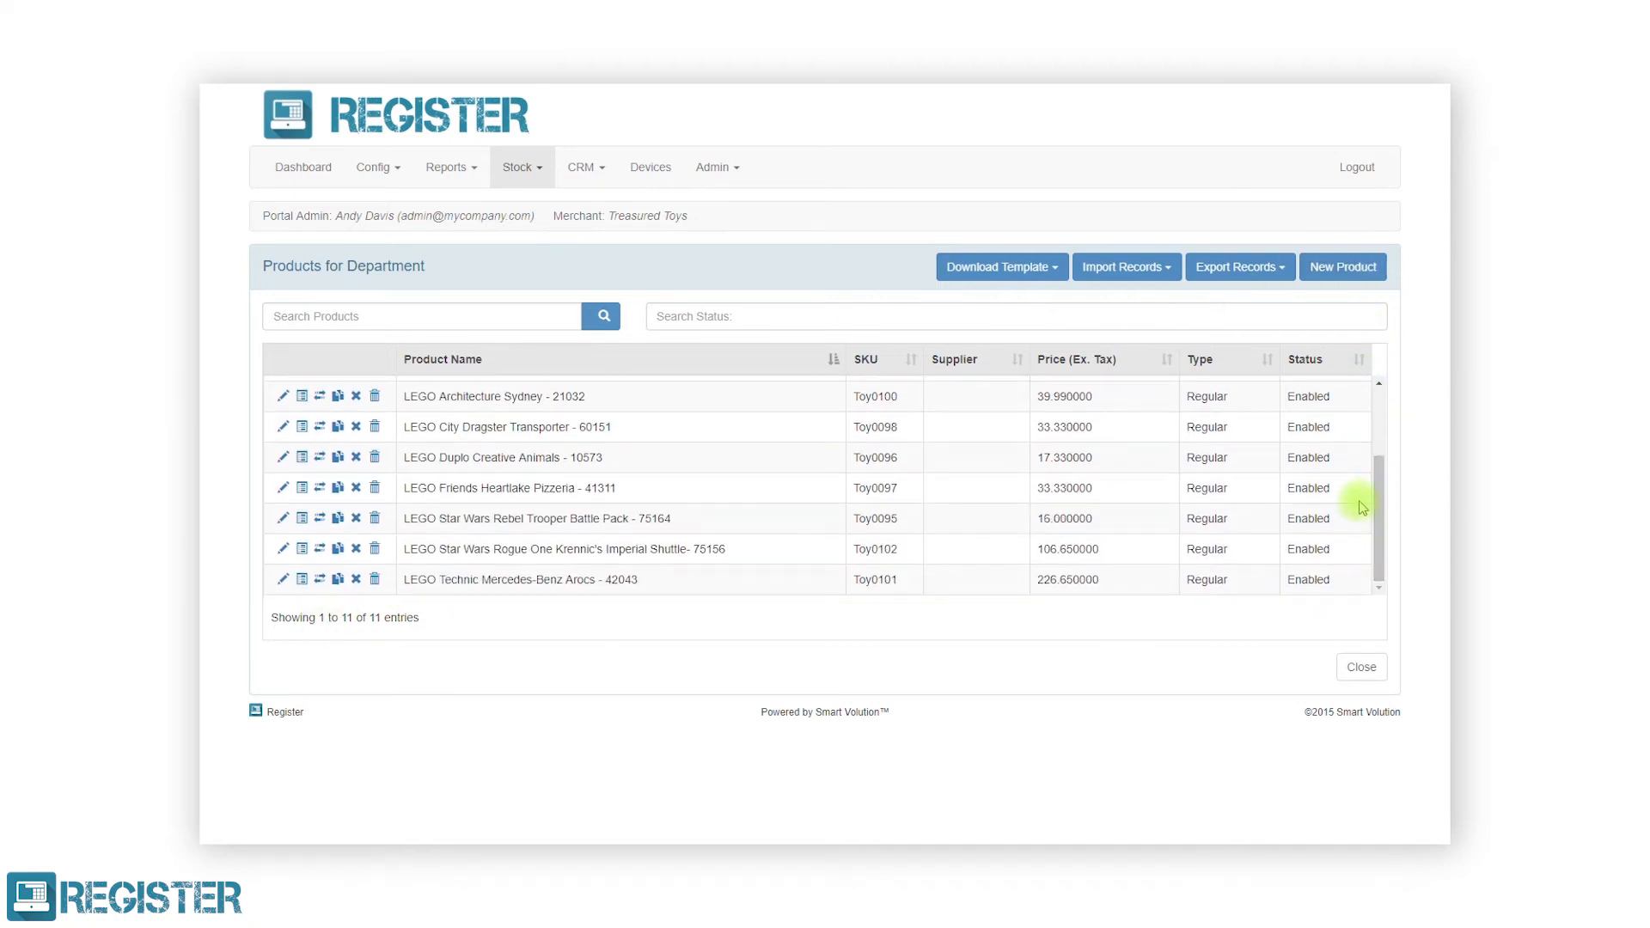
{"action": "left_click", "coordinate": [1362, 667]}
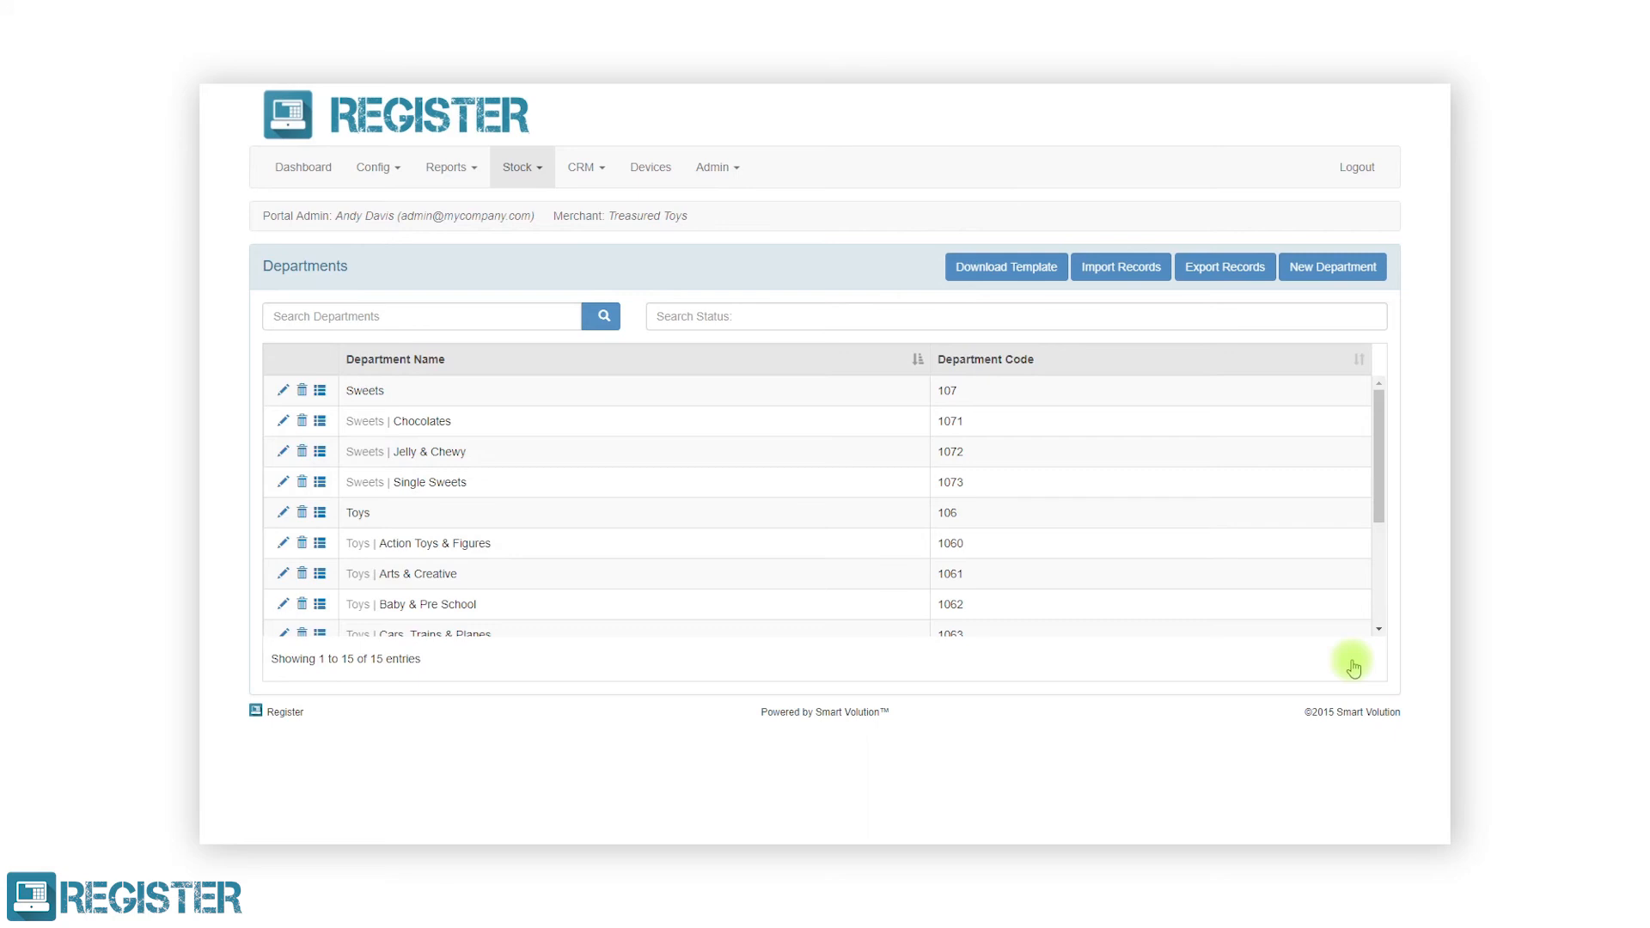
{"action": "mouse_move", "coordinate": [472, 345]}
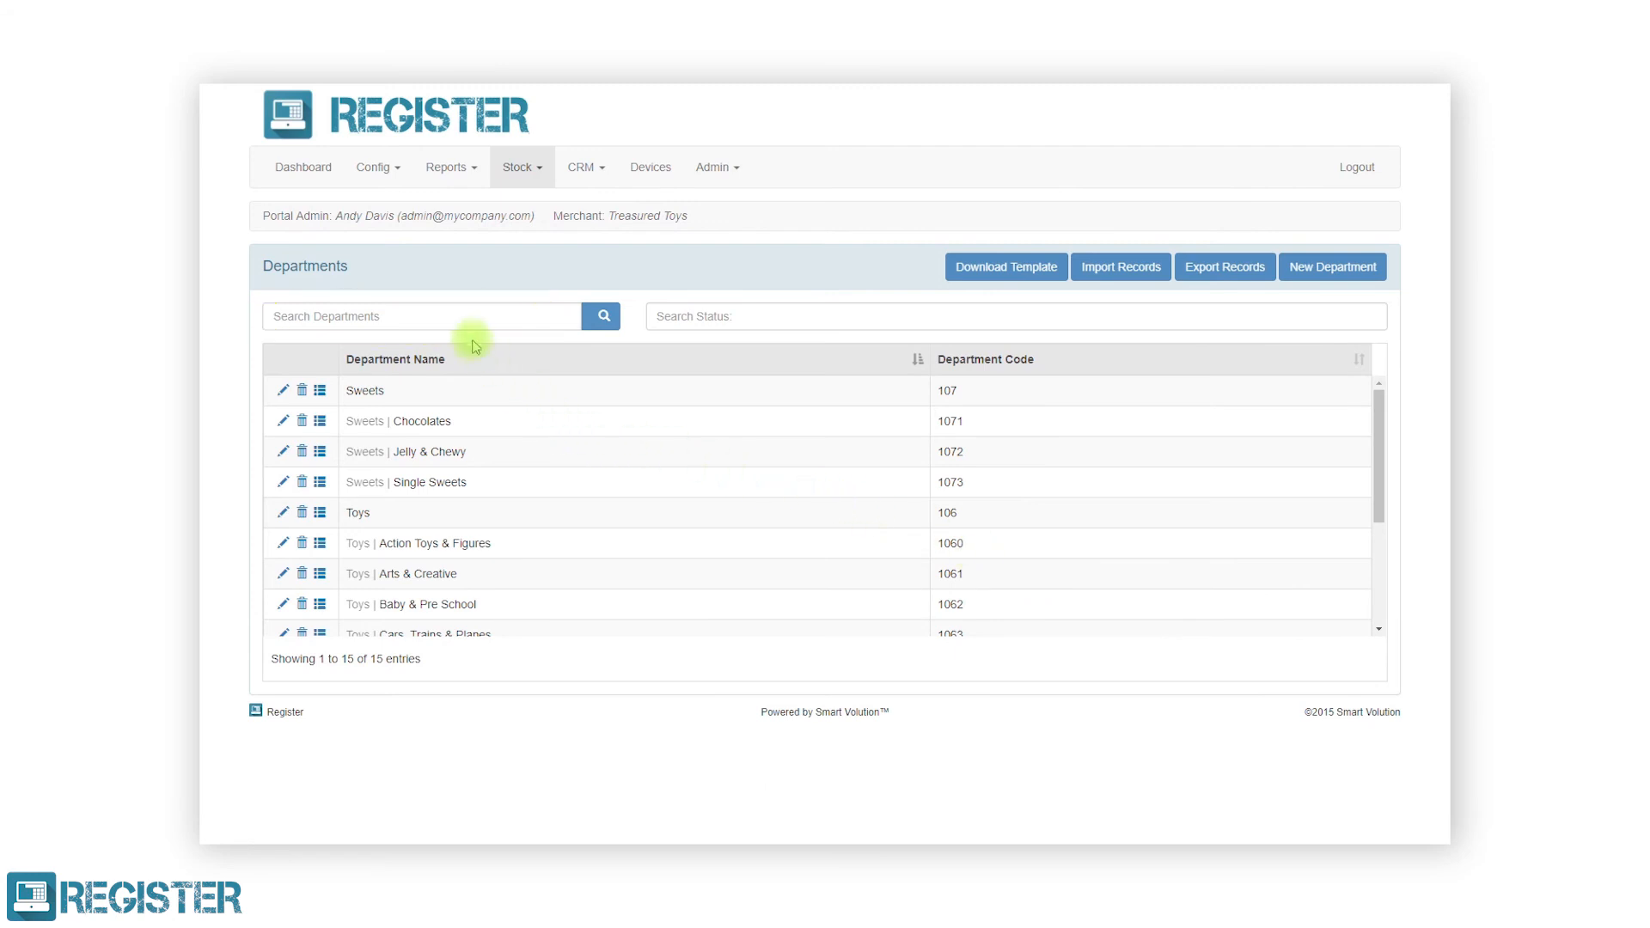
Search the departments list for 'lego', leaving only Toys | Lego & Construction (1068)
{"action": "type", "text": "lego"}
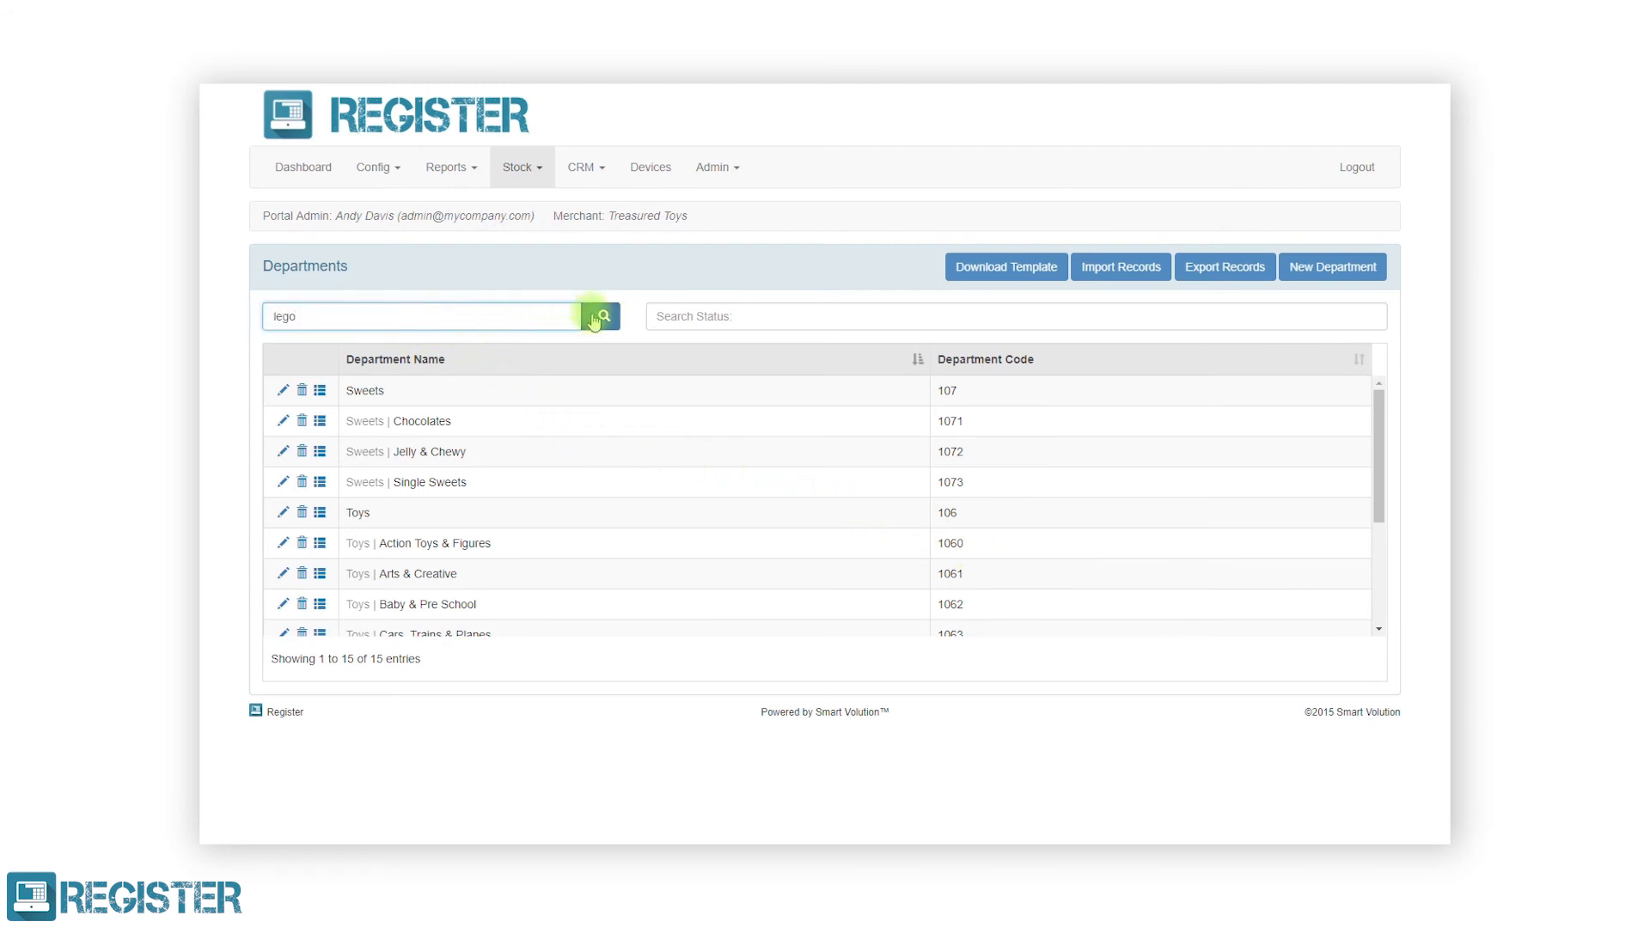
{"action": "left_click", "coordinate": [600, 316]}
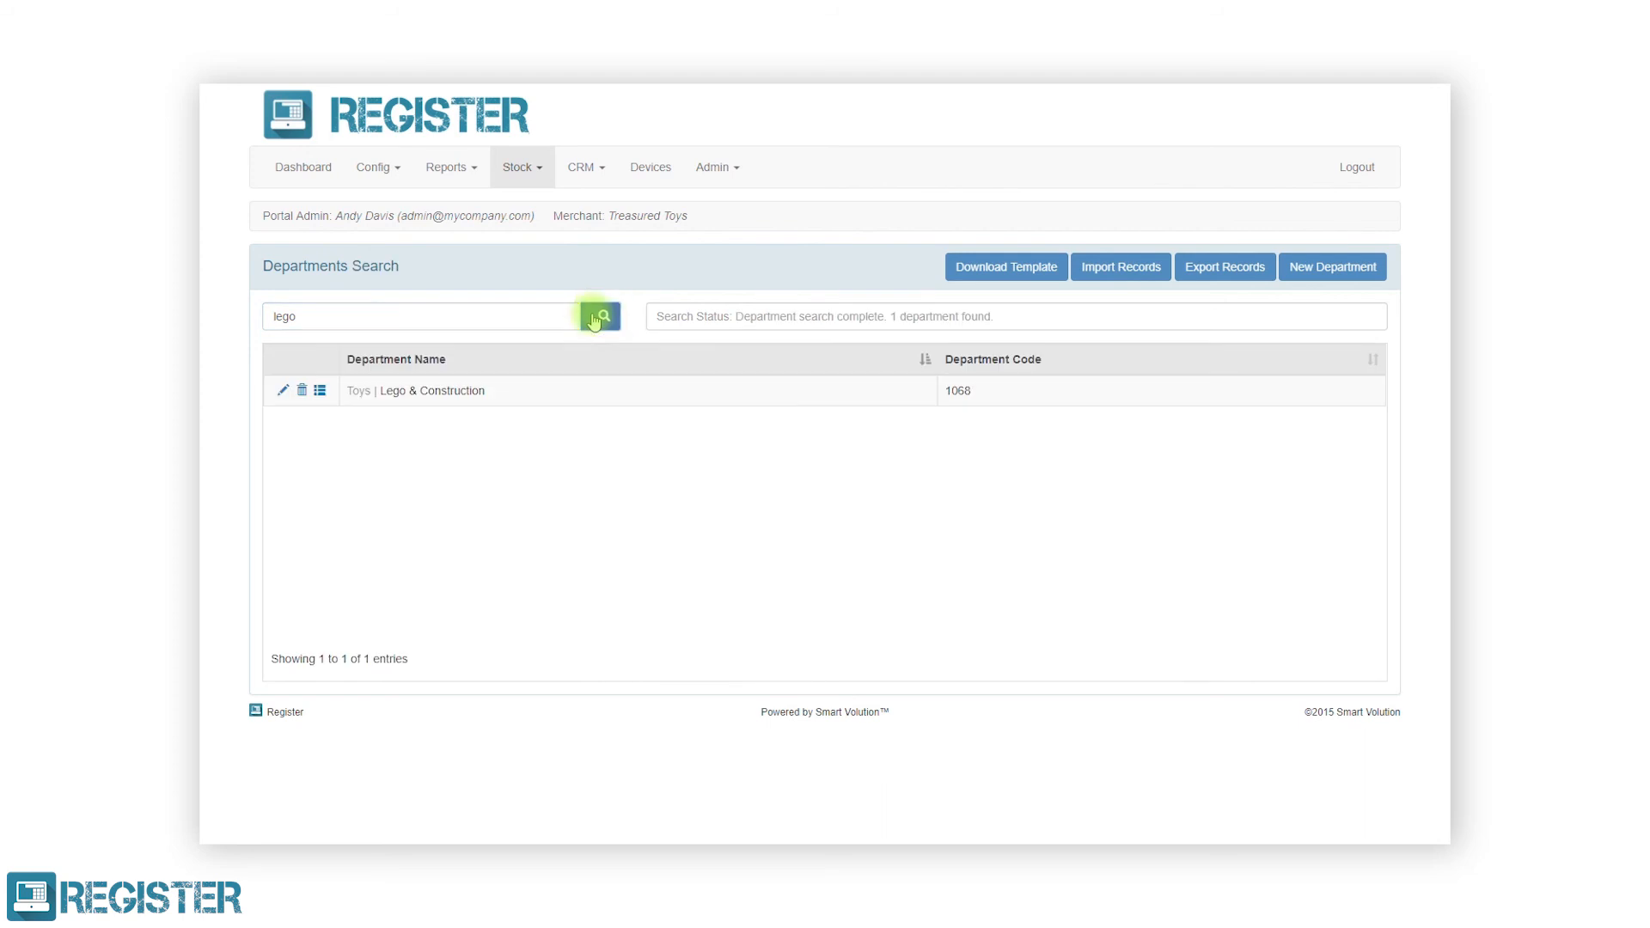